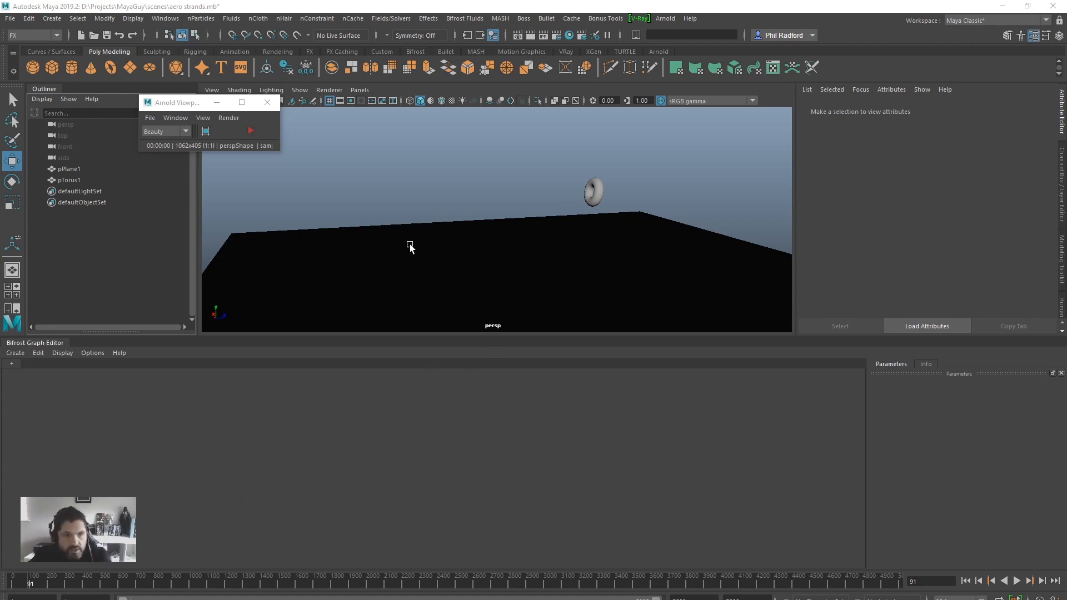
- Create a Bifrost graph from pTorus1 with particle source, simulation, solver and pPlane1 nodes
left_click(15, 352)
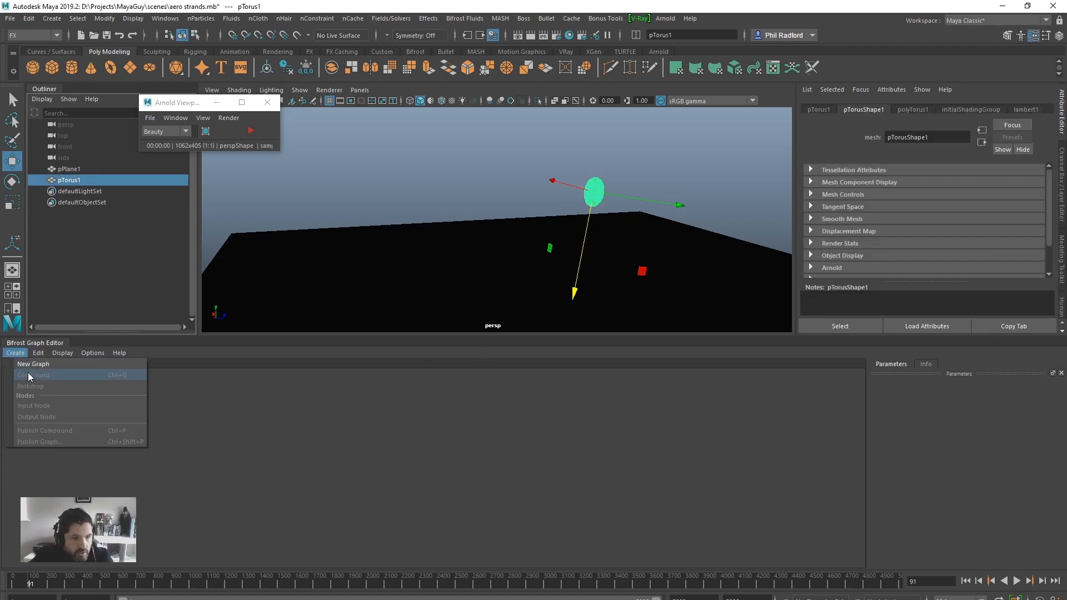
left_click(33, 364)
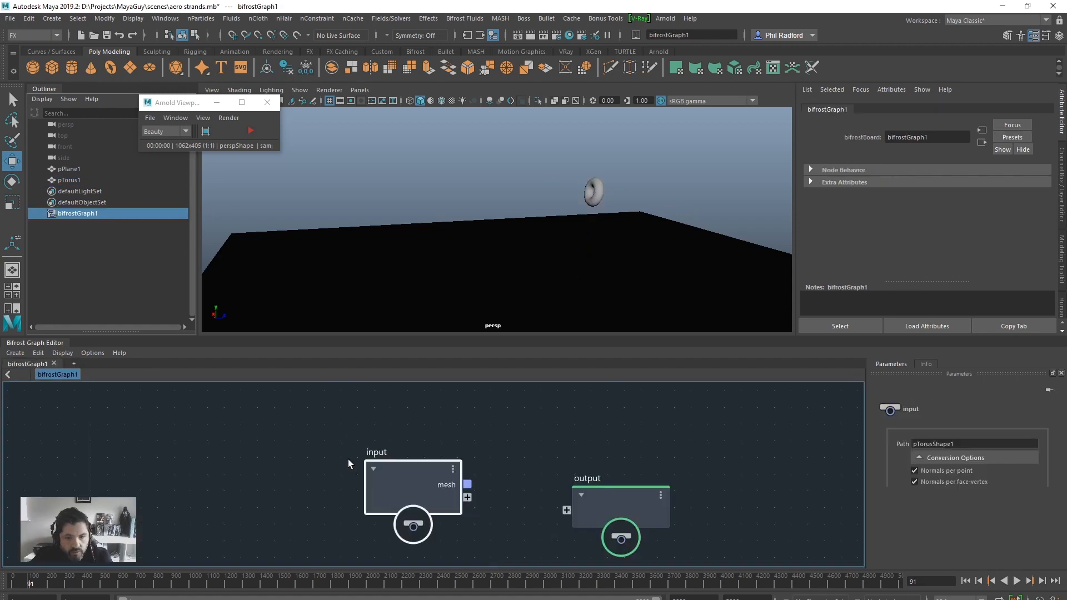
left_click(69, 179)
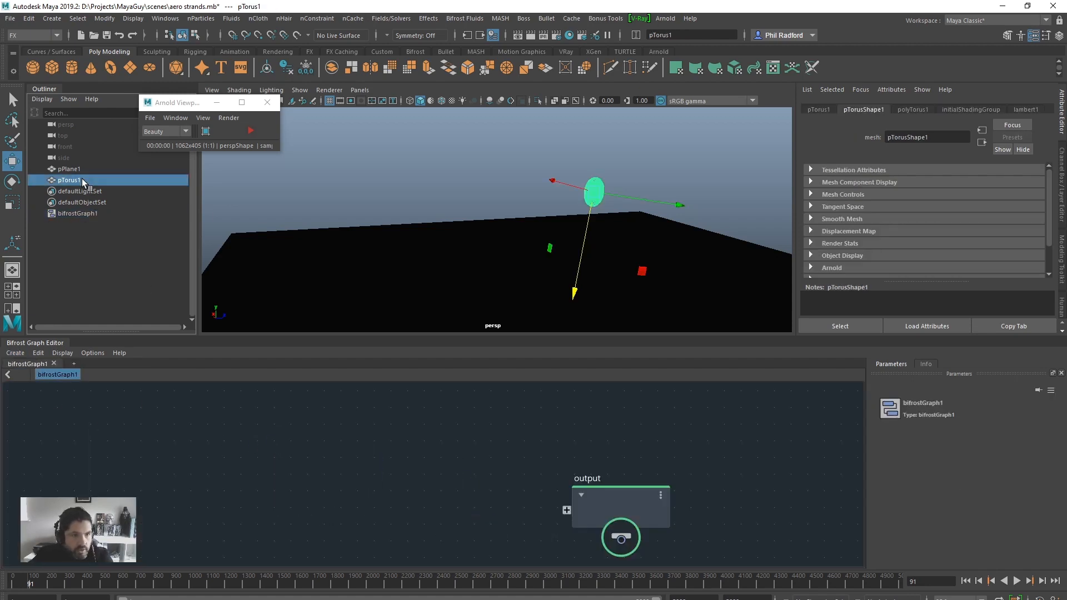
left_click(68, 168)
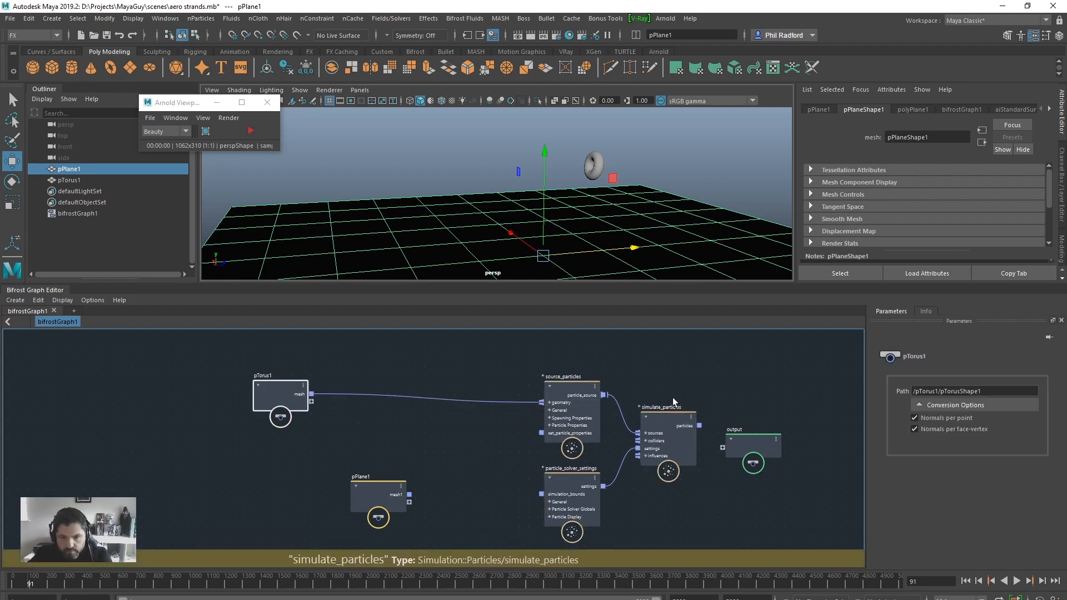
- Set source_particles to Bounciness 0.1, Age Limit 100 and Direction 0, 5, -5
left_click(572, 490)
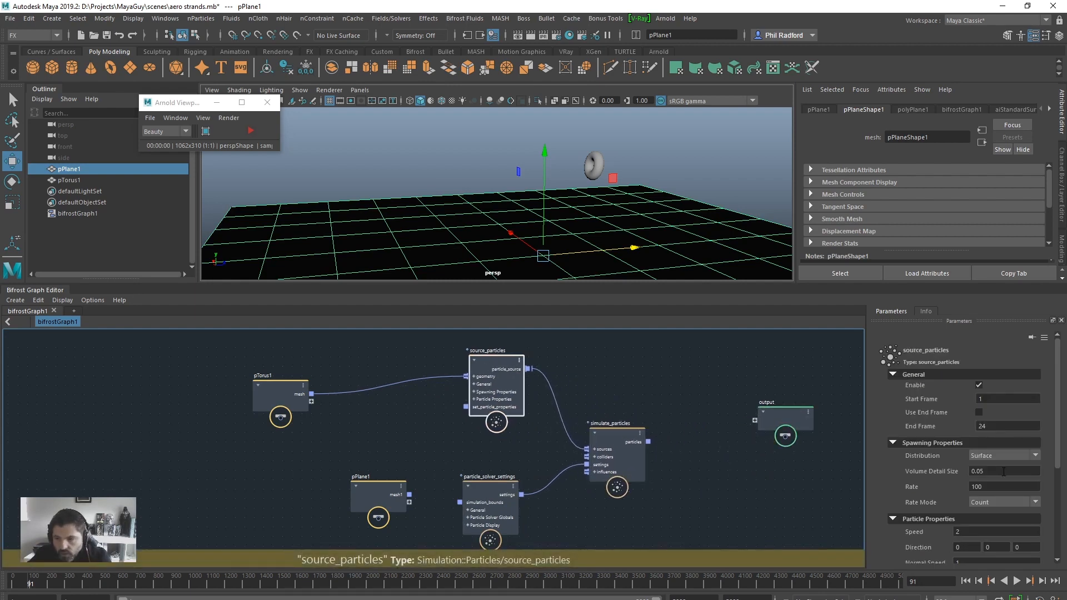
triple_click(1007, 426)
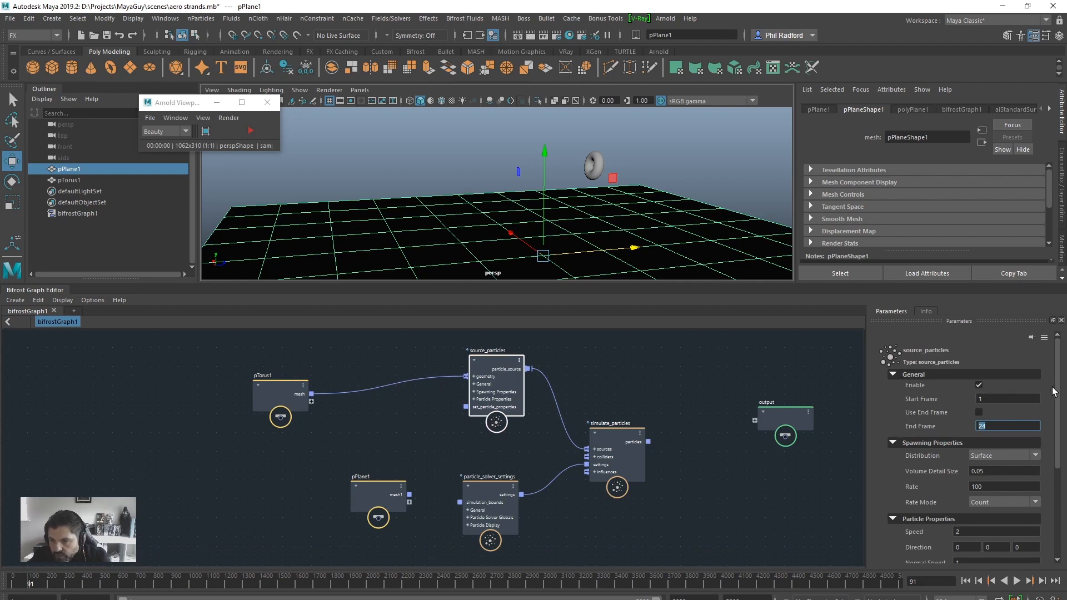
scroll("down", 3)
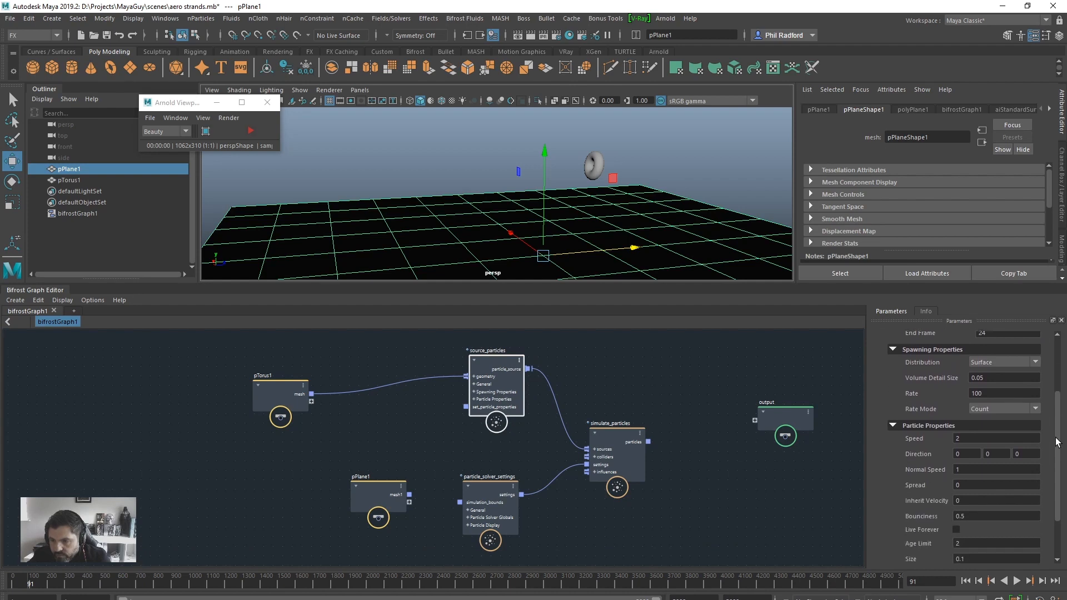
scroll("down", 3)
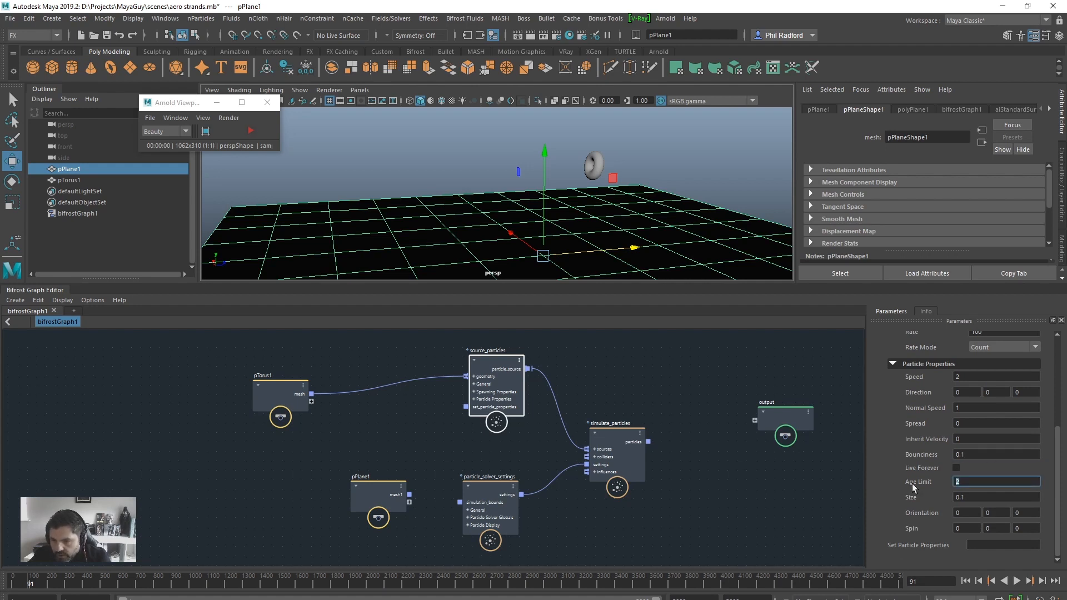
type("100")
left_click(1026, 392)
type("-5")
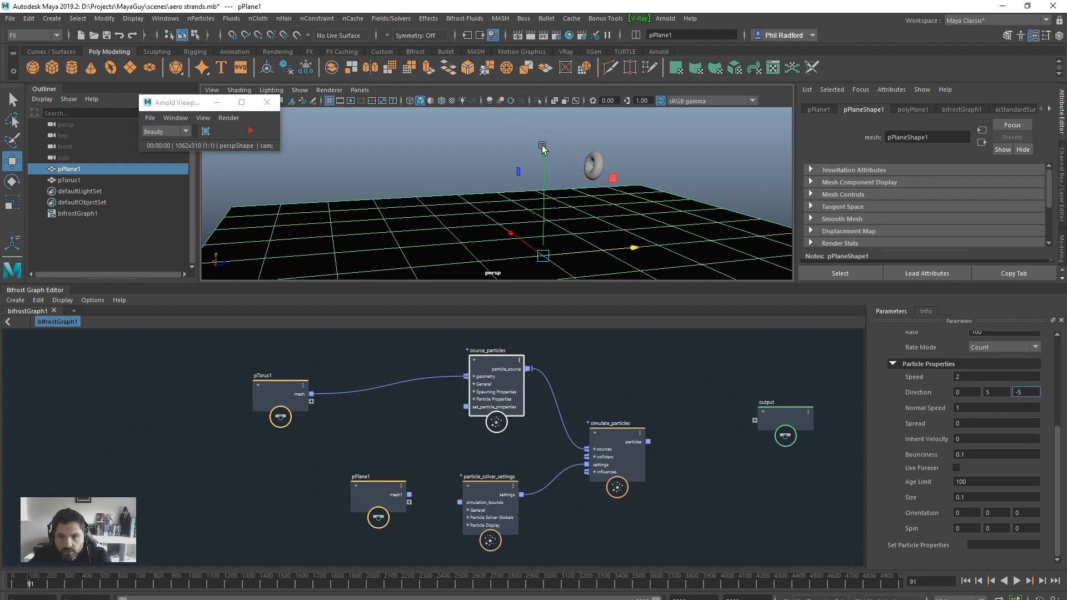
mouse_move(647, 448)
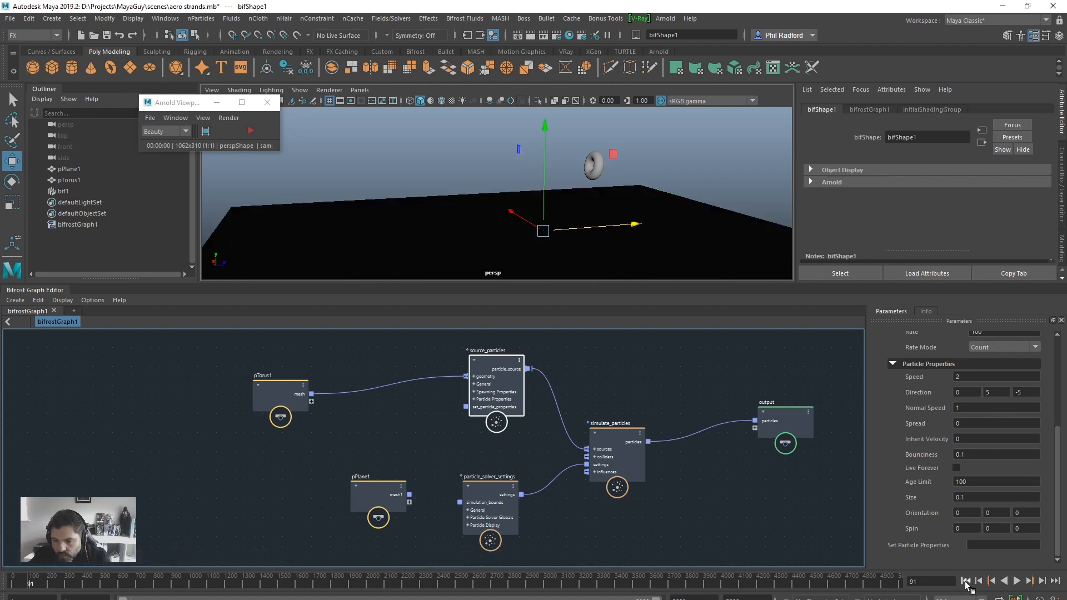
- Play the particle simulation, stop it and rewind to frame 1
left_click(1028, 580)
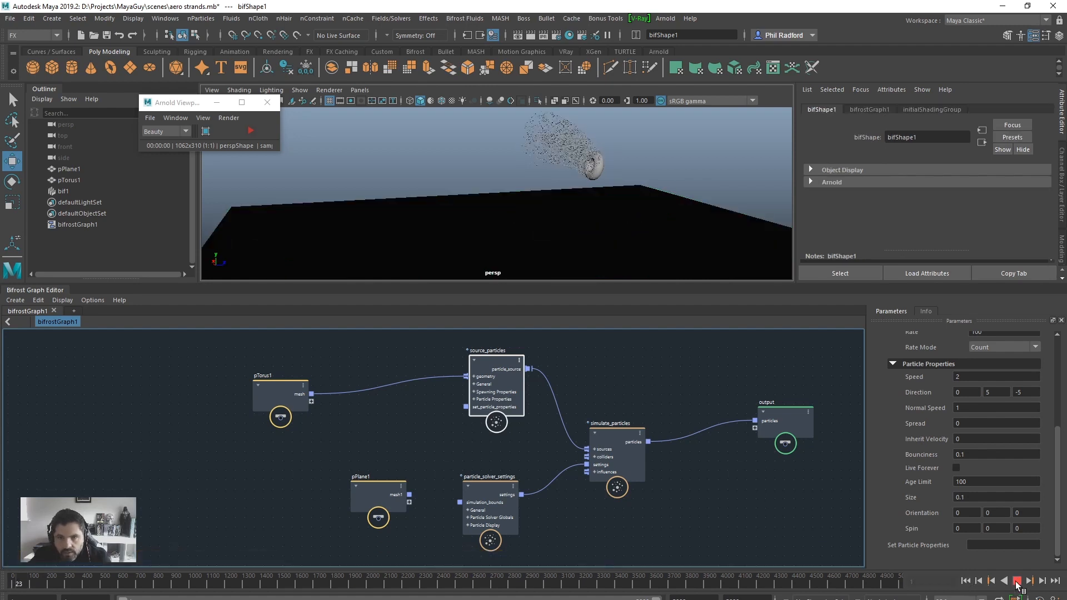
left_click(1016, 580)
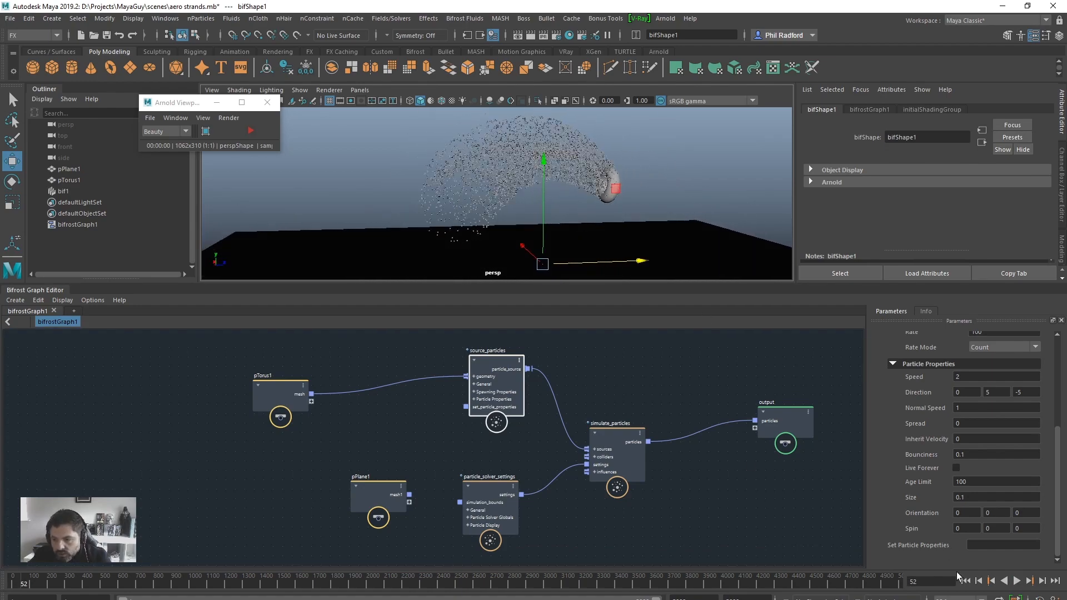
left_click(966, 582)
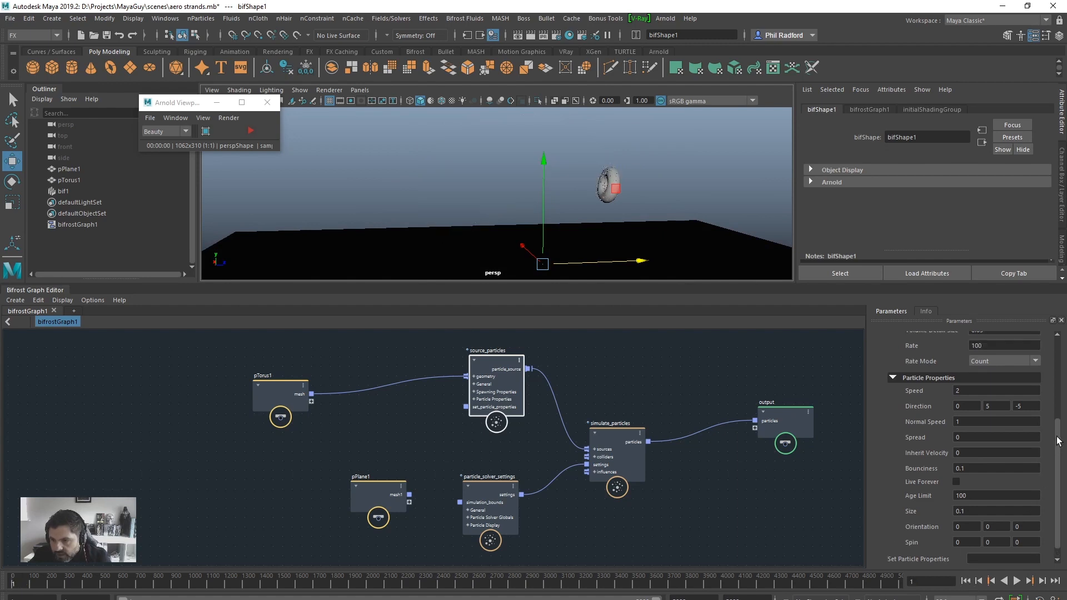
scroll("up", 3)
type("10")
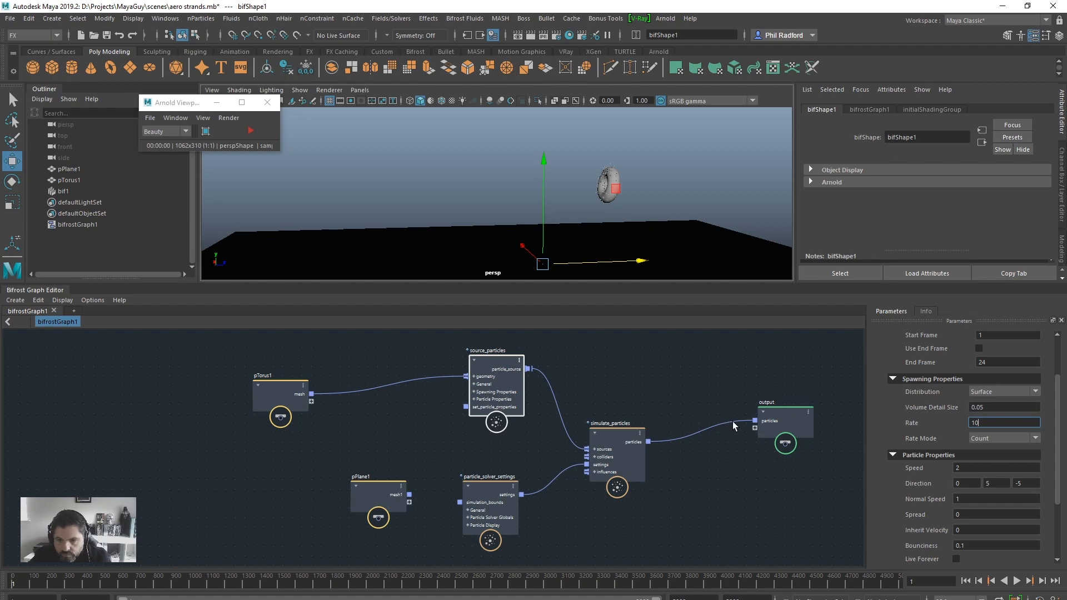
mouse_move(728, 413)
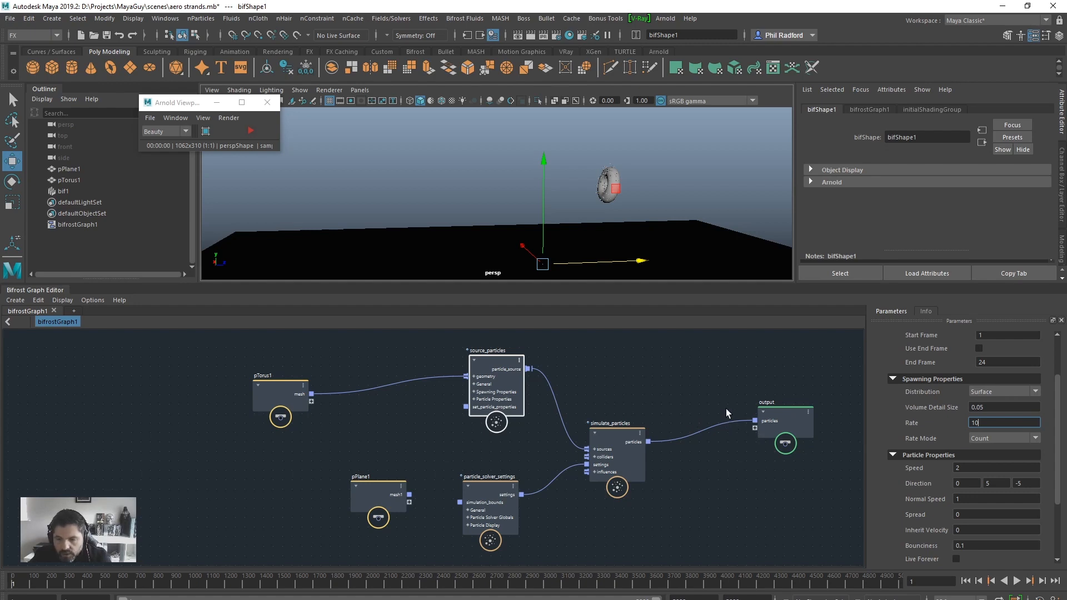
mouse_move(724, 436)
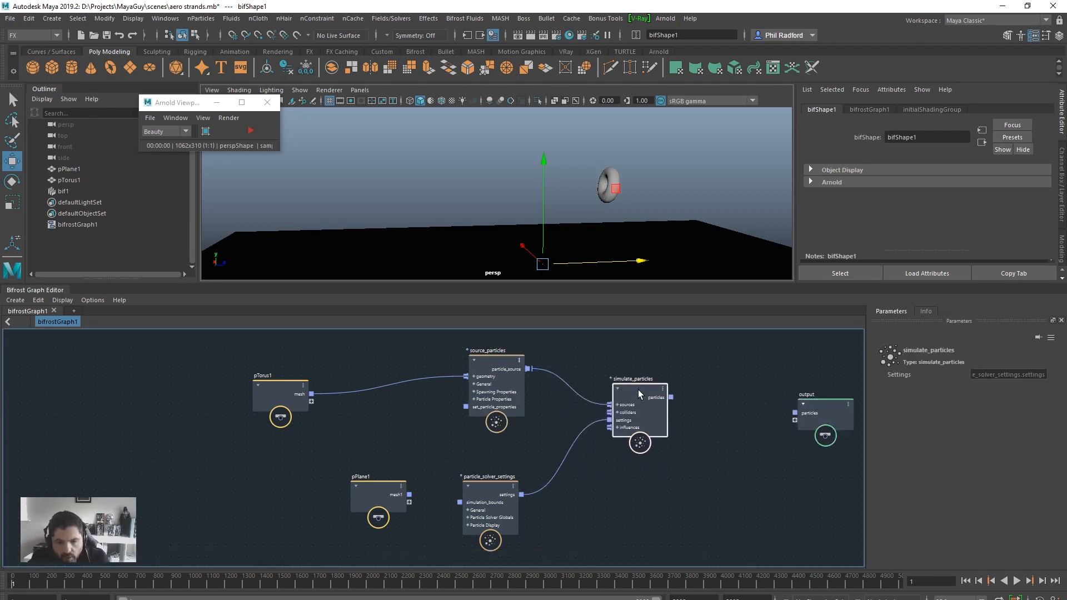
- Add construct_strands, set_Arnold_strands_settings, assign_material and aiStandardSurface nodes, chaining the strand nodes
left_click(267, 396)
type("constr")
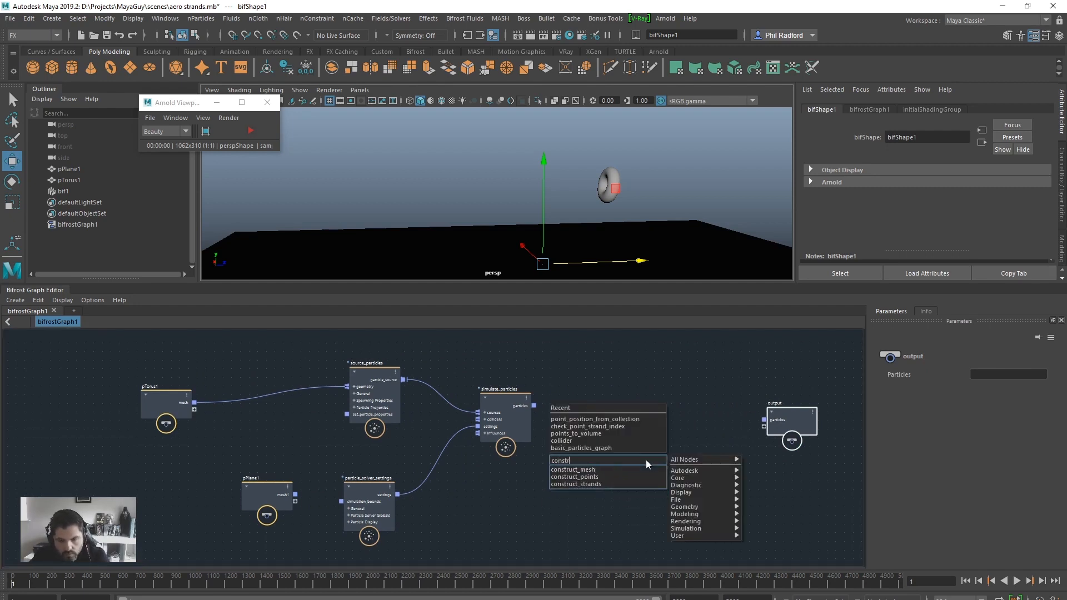
left_click(575, 484)
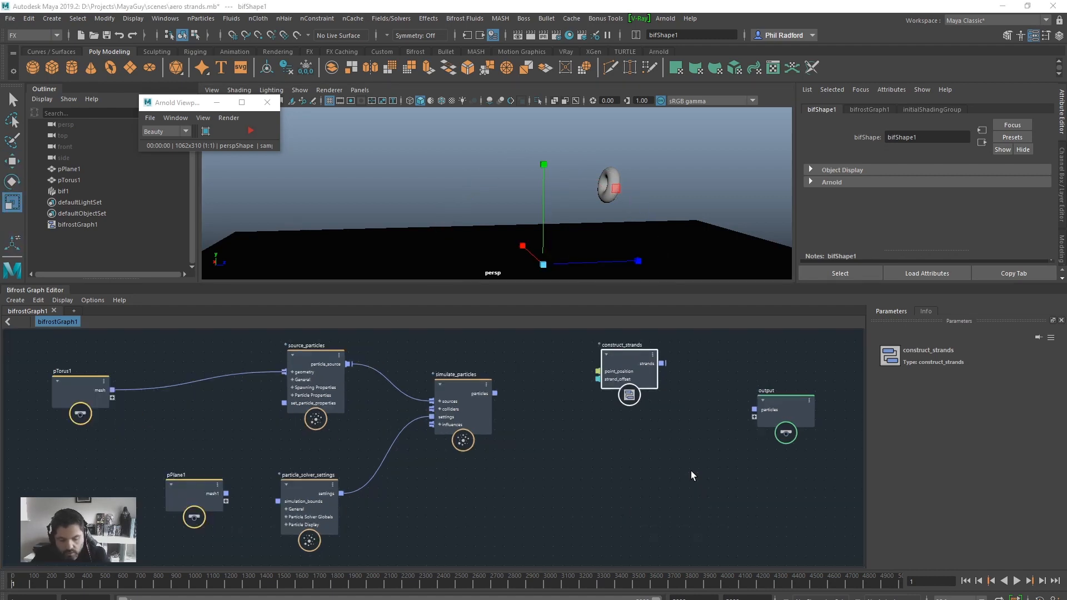
left_click(670, 465)
type("set_arnol")
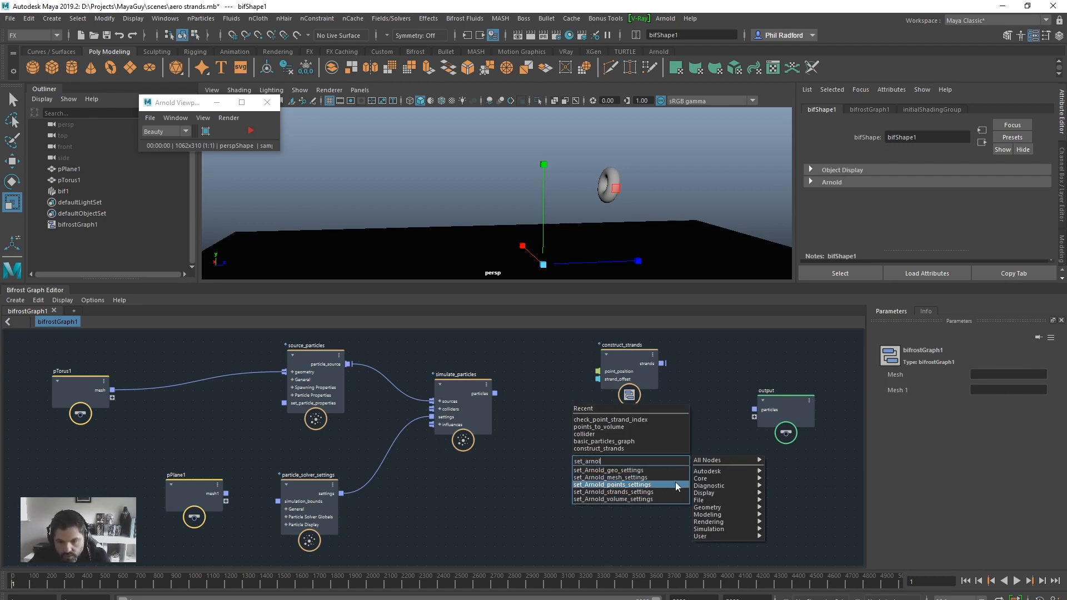
left_click(613, 492)
type("assi")
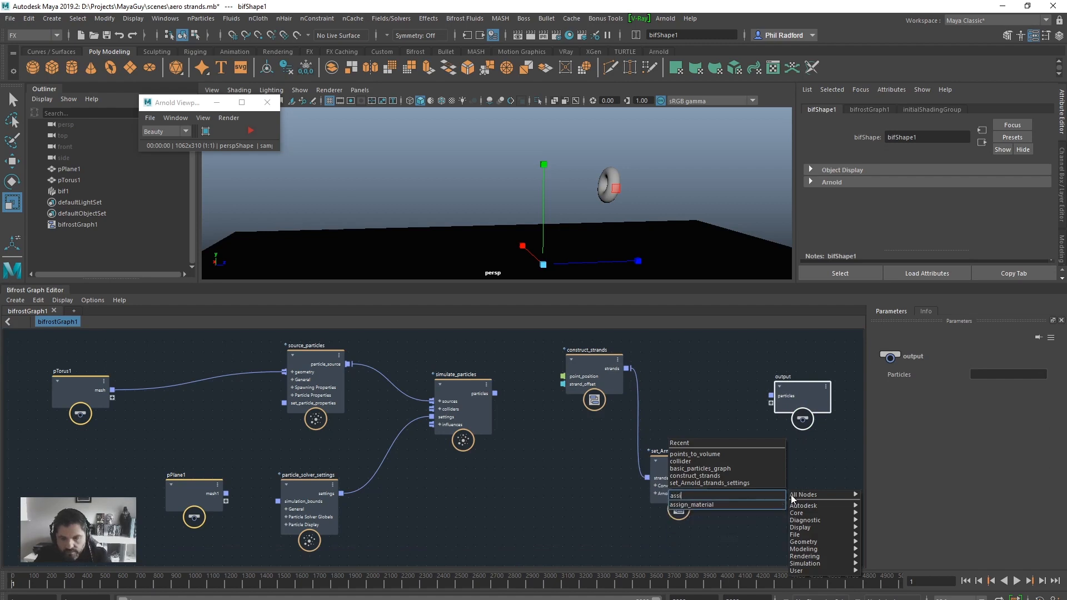
left_click(702, 504)
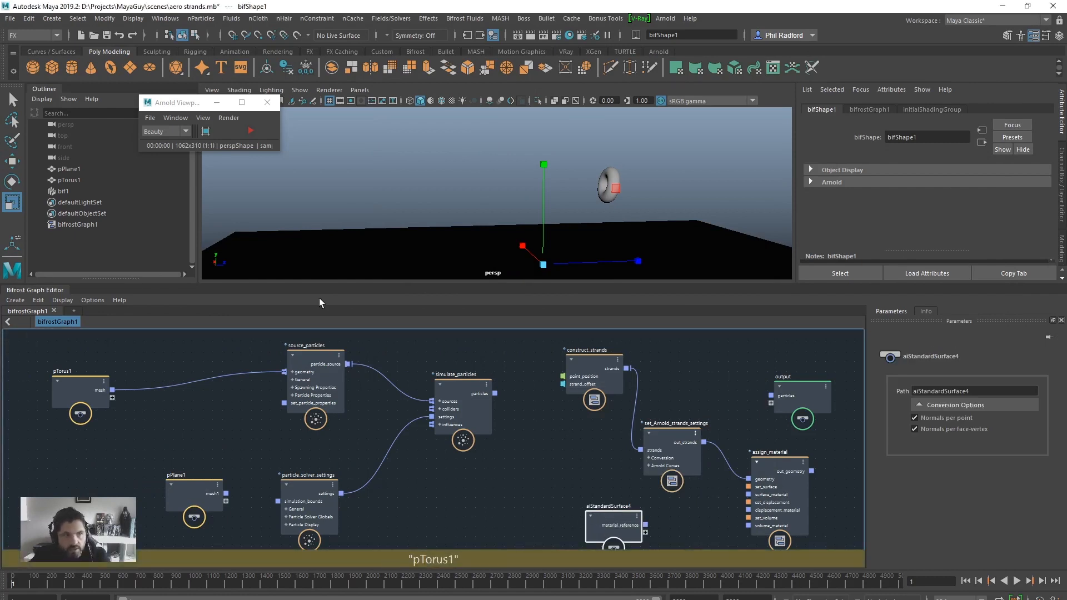
mouse_move(564, 33)
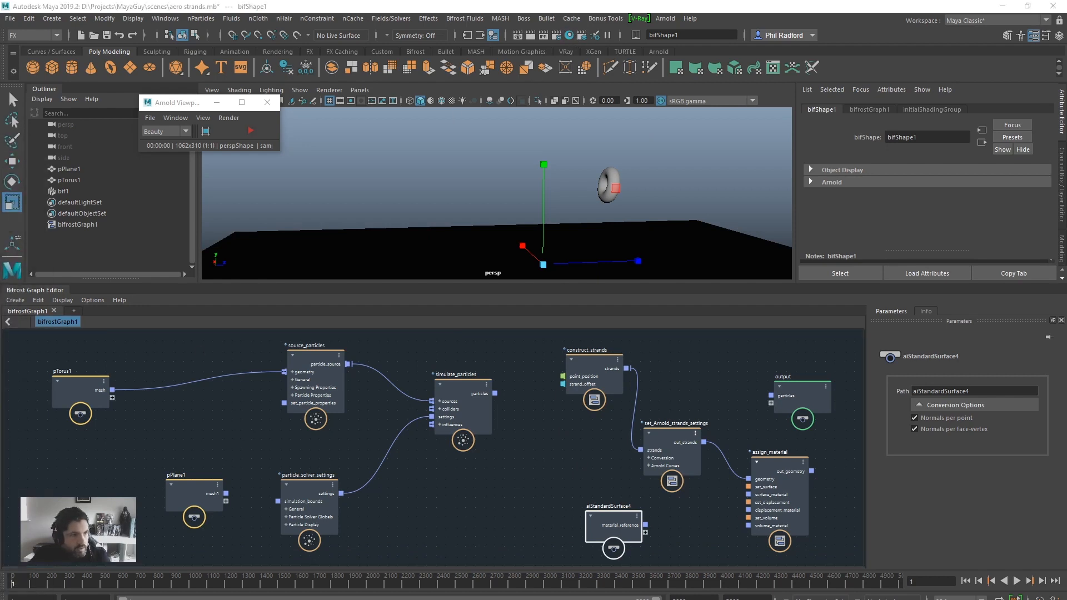
- Give aiStandardSurface4 red emission at weight 2 and connect it to assign_material's surface_material
left_click(612, 524)
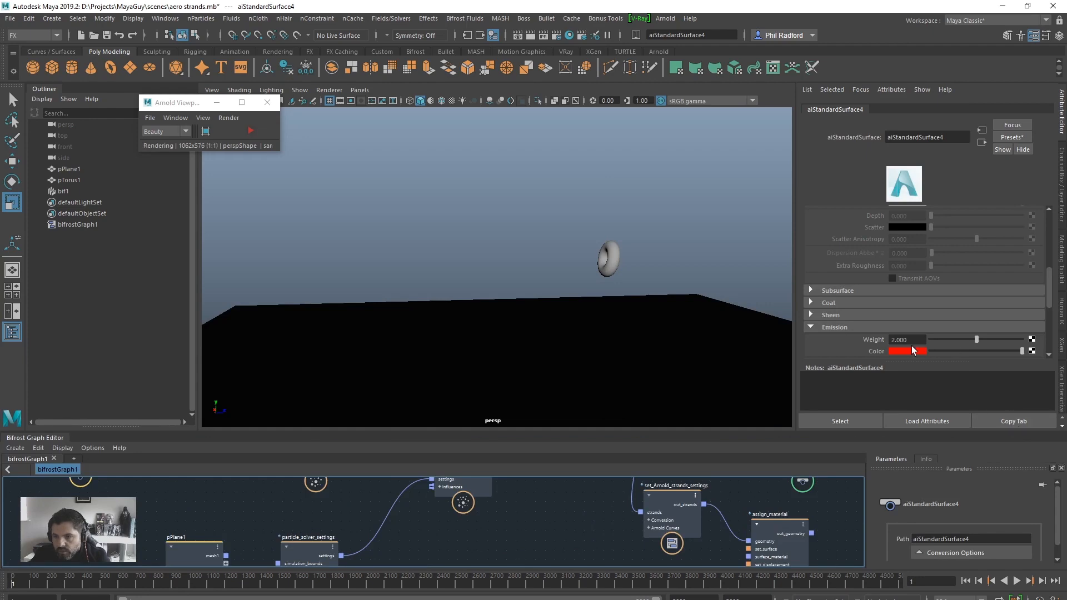
left_click(250, 130)
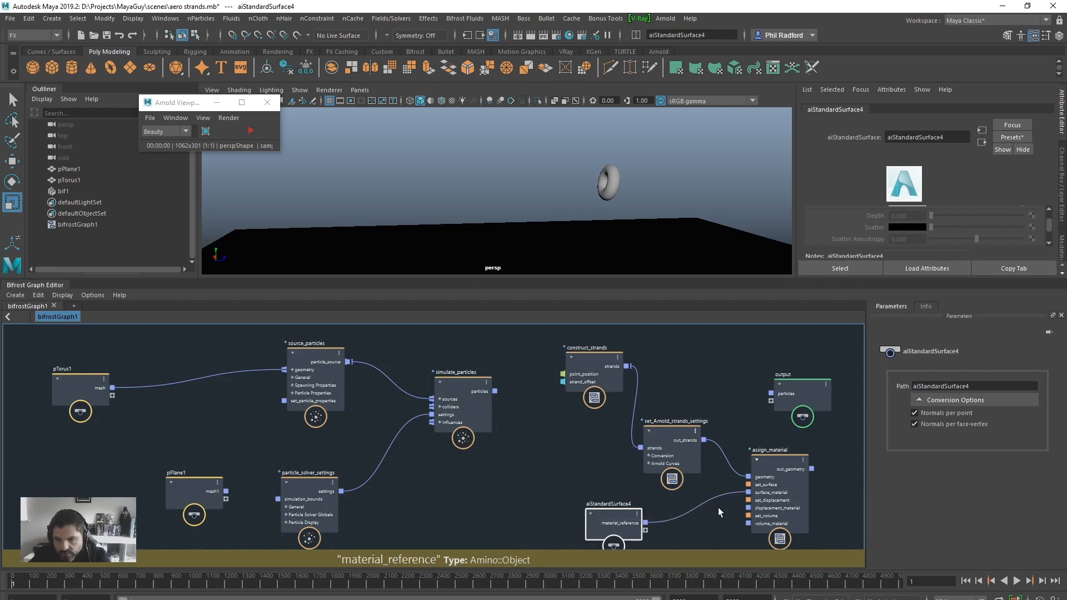
mouse_move(812, 473)
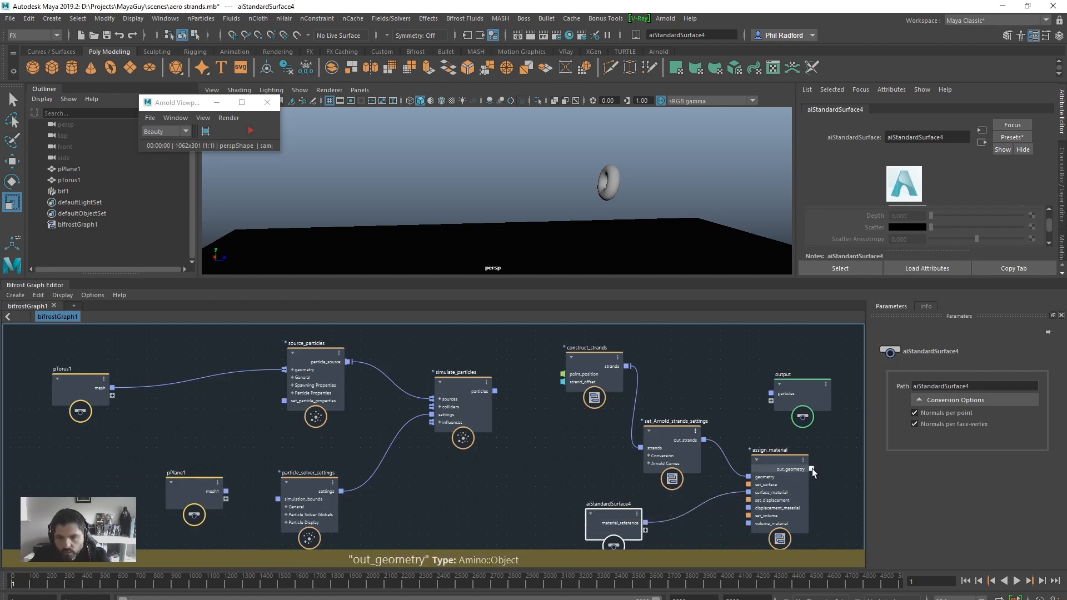
left_click(593, 367)
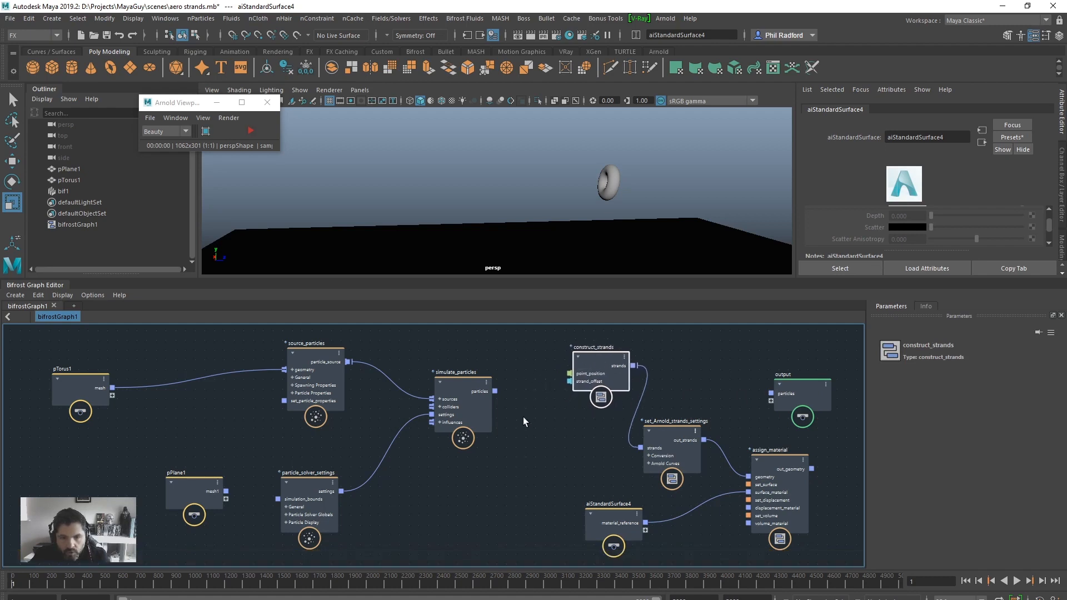
left_click(462, 384)
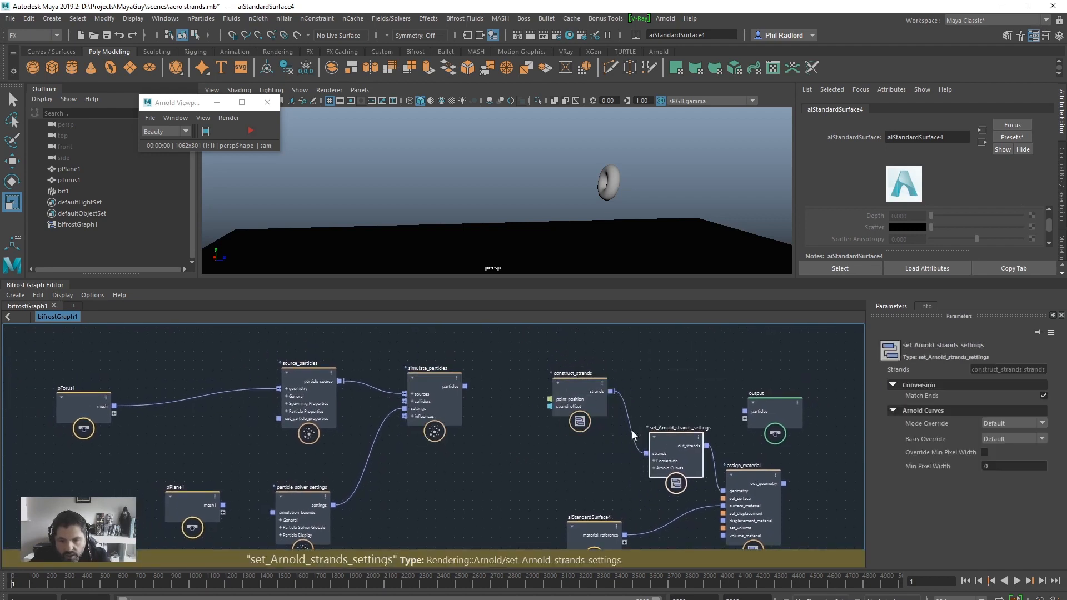
- Feed simulated particles through get_point_position into construct_strands, and assign_material into the output
left_click(415, 368)
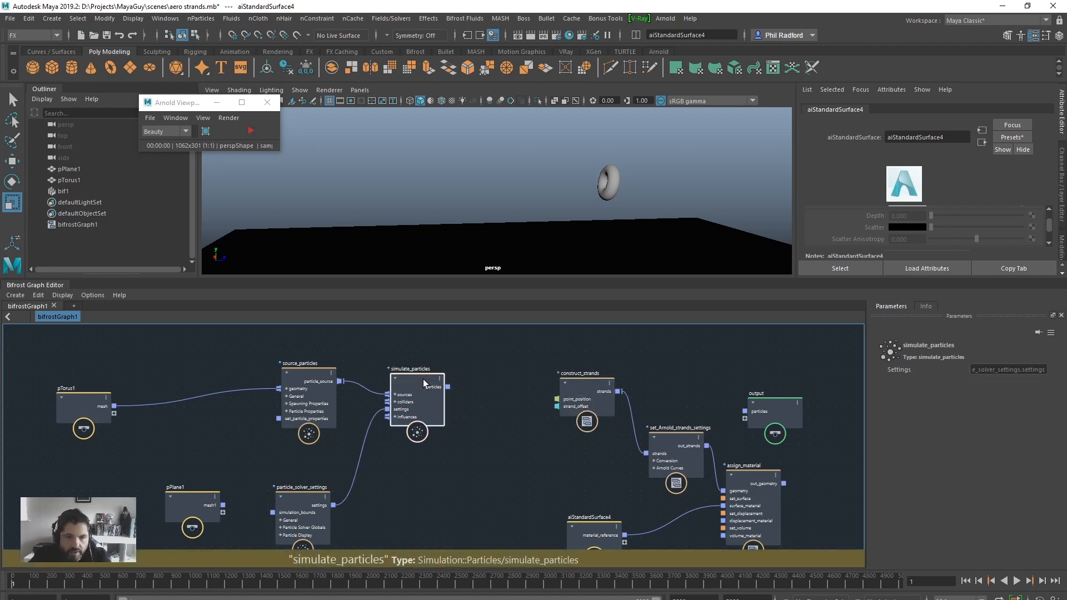
left_click(424, 395)
type("get")
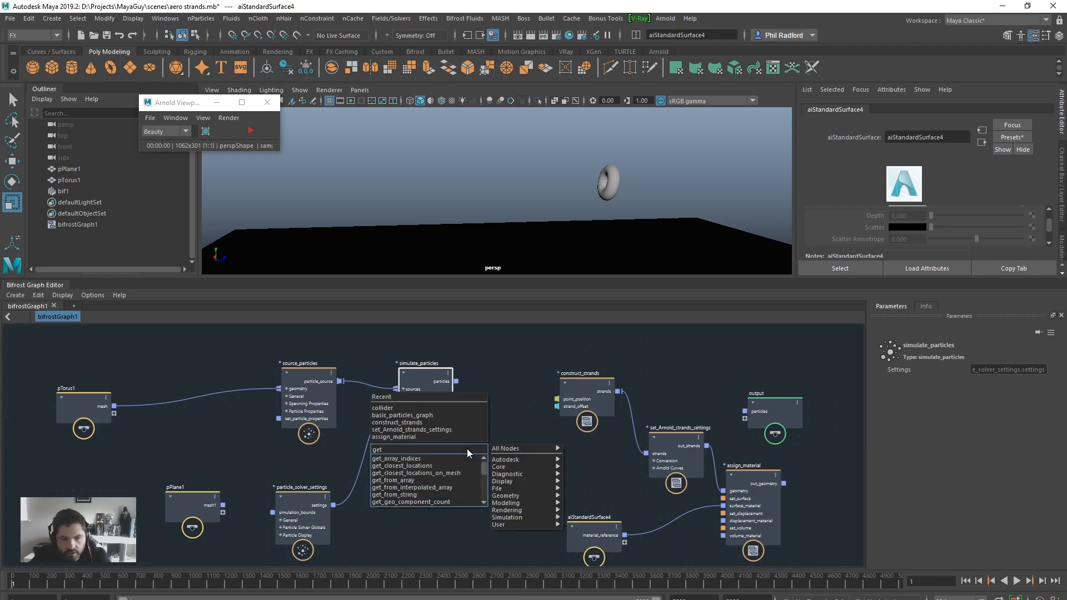
type("_po")
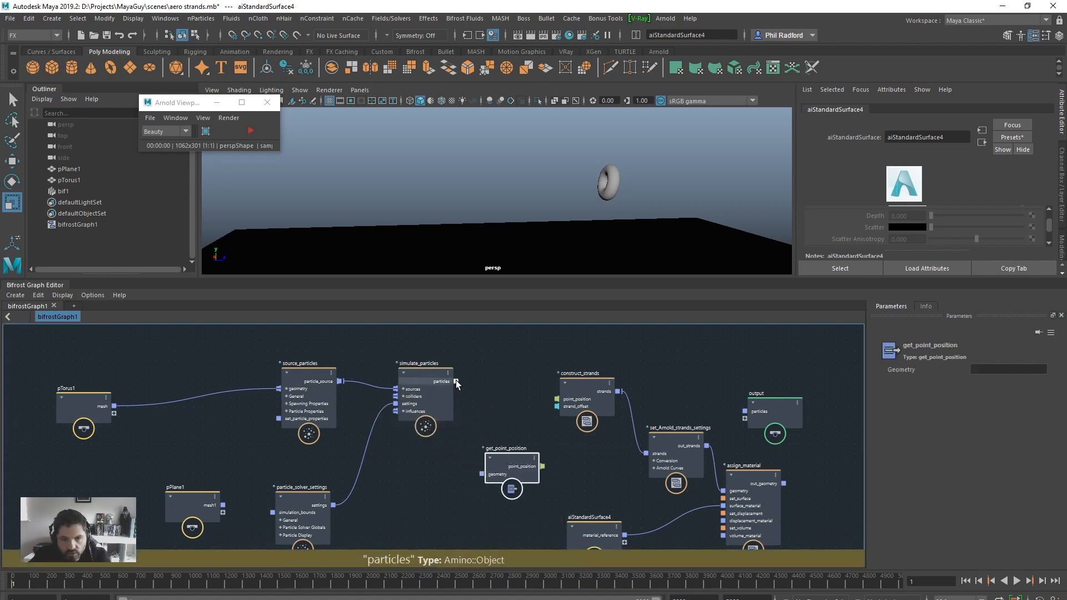
left_click(501, 466)
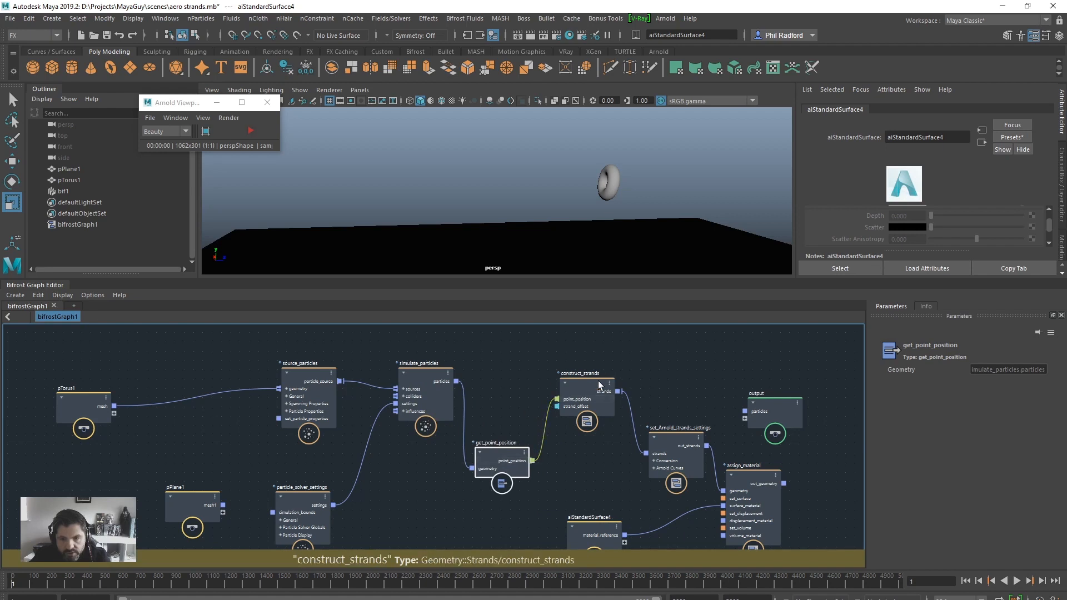
left_click(582, 394)
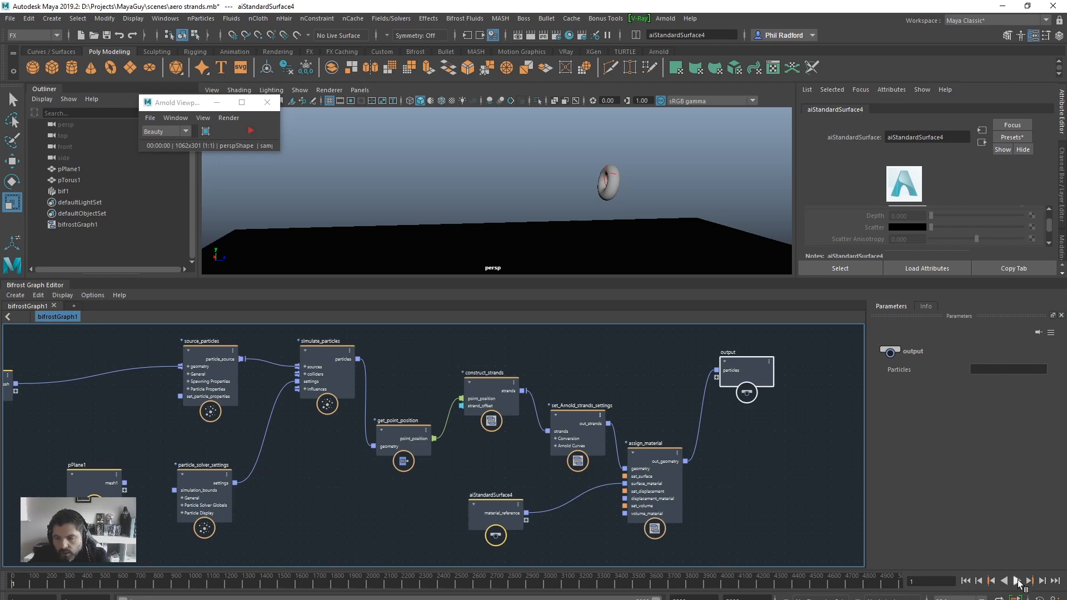
- Play to frame 71, then render the red strands in the Arnold Viewport and stop
left_click(1019, 580)
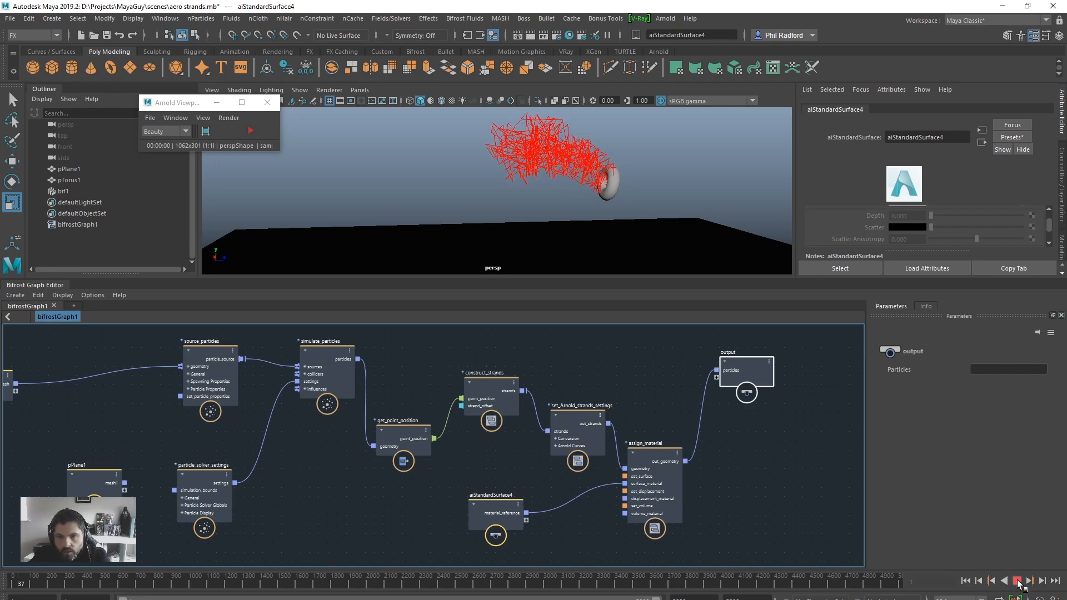
left_click(1017, 581)
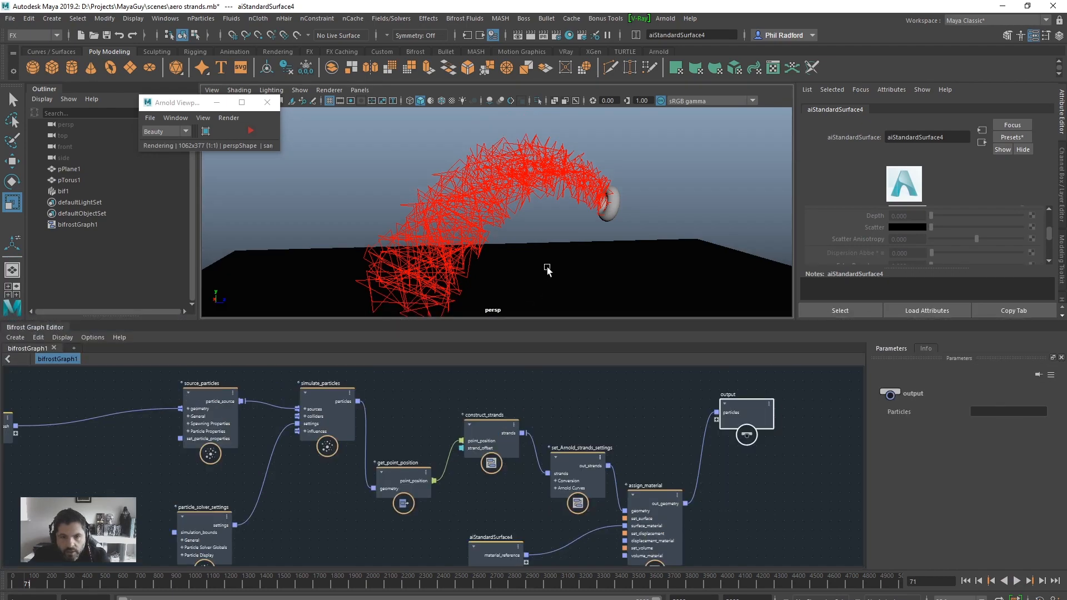
left_click(249, 130)
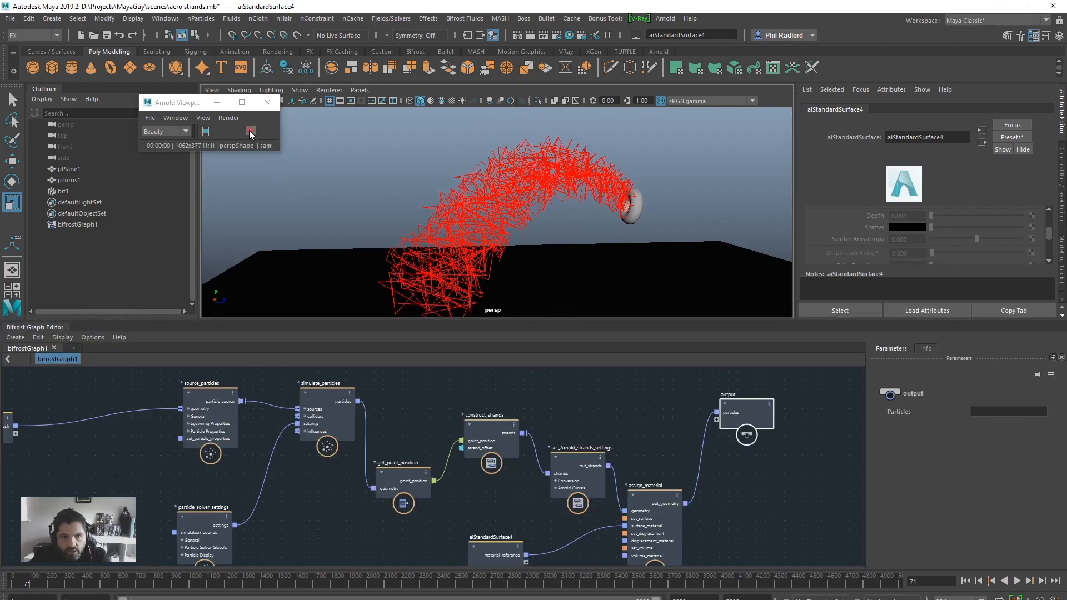
left_click(250, 130)
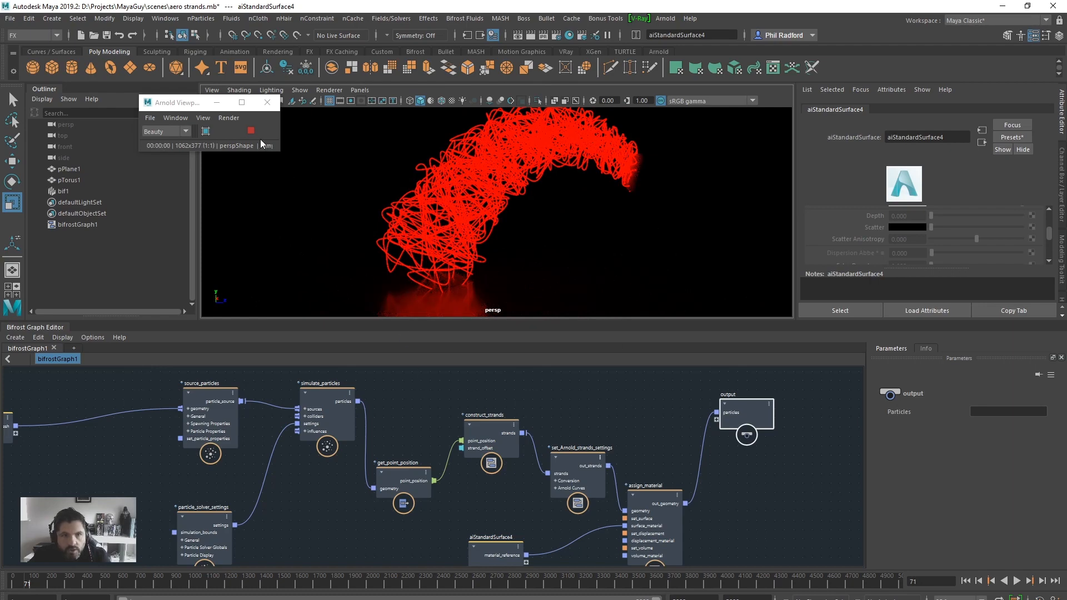
left_click(250, 131)
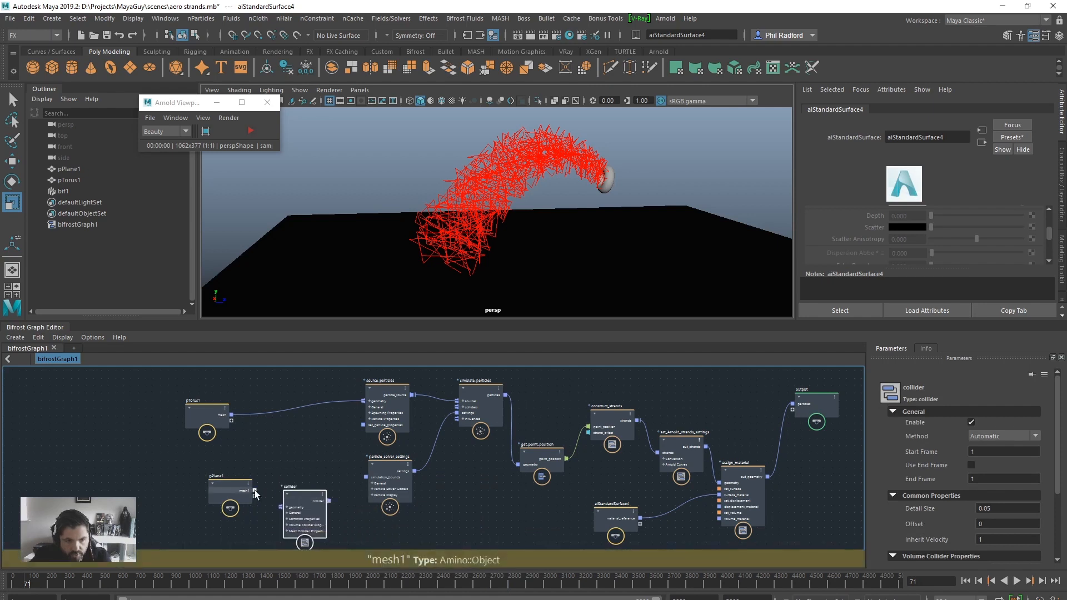
- Connect pPlane1's mesh into the collider node
left_click(442, 473)
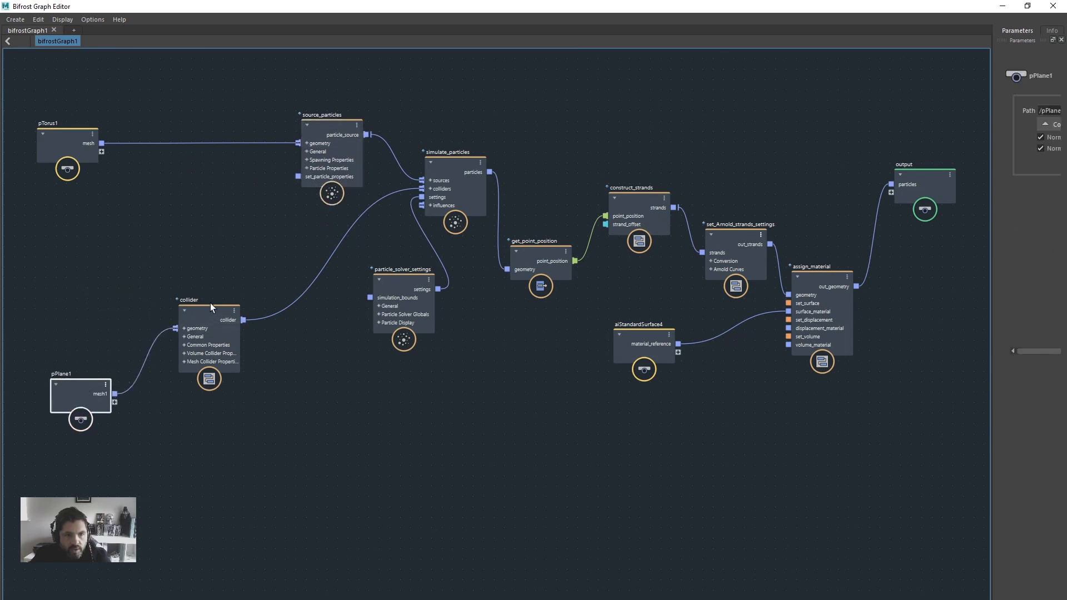
- Group the particle simulation nodes under a backdrop and align get_point_position with them
left_click(401, 280)
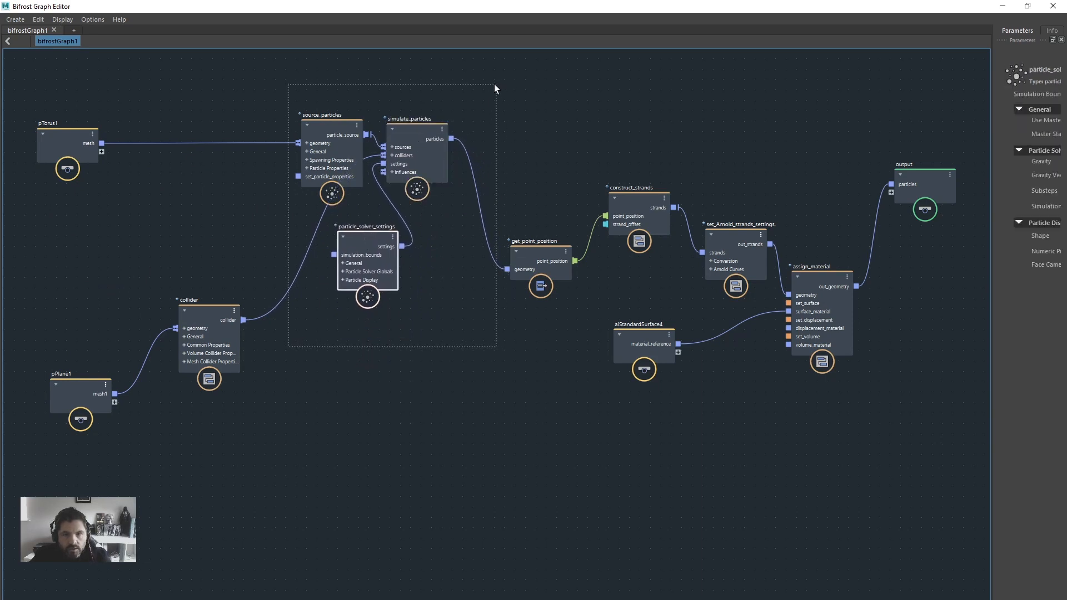
right_click(495, 89)
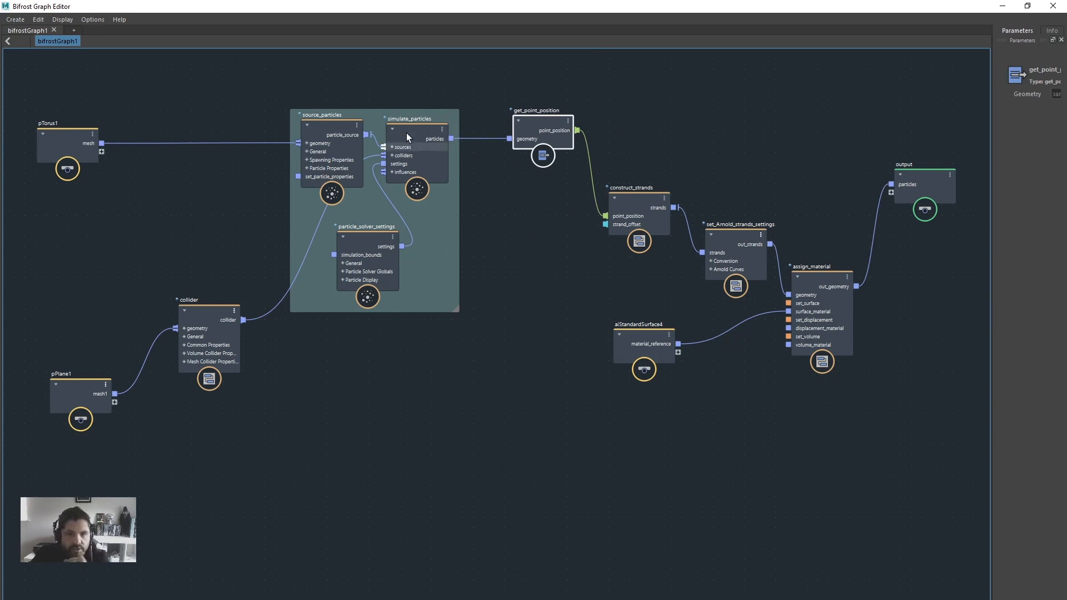
left_click(541, 131)
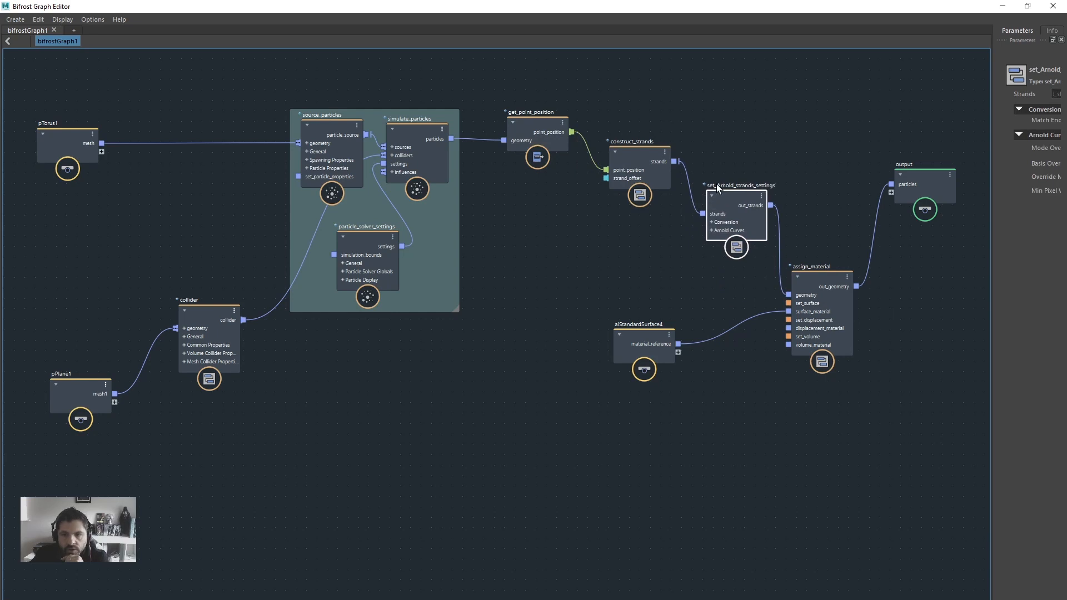
mouse_move(994, 139)
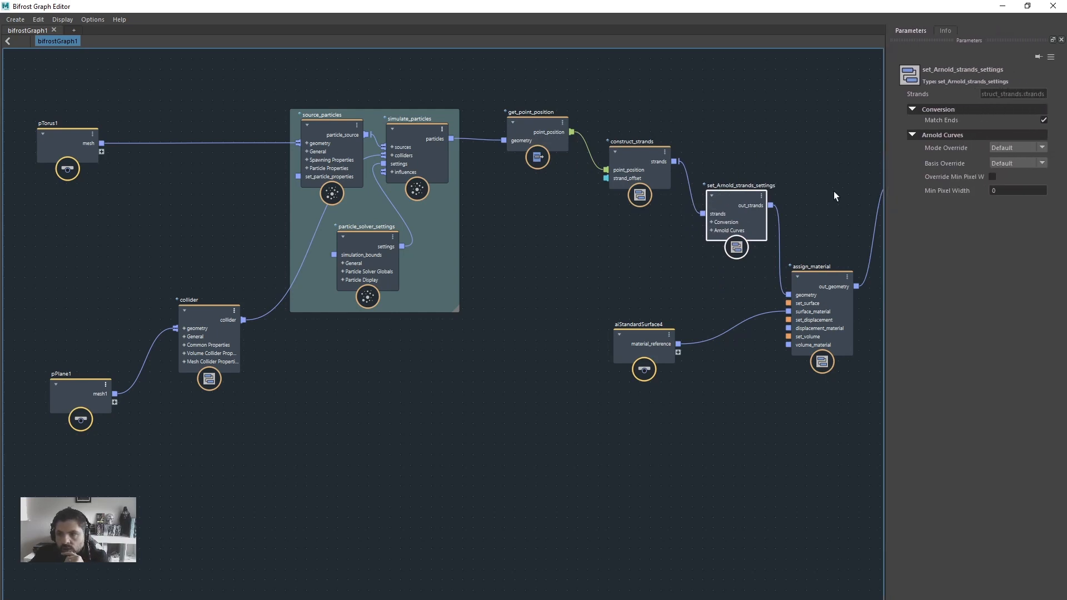
- Keep the strand render mode at Default and inspect the aiStandardSurface4 node
left_click(1043, 148)
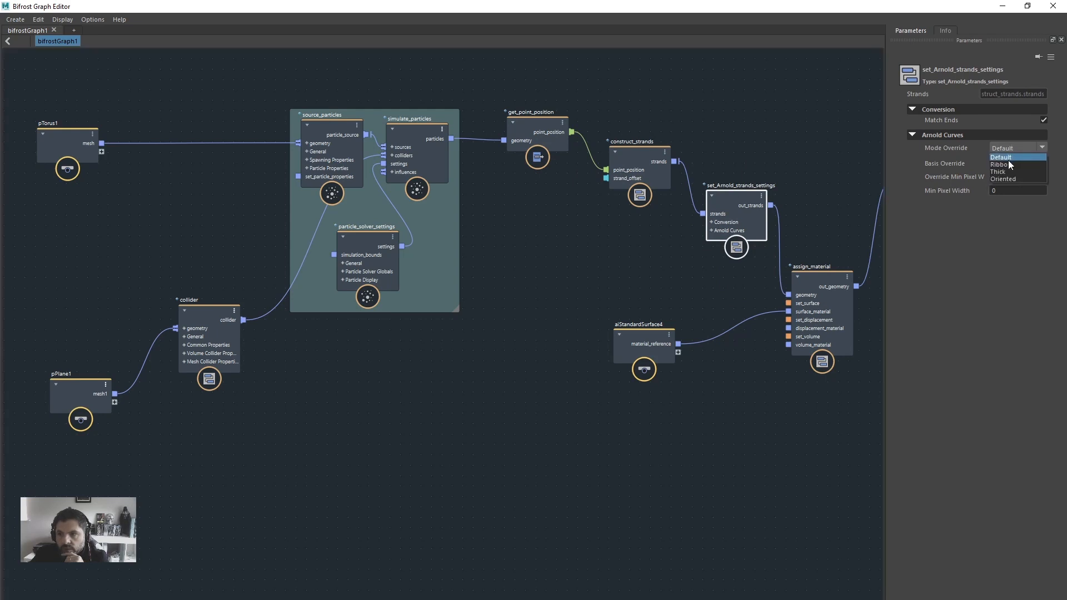
left_click(1001, 157)
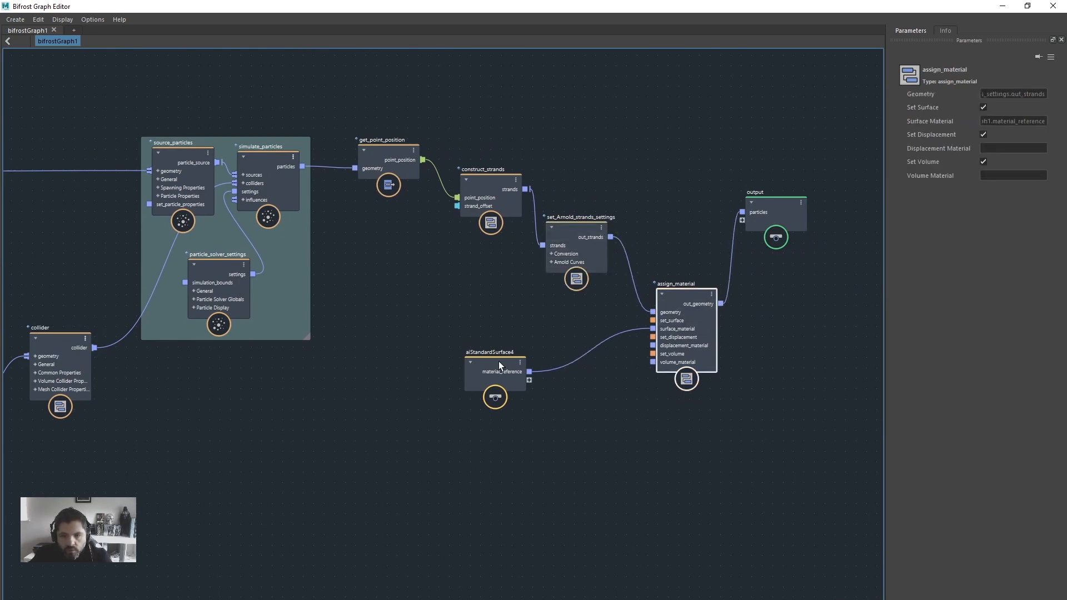
left_click(495, 364)
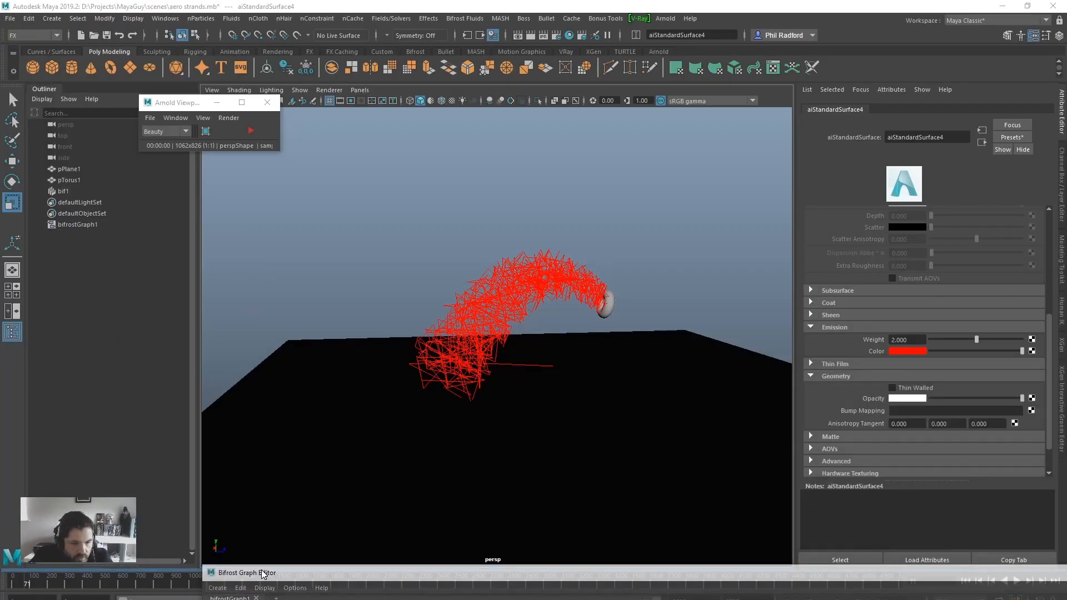
- Return the graph to the lower pane, then rewind and replay the collided simulation
left_click(243, 572)
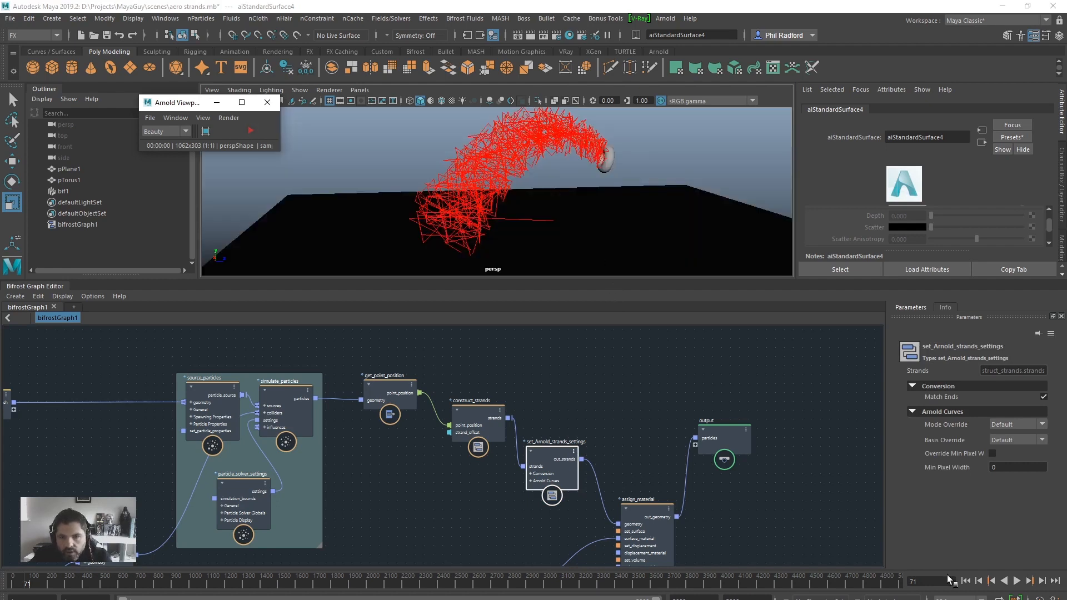
left_click(1020, 582)
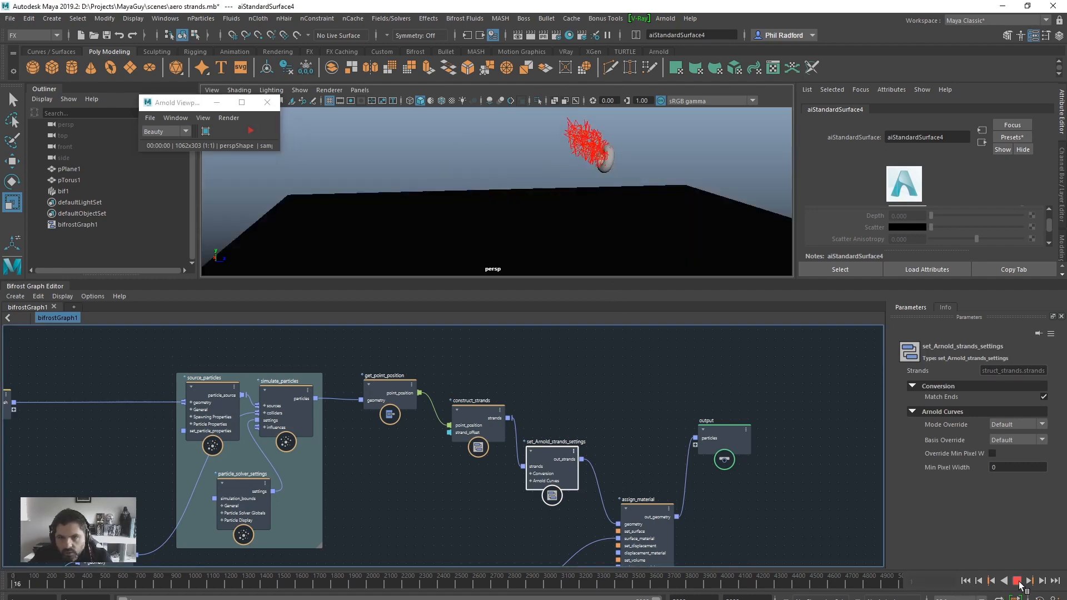
left_click(1019, 581)
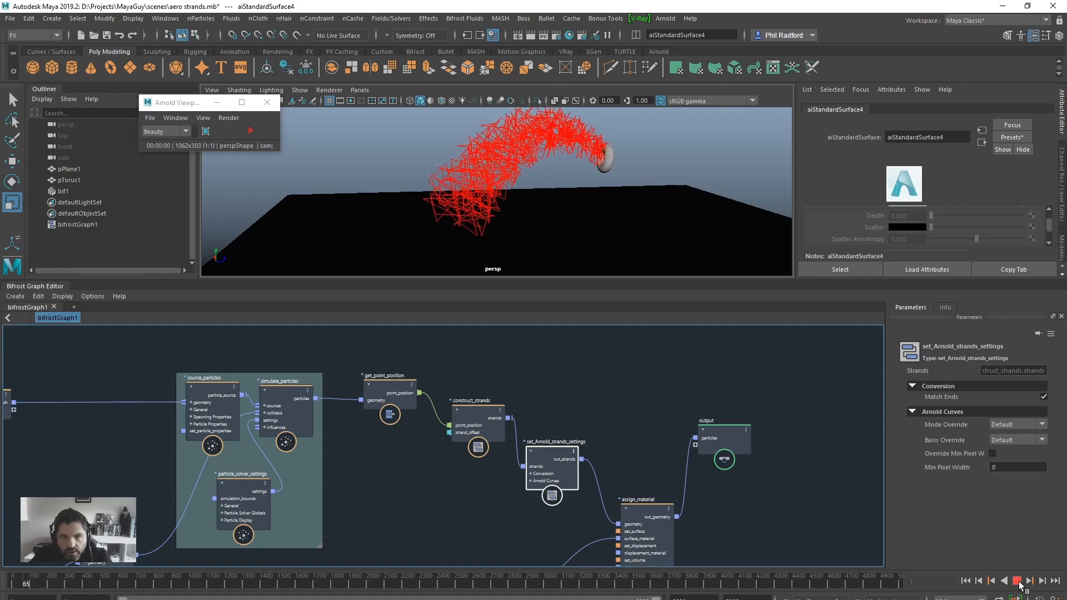
left_click(1020, 581)
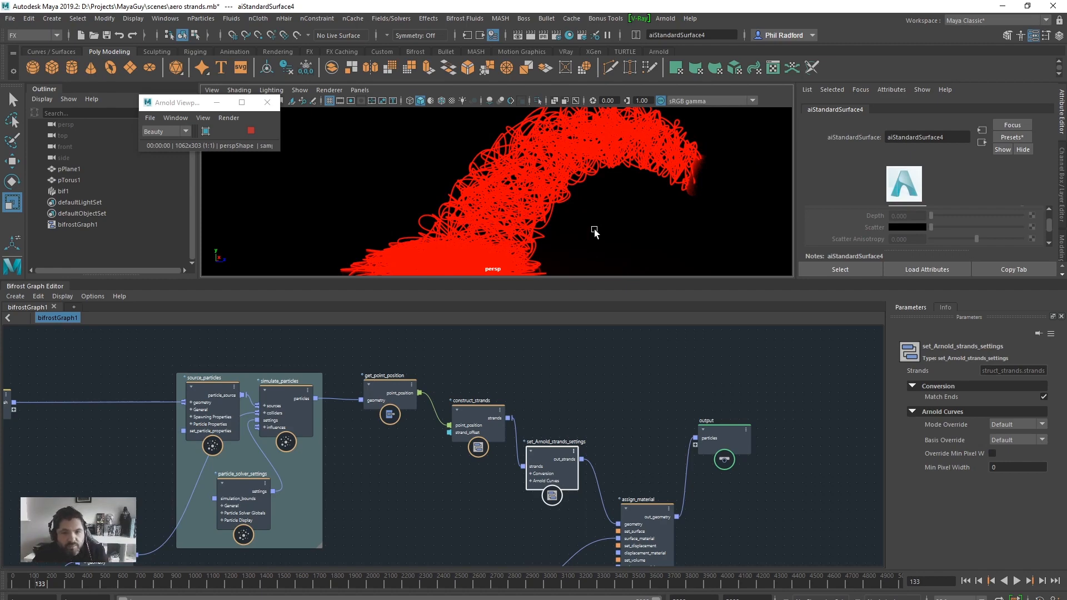
mouse_move(848, 410)
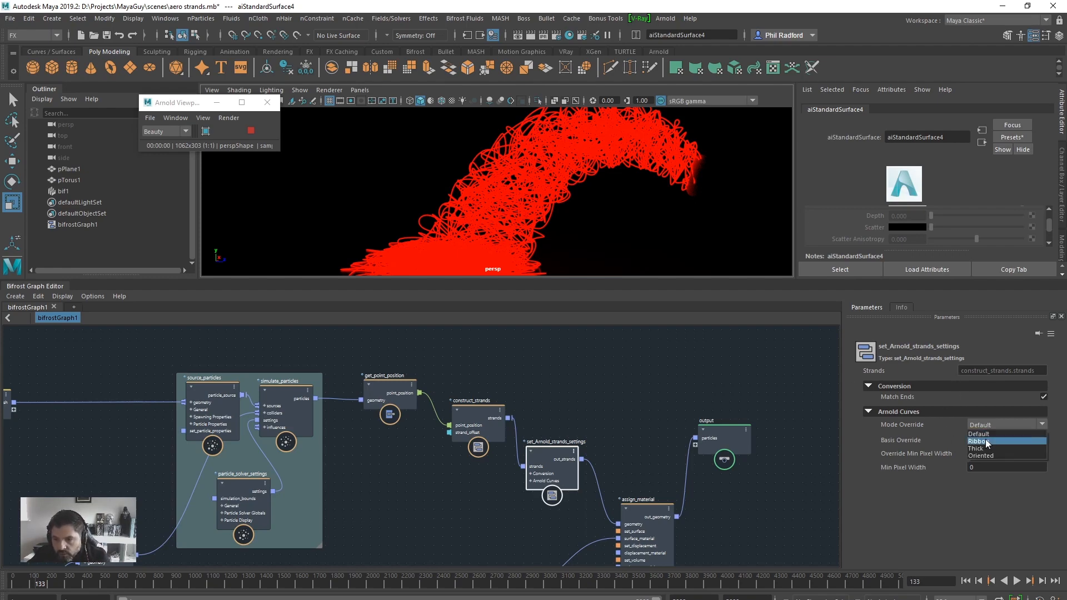
- Set the Arnold strands Mode Override to Ribbon and replay the simulation from frame 1
left_click(983, 442)
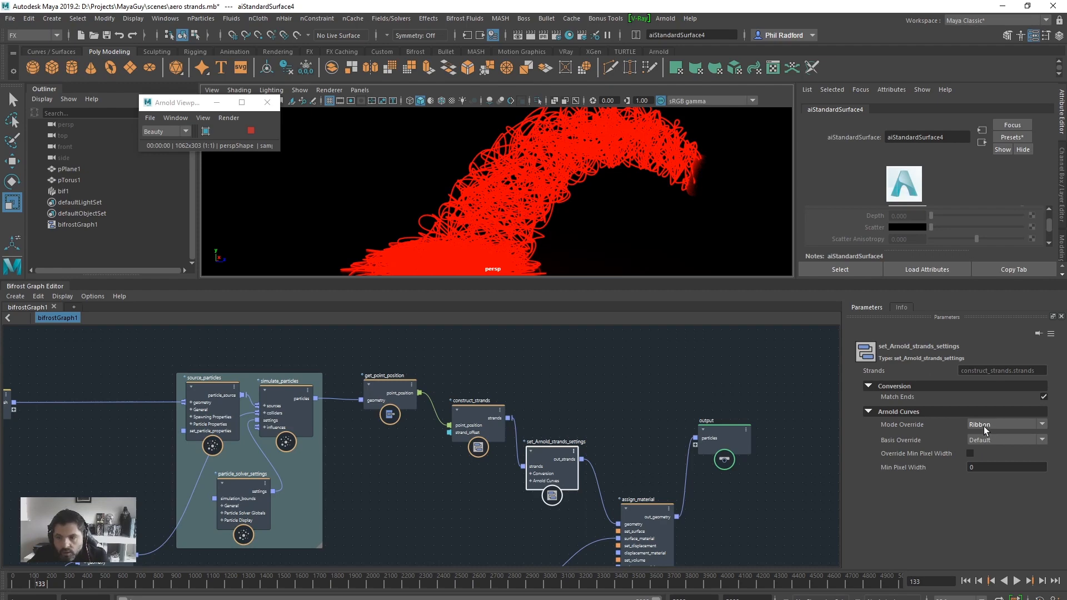
mouse_move(985, 430)
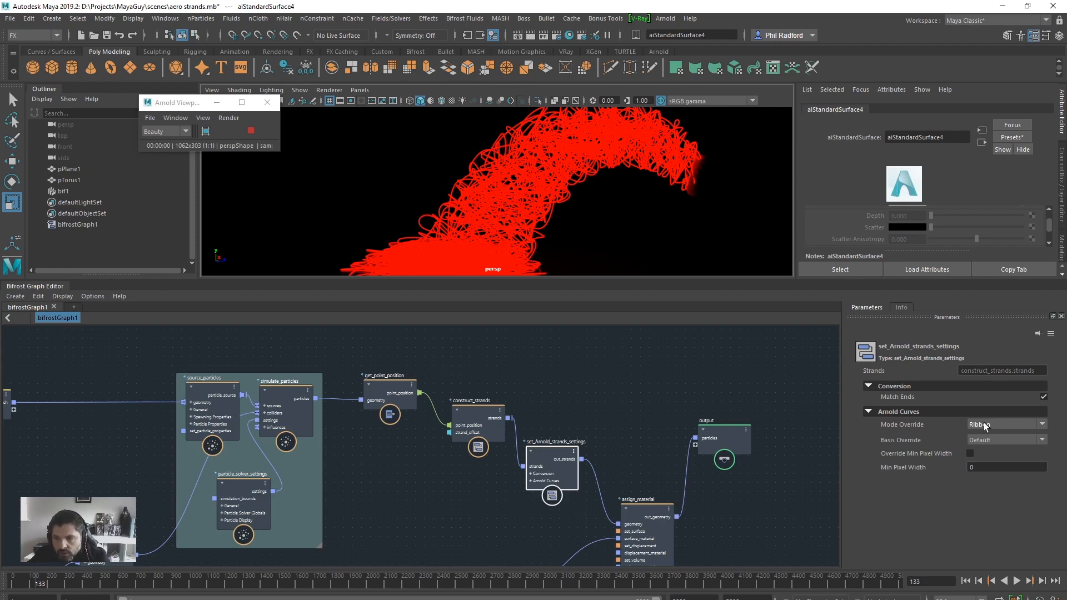
mouse_move(978, 432)
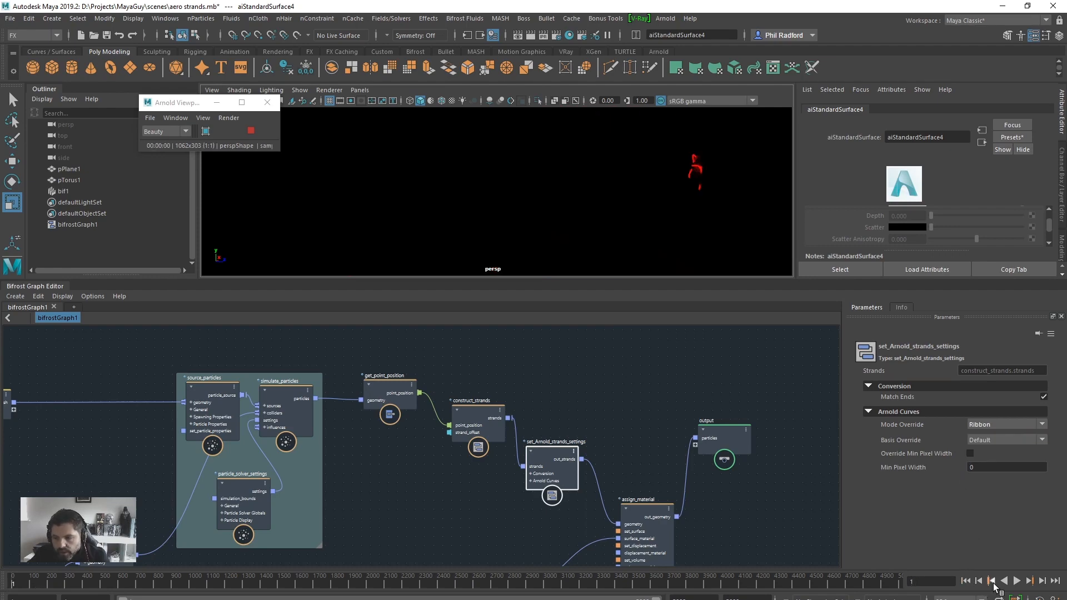
left_click(1016, 580)
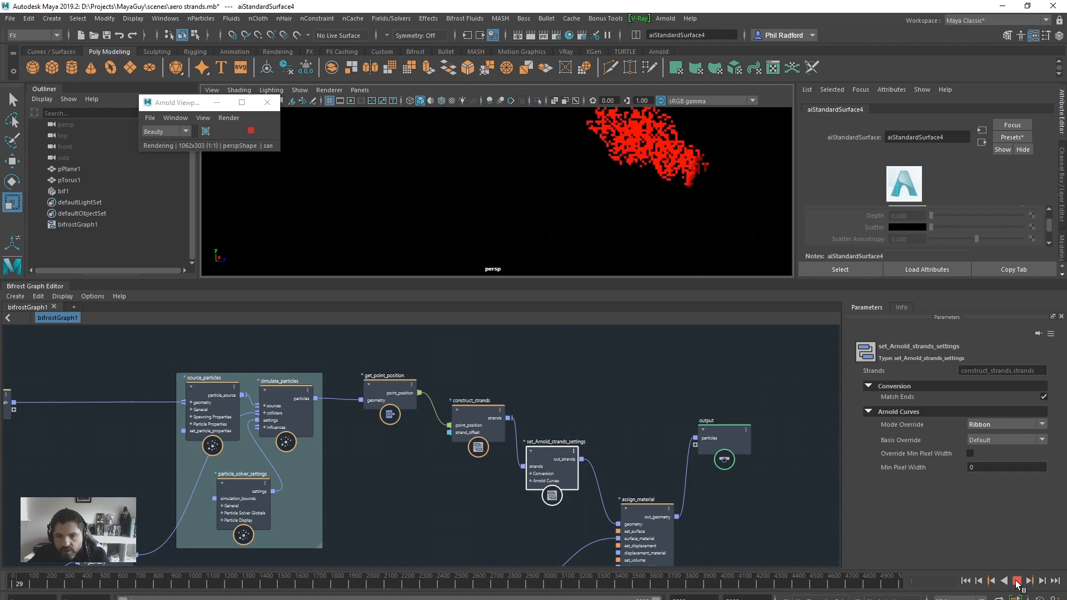
left_click(1016, 580)
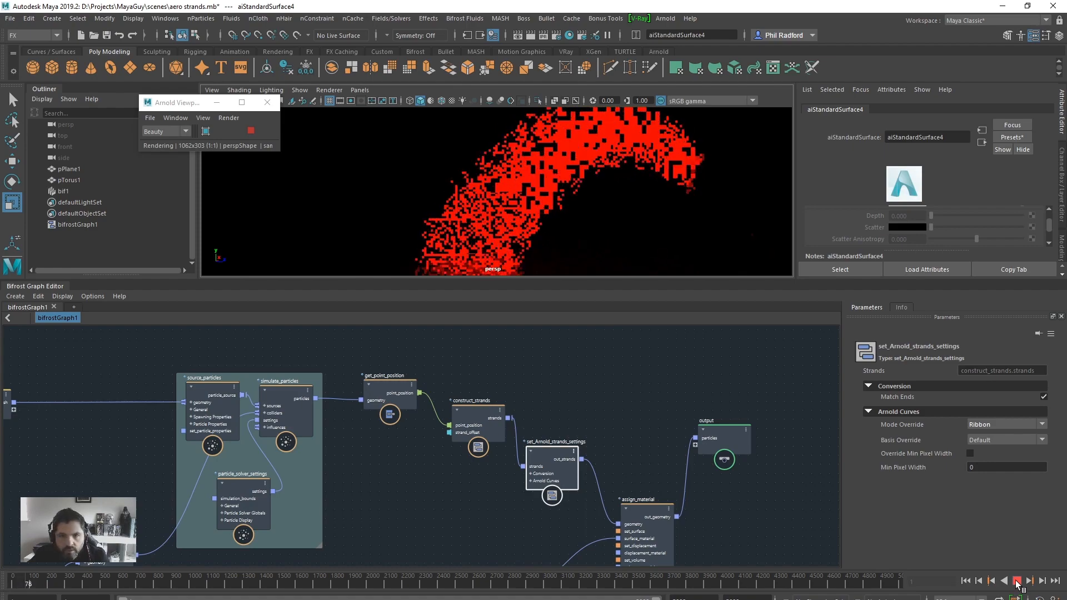
left_click(1019, 581)
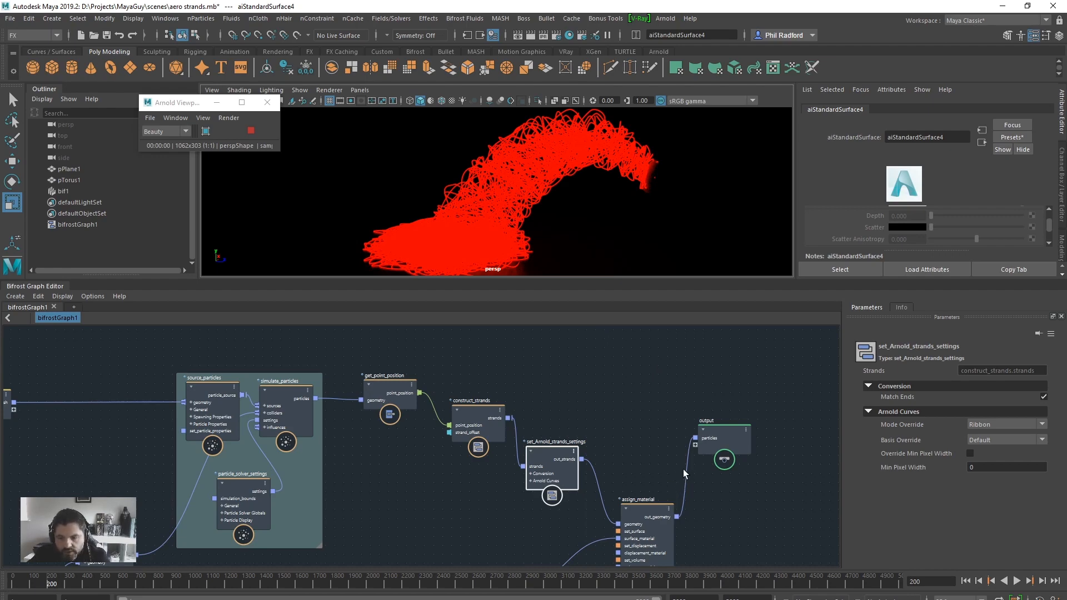
mouse_move(704, 488)
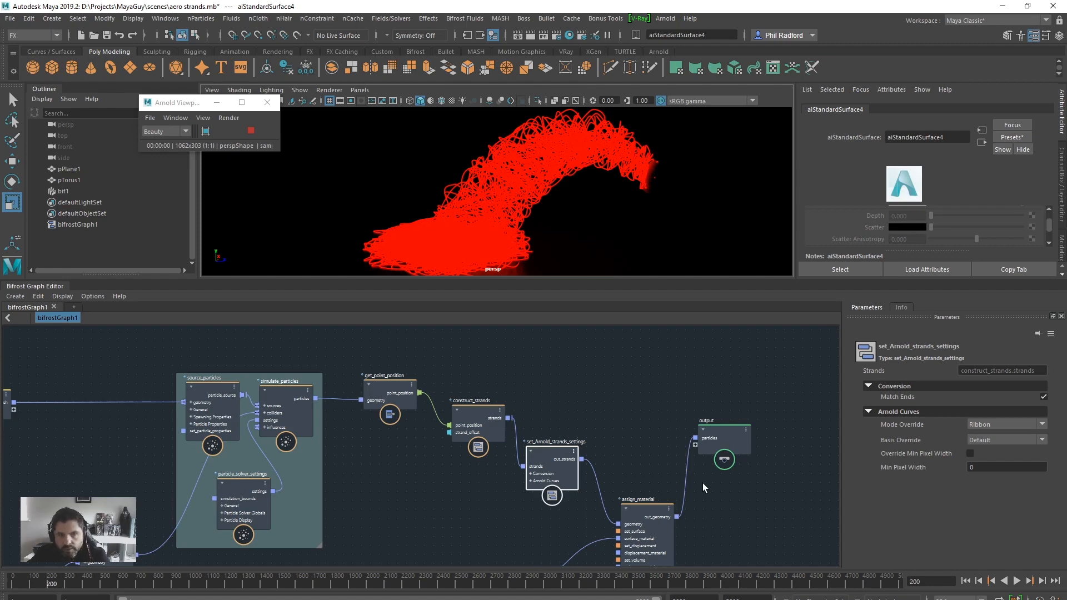
mouse_move(701, 483)
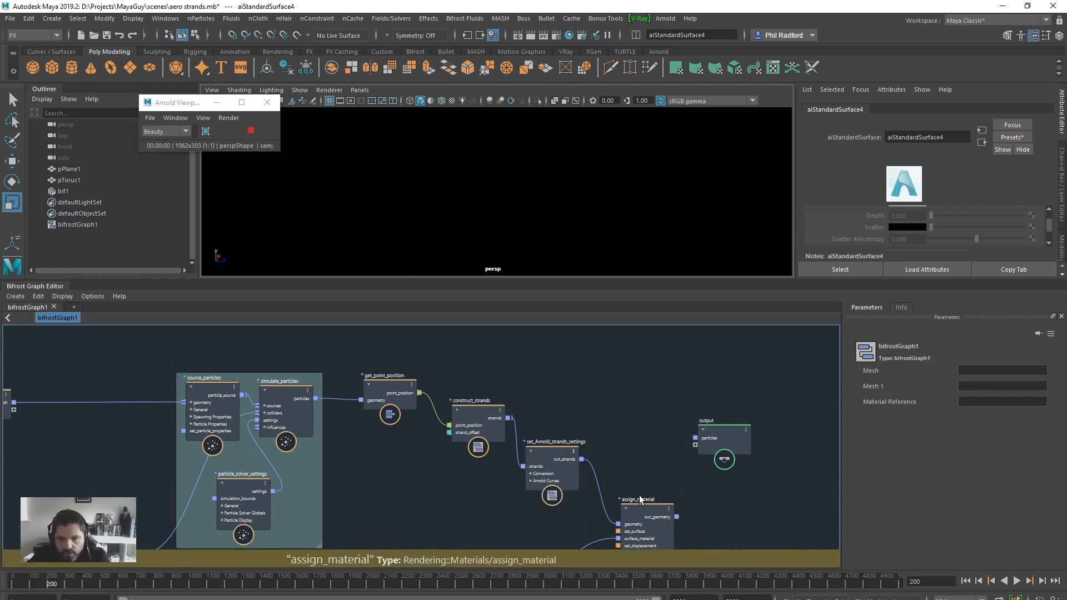
- Inspect the strand settings node's parameters and replay the simulation from the first frame
left_click(551, 452)
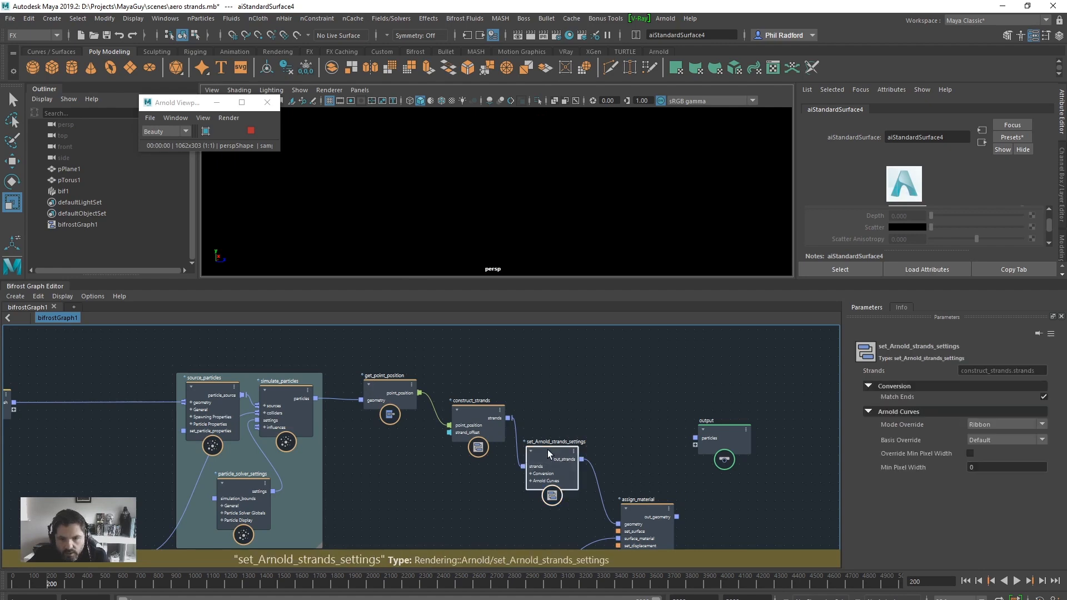
left_click(1006, 424)
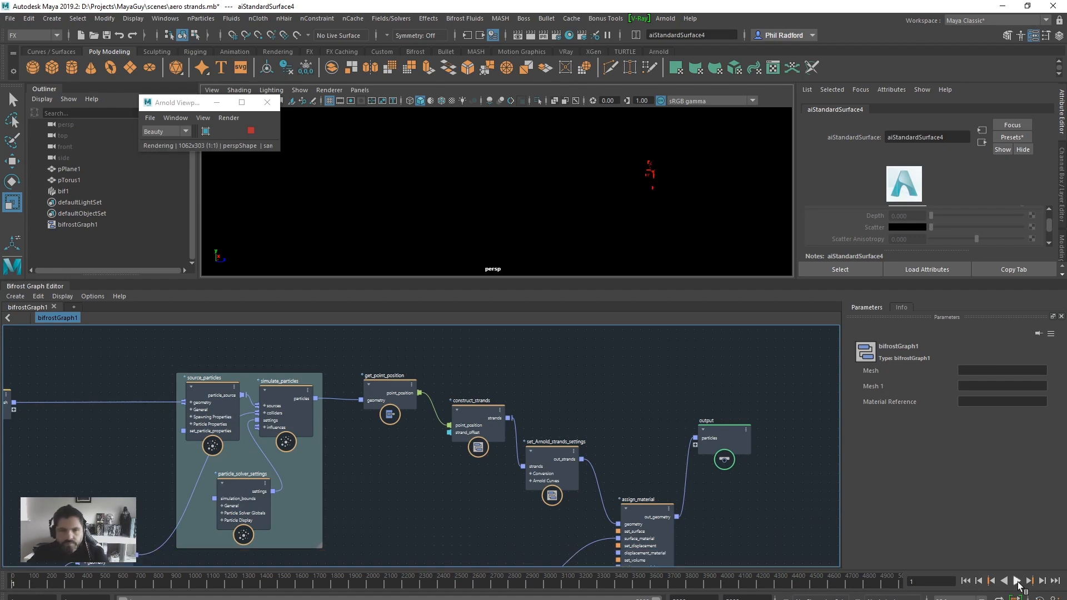
left_click(1017, 581)
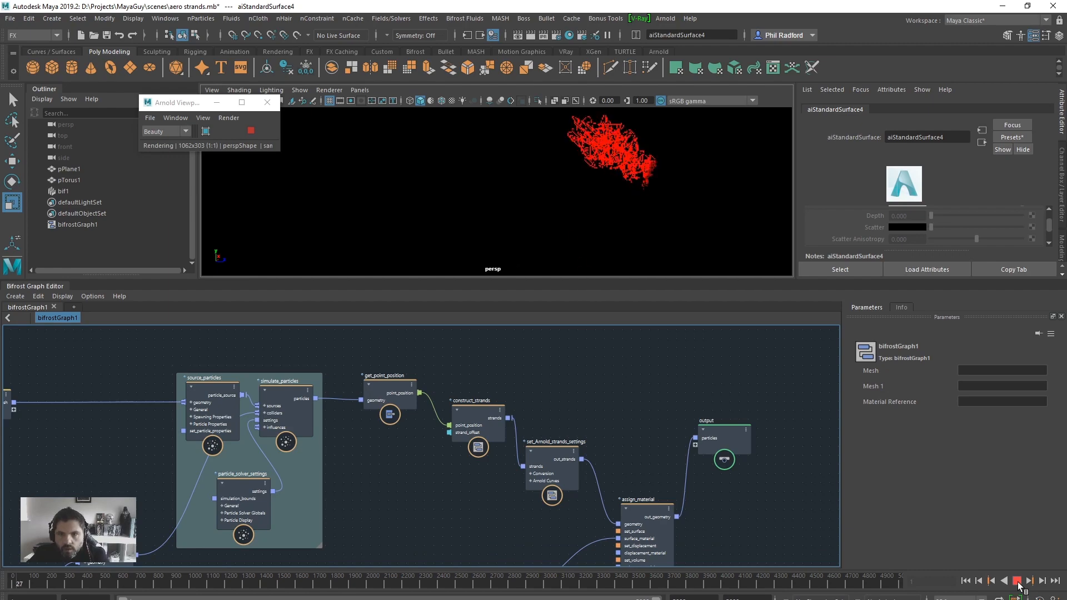
left_click(1018, 580)
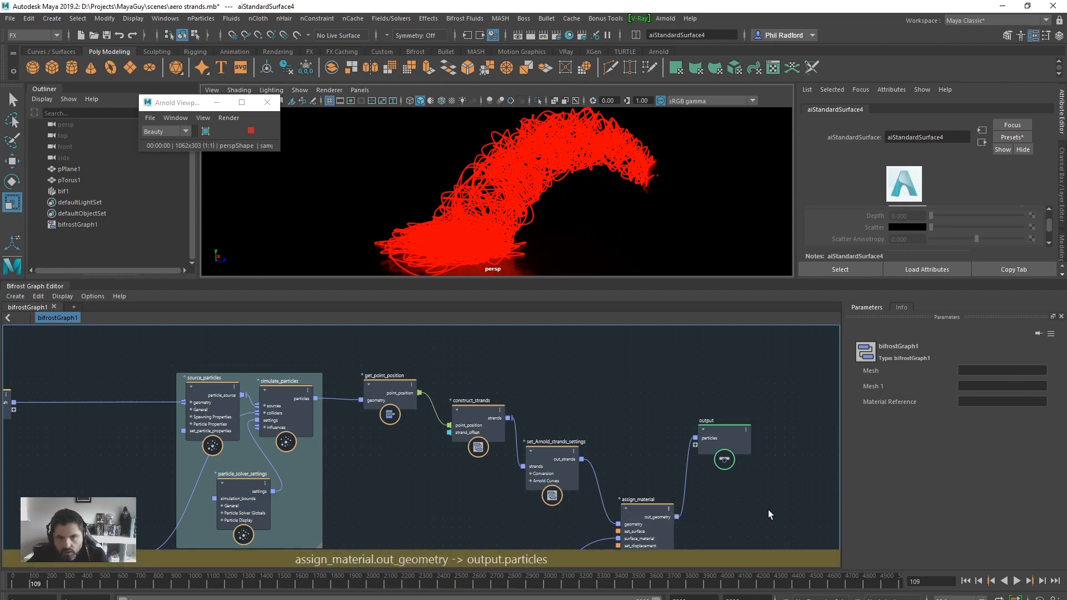
- Inspect the assign_material node feeding output.particles, then the construct_strands node
scroll("down", 3)
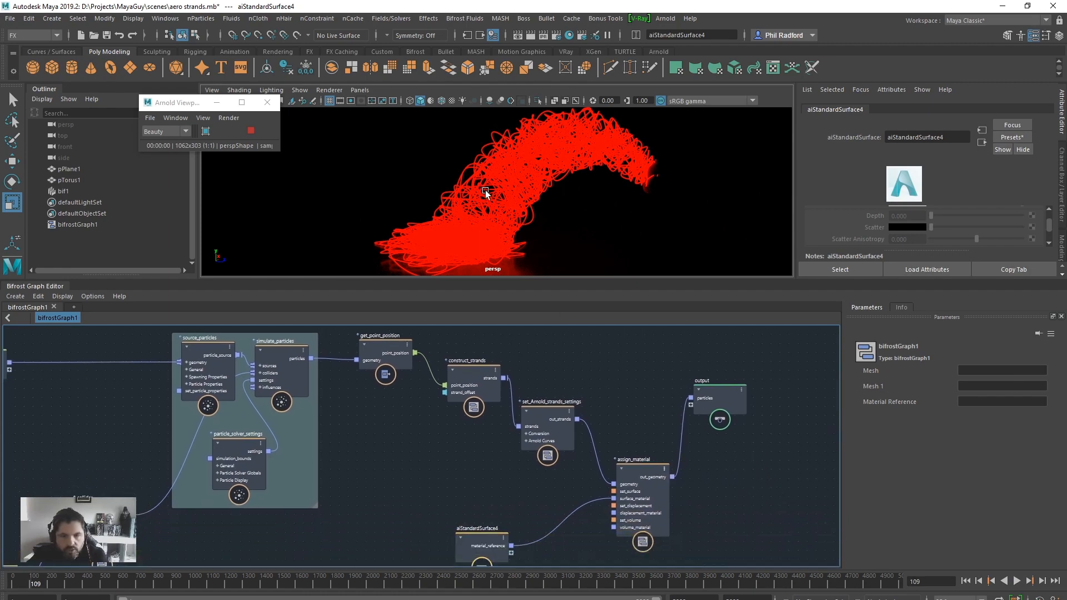
mouse_move(284, 366)
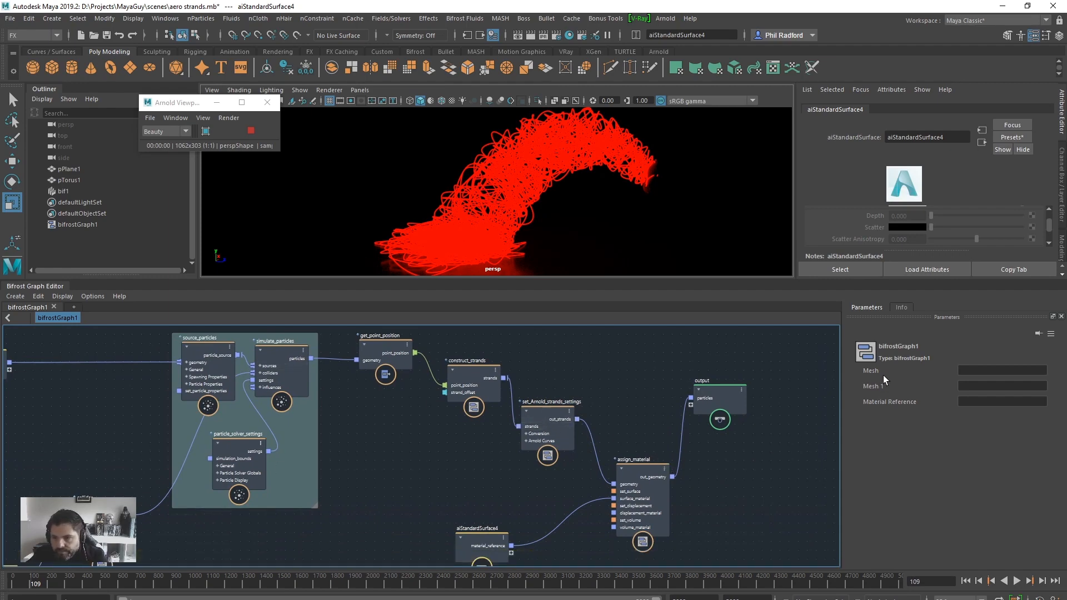
mouse_move(900, 391)
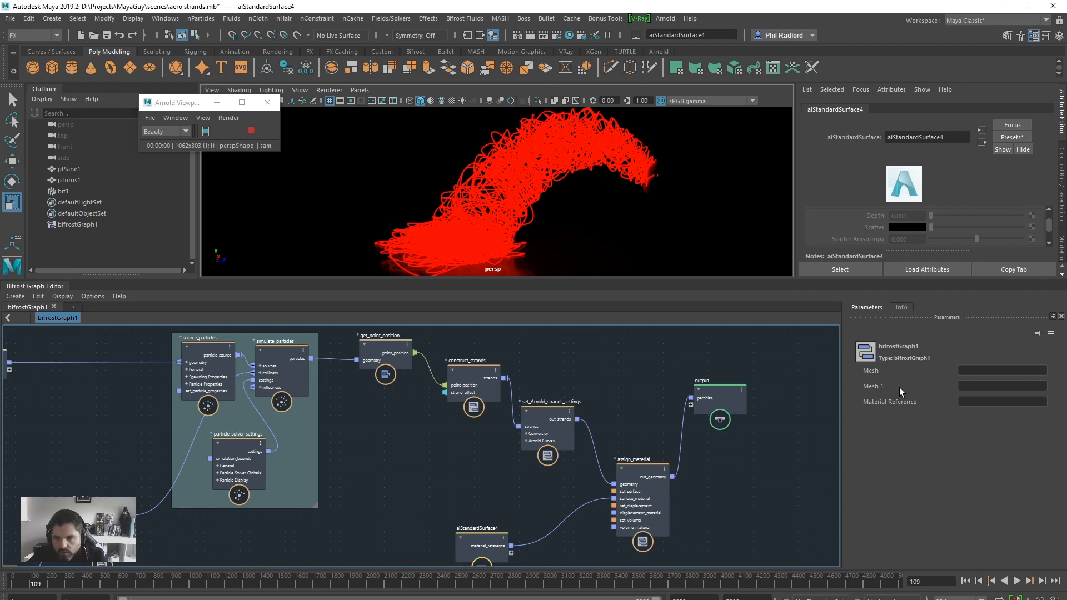
left_click(640, 469)
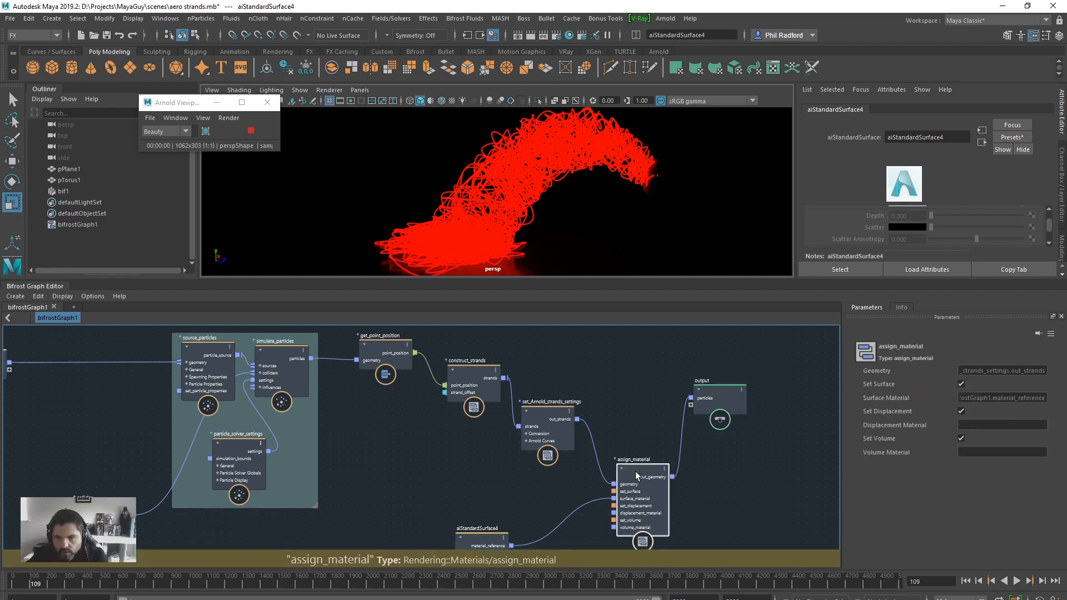
mouse_move(907, 446)
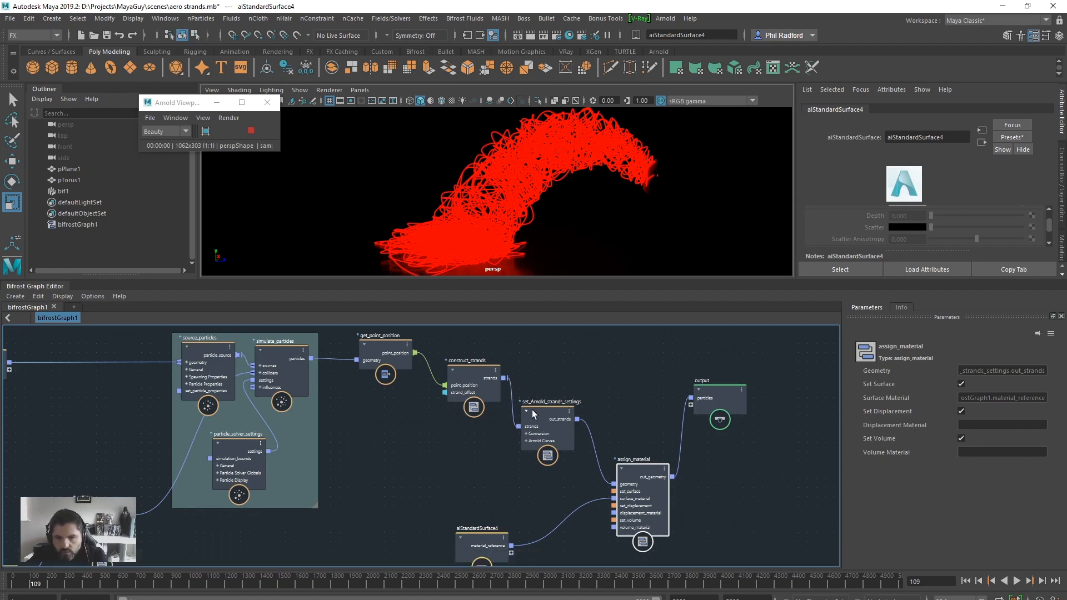
left_click(548, 428)
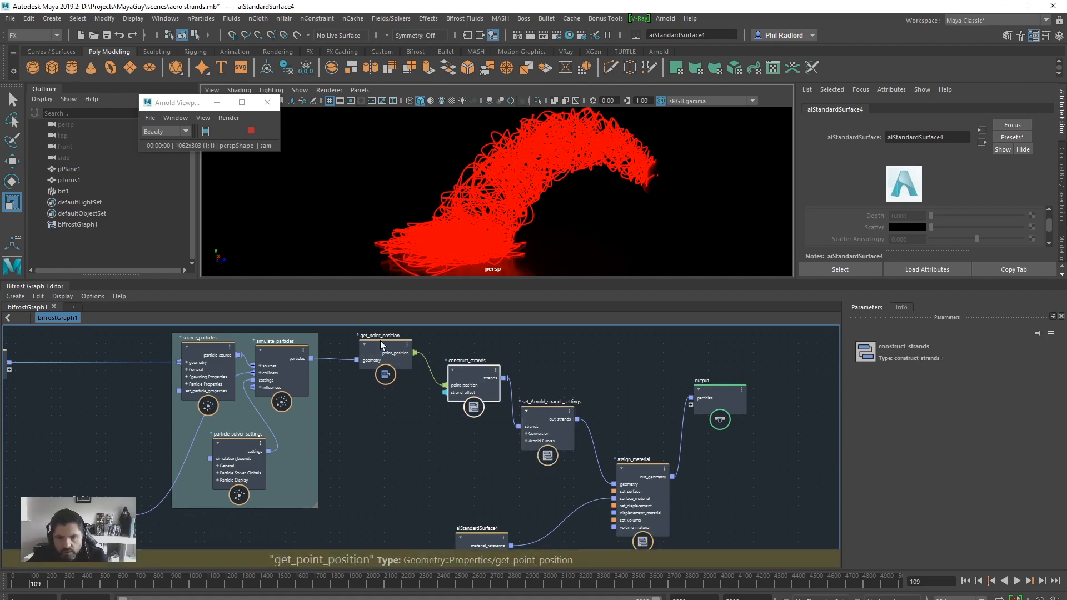
left_click(279, 340)
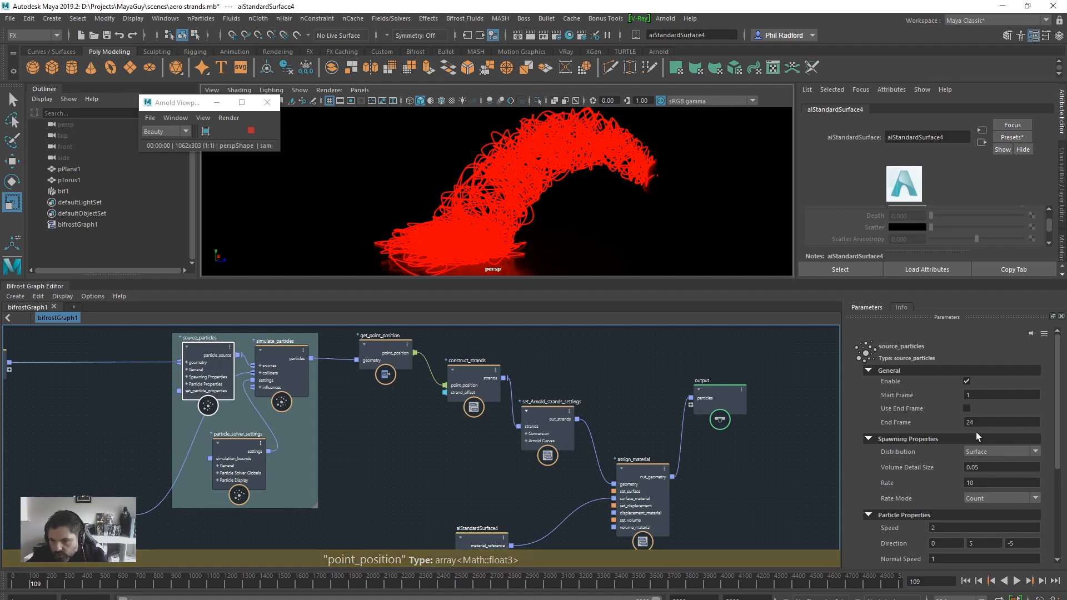
- Set the source_particles spawn Rate to 100 and play from the first frame
scroll("down", 3)
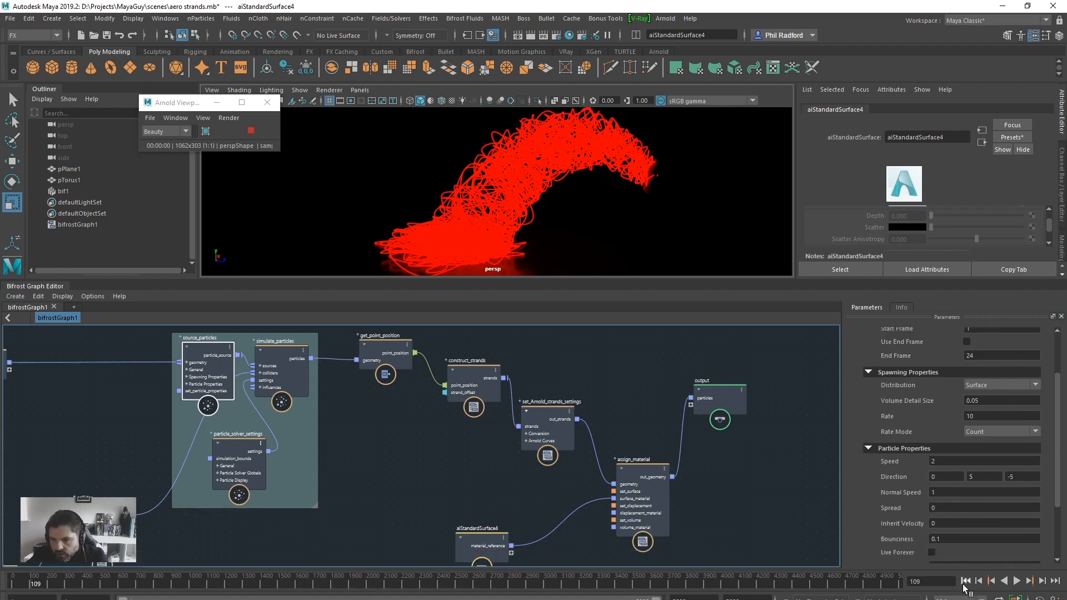
left_click(966, 580)
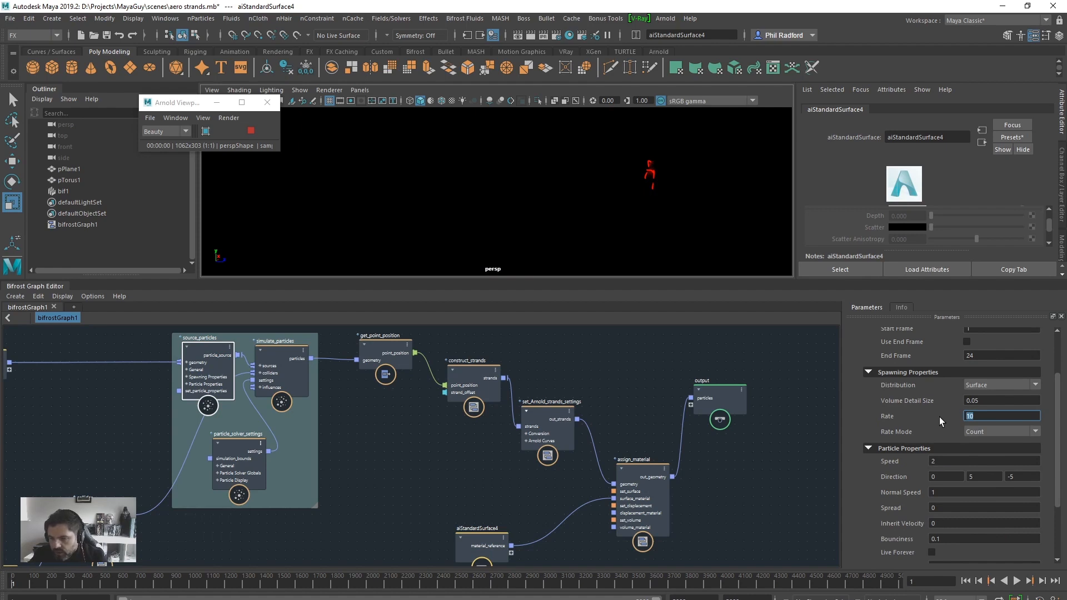
type("100")
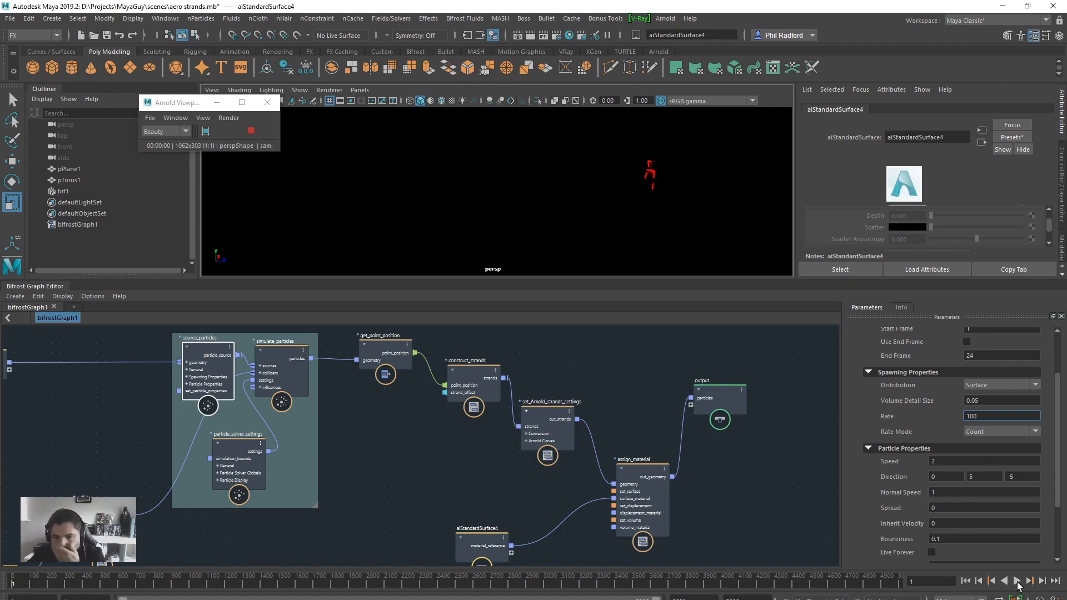
left_click(1016, 580)
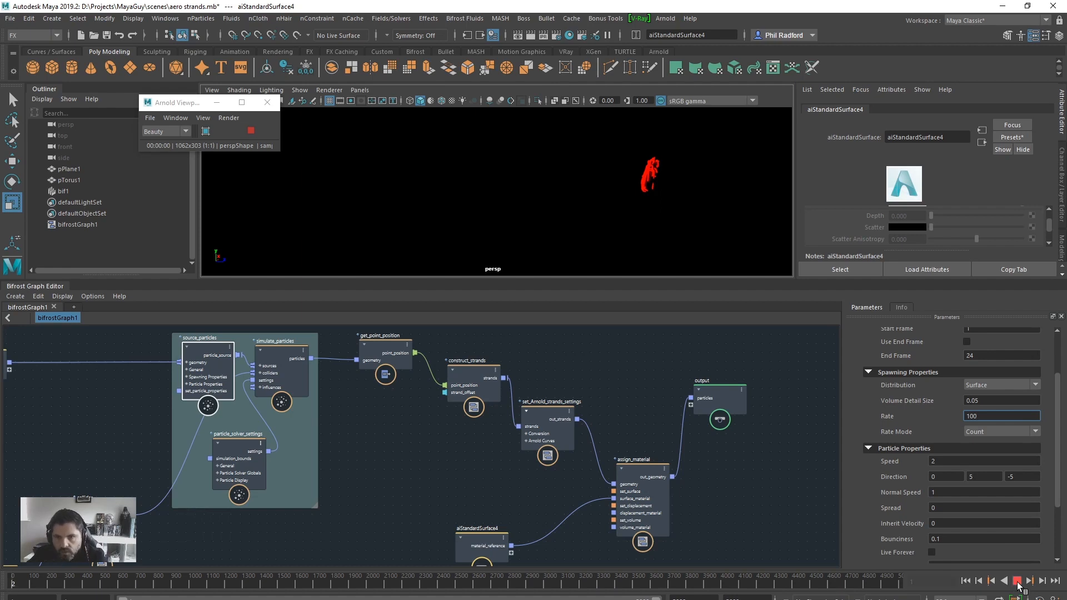
left_click(1017, 580)
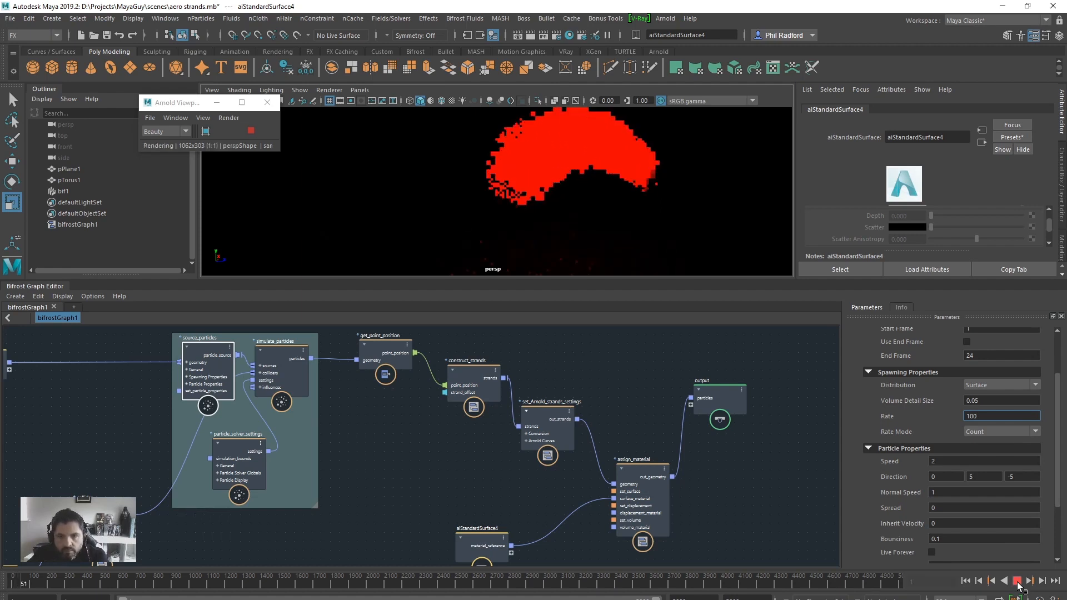
left_click(1017, 580)
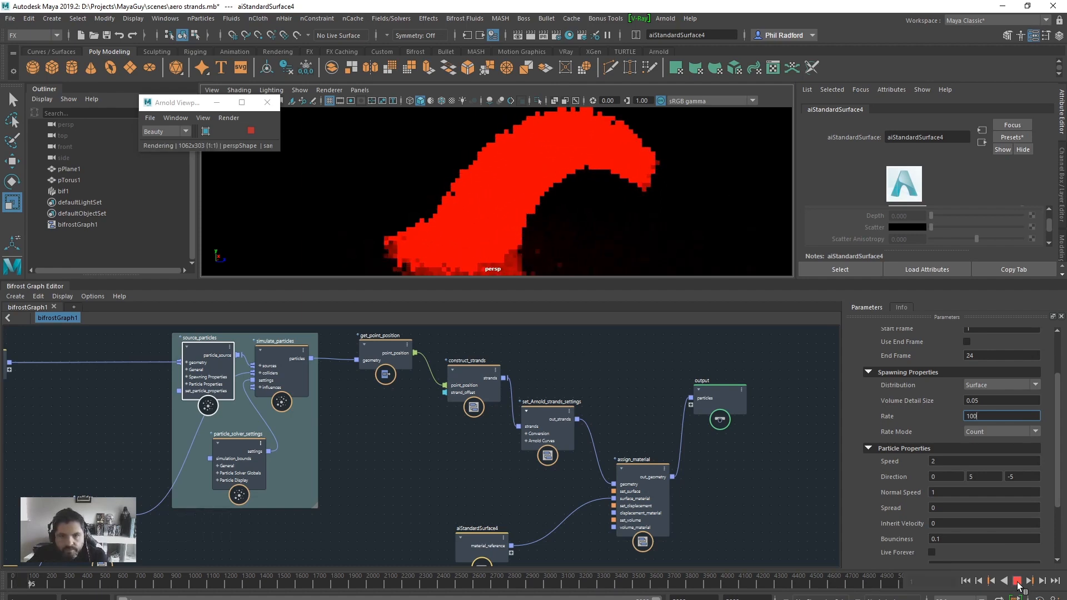
- Stop playback and replay the simulation with spawn Rate lowered to 2
left_click(1018, 581)
type("2")
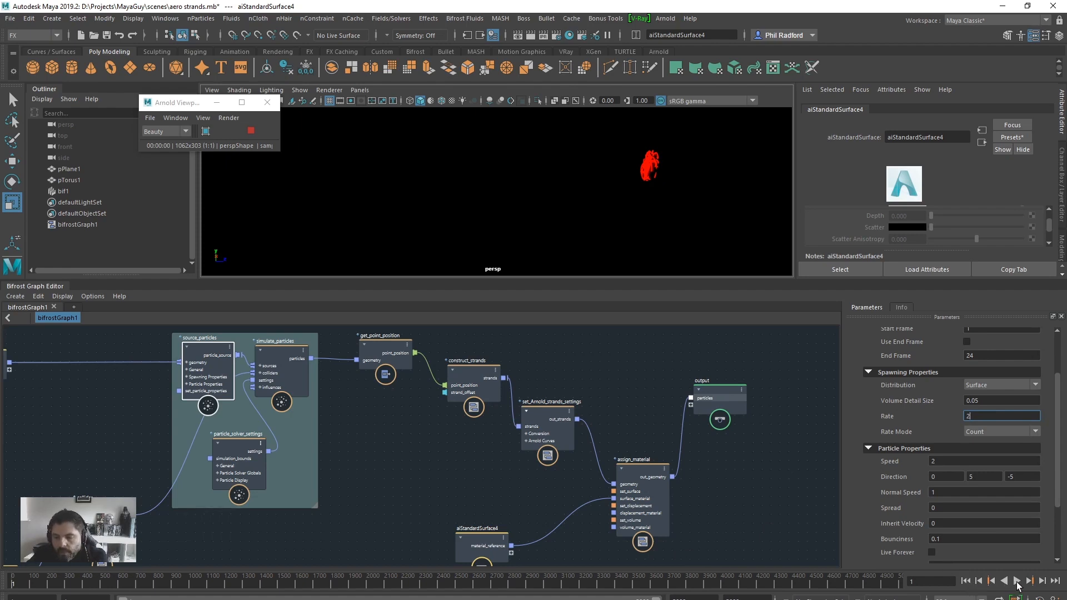
left_click(1016, 580)
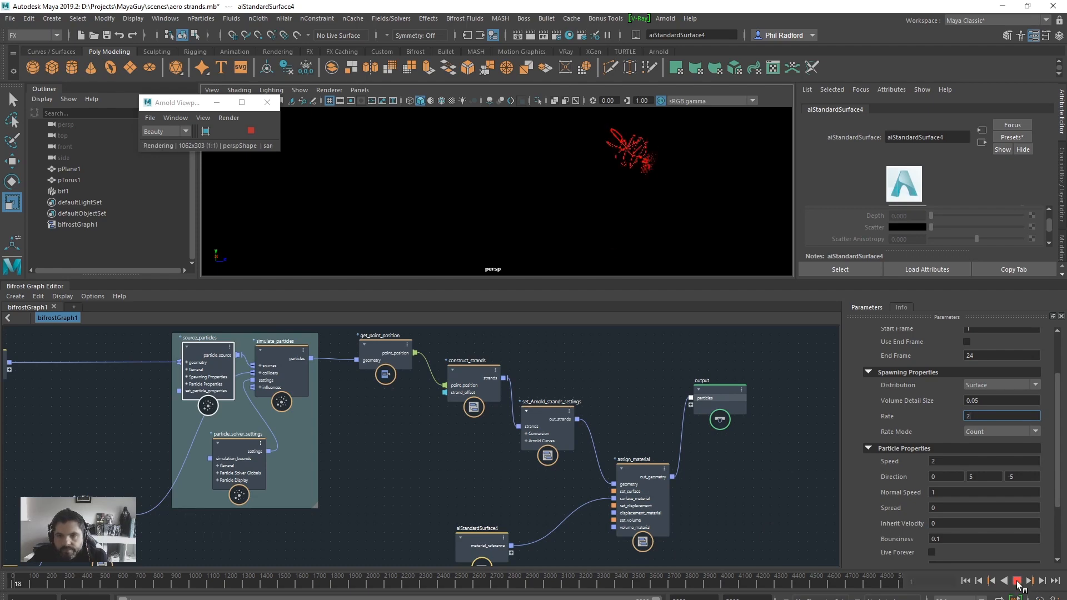
left_click(1019, 580)
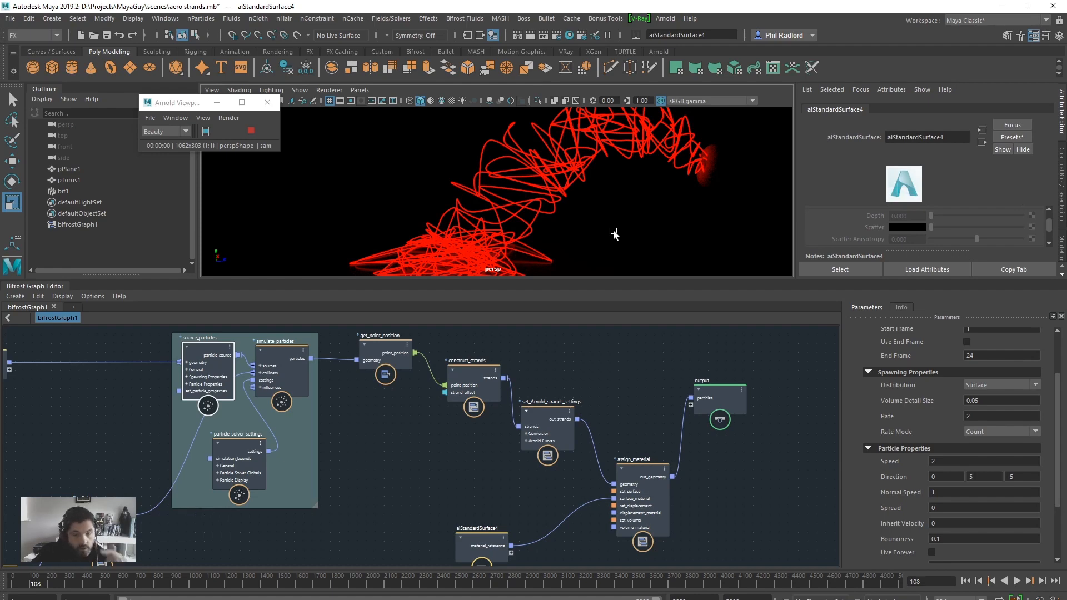
- Stop the Arnold render and delete source_particles, simulate_particles and particle_solver_settings
left_click(251, 130)
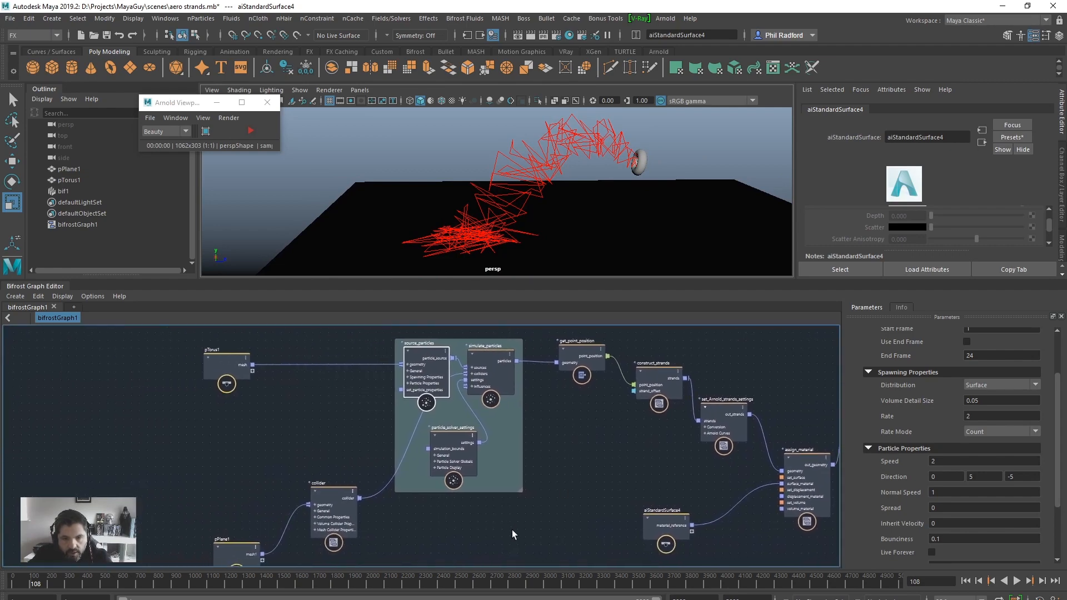
left_click(420, 343)
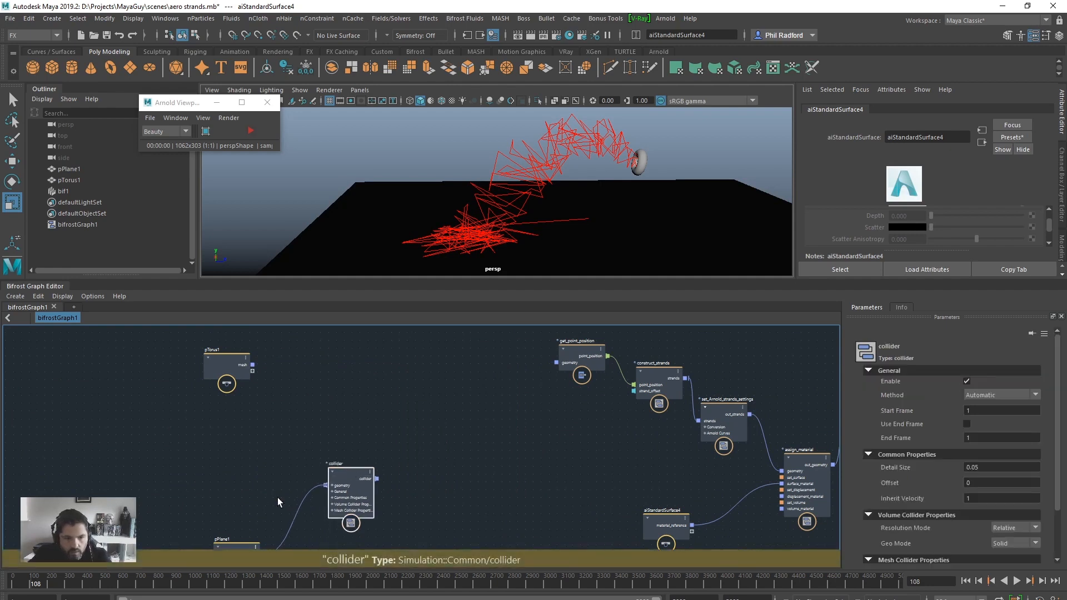
left_click(203, 361)
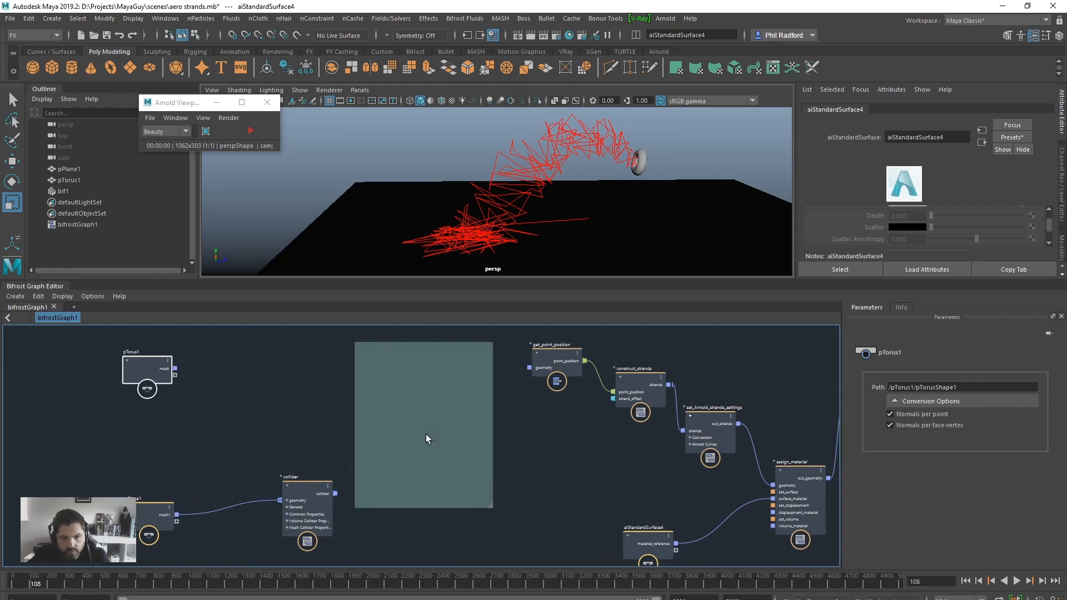
mouse_move(495, 475)
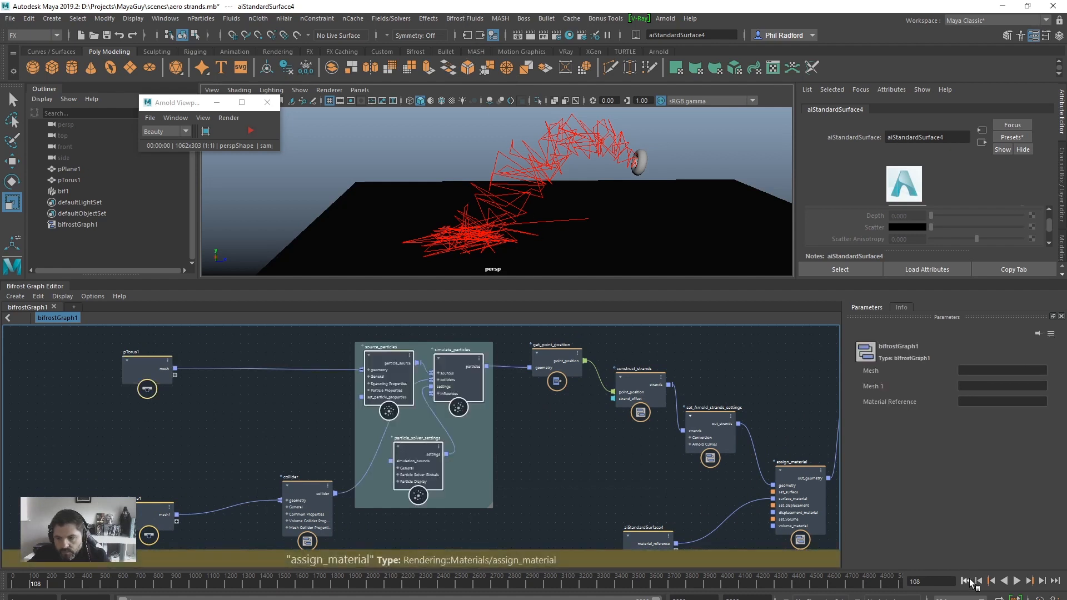
- Rewind to the first frame and add a basic_aero_graph node found by searching 'aero'
left_click(966, 580)
type("aer")
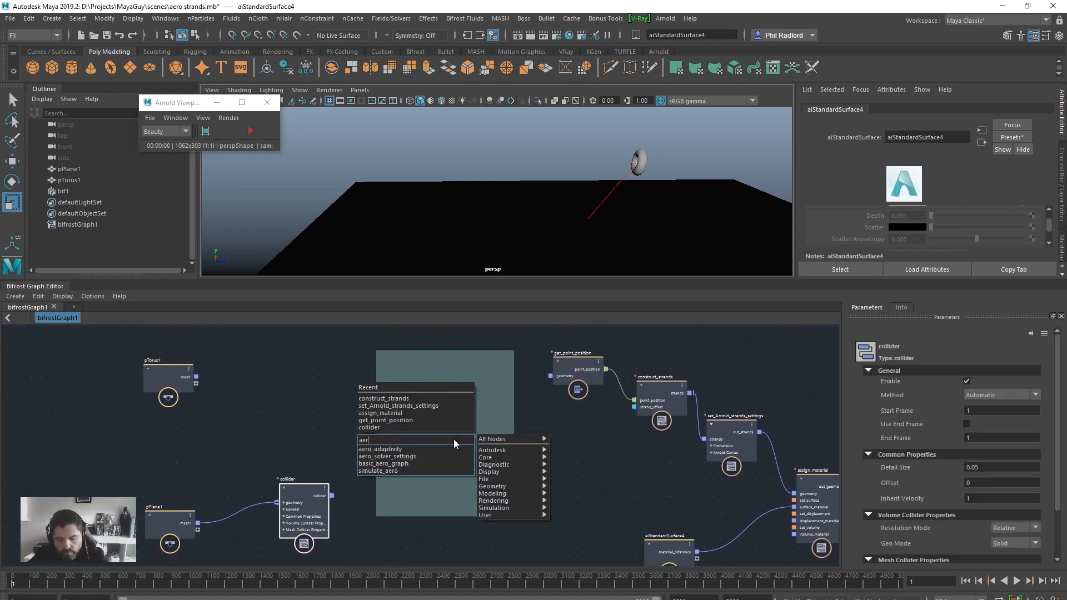
mouse_move(434, 457)
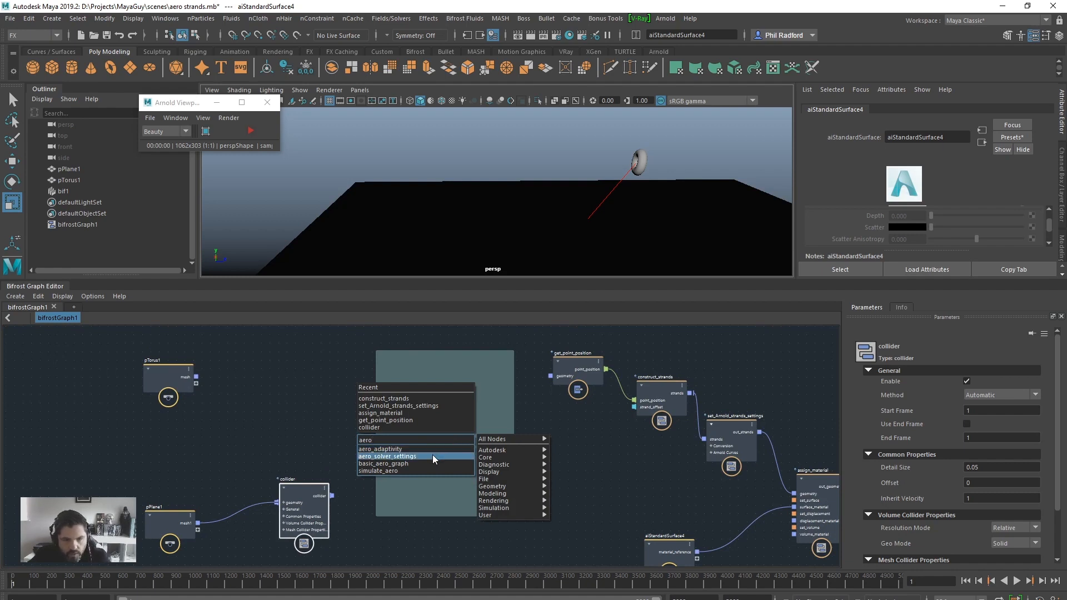
left_click(383, 464)
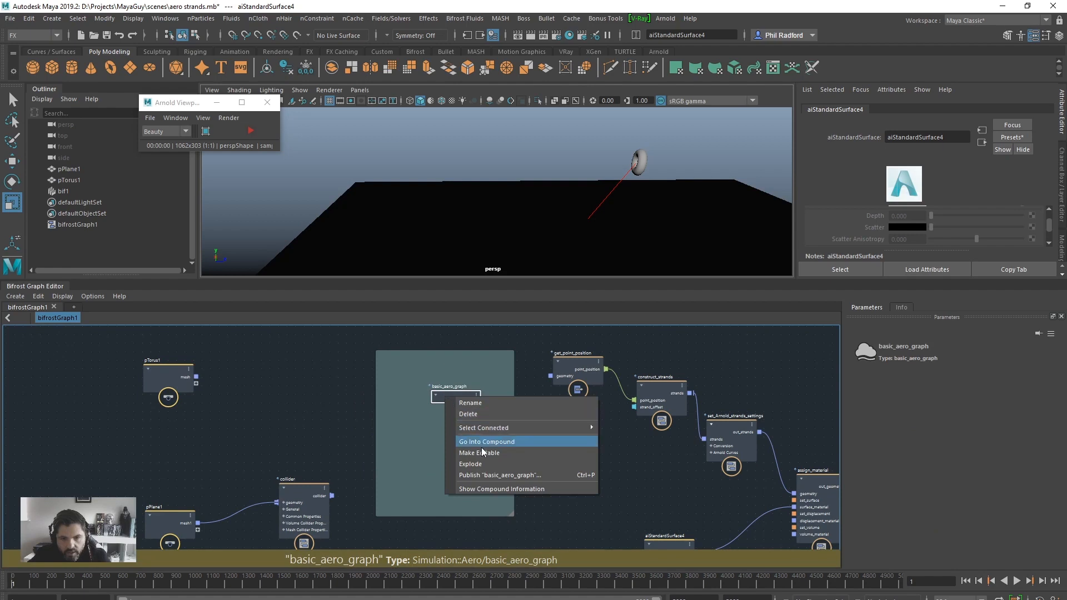
- Explode basic_aero_graph, wiring pTorus1.mesh into source_air and the collider into simulate_aero
left_click(486, 442)
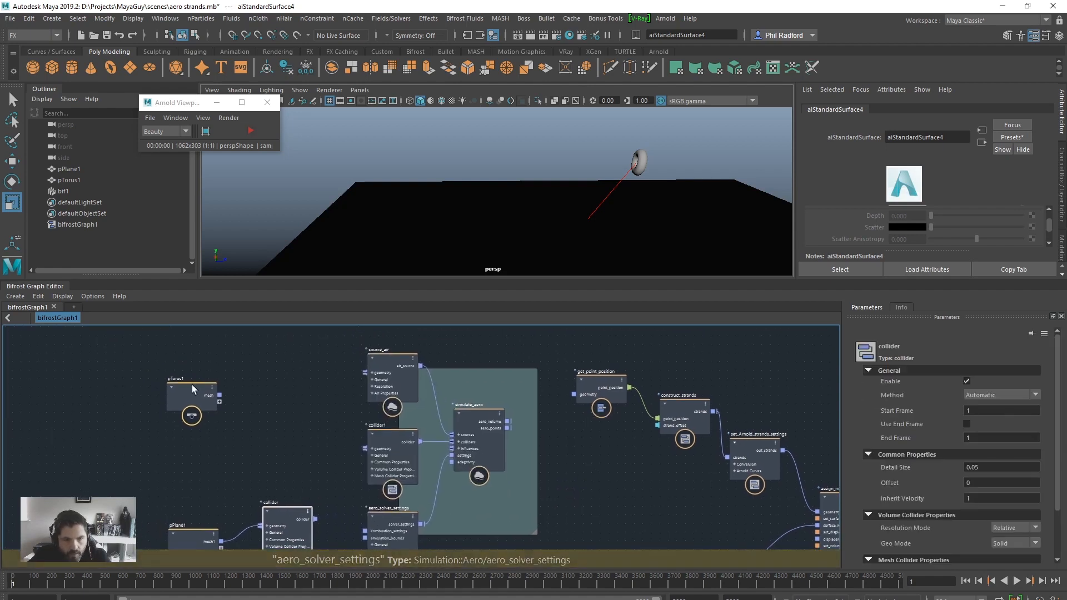
left_click(175, 387)
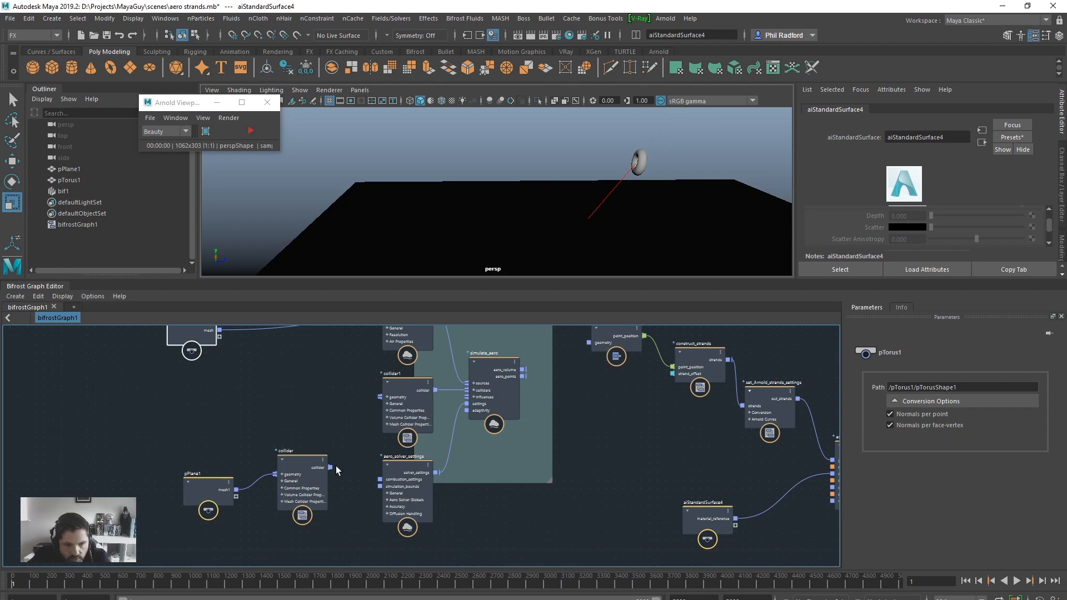
mouse_move(330, 470)
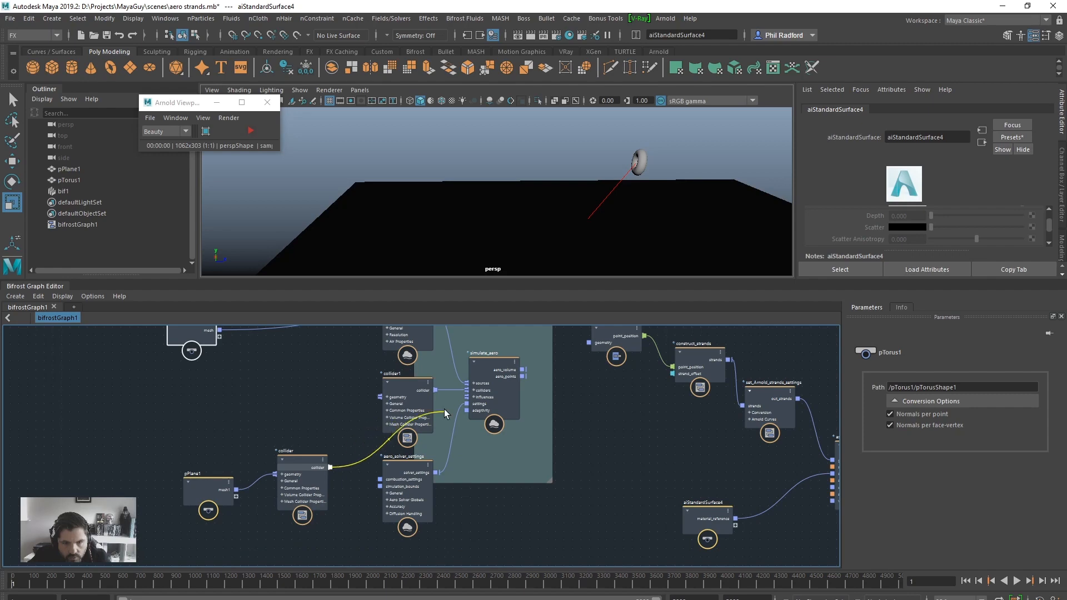
left_click(303, 391)
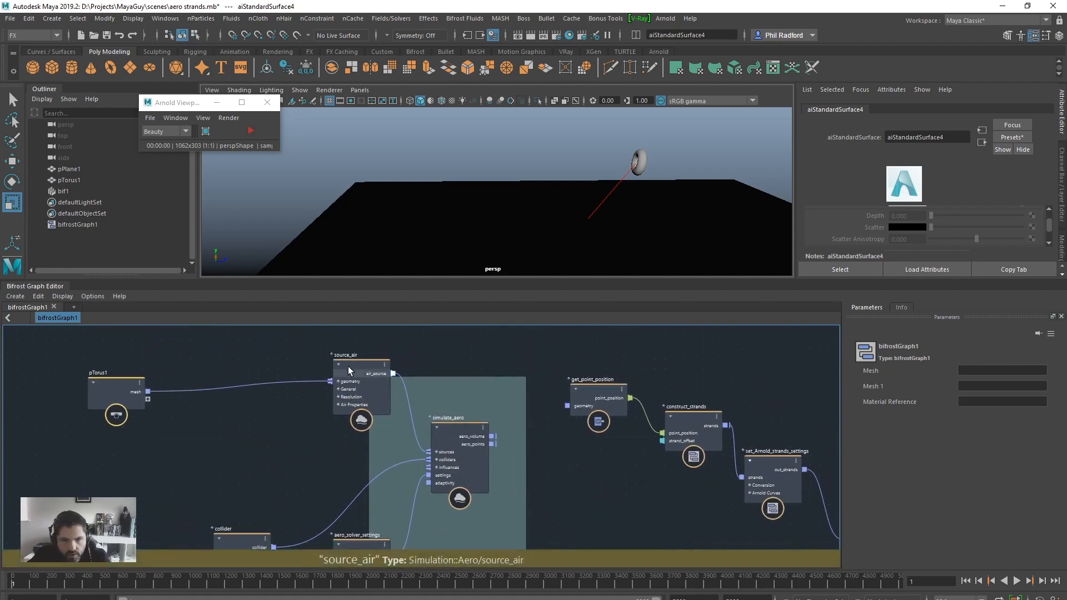
left_click(367, 373)
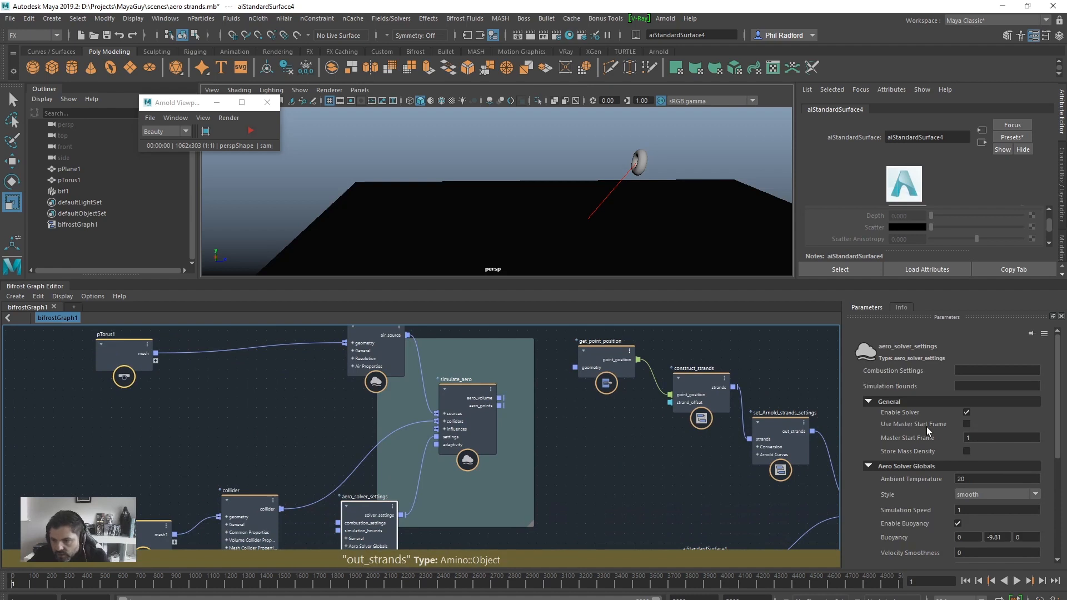
scroll("down", 3)
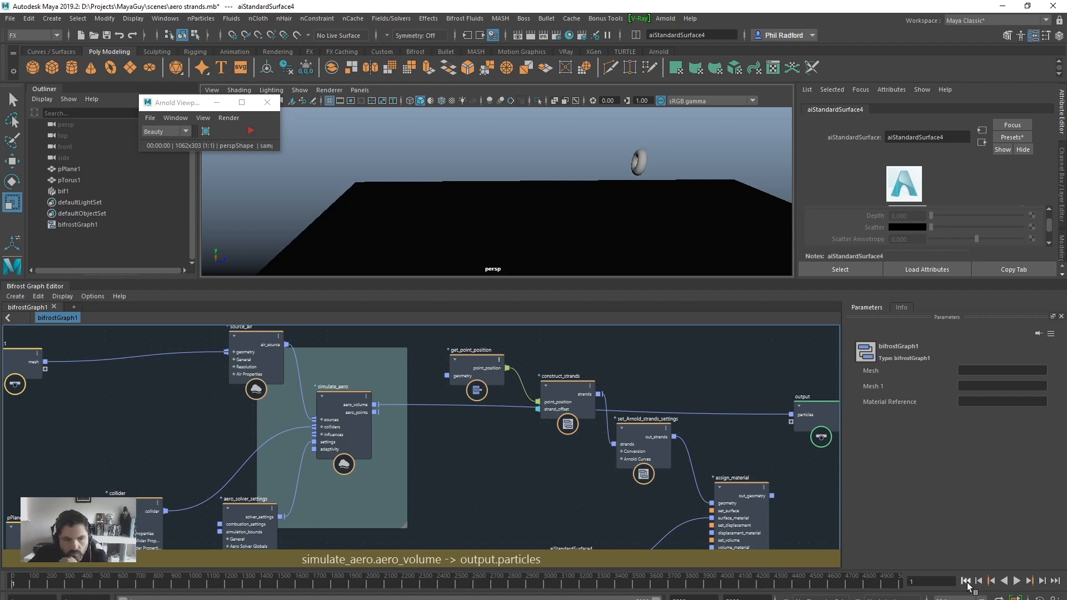
- Play the aero simulation for several frames as smoke forms, then stop playback
left_click(1013, 580)
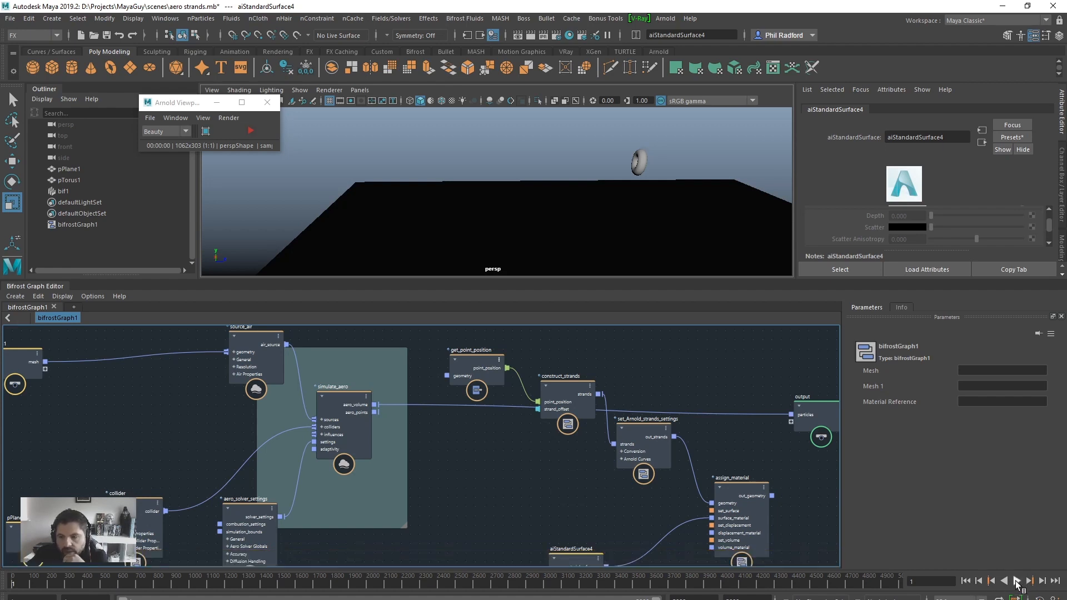
left_click(1016, 580)
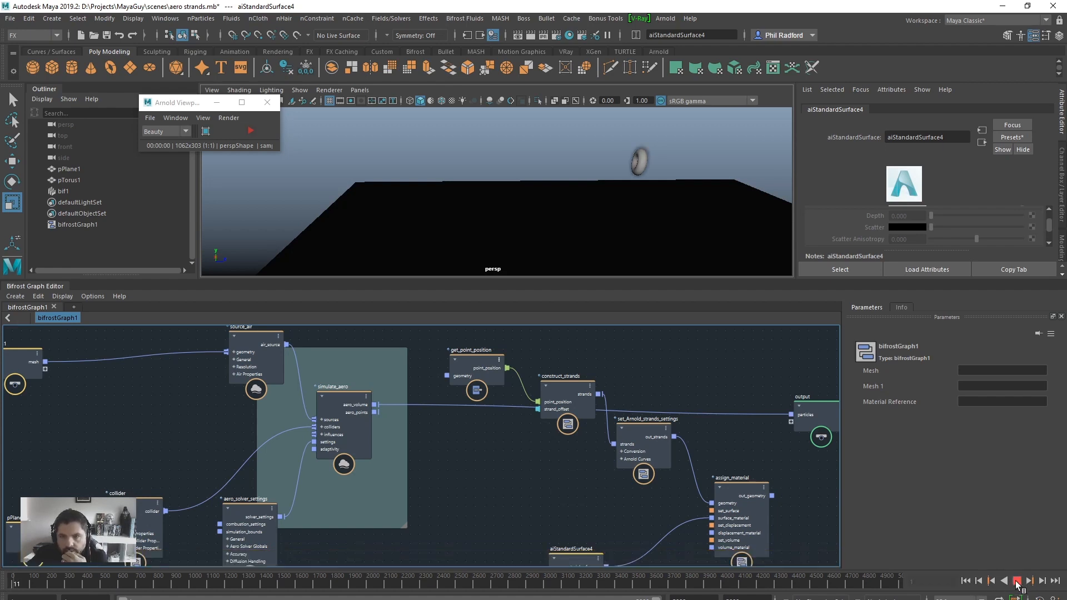
left_click(1018, 580)
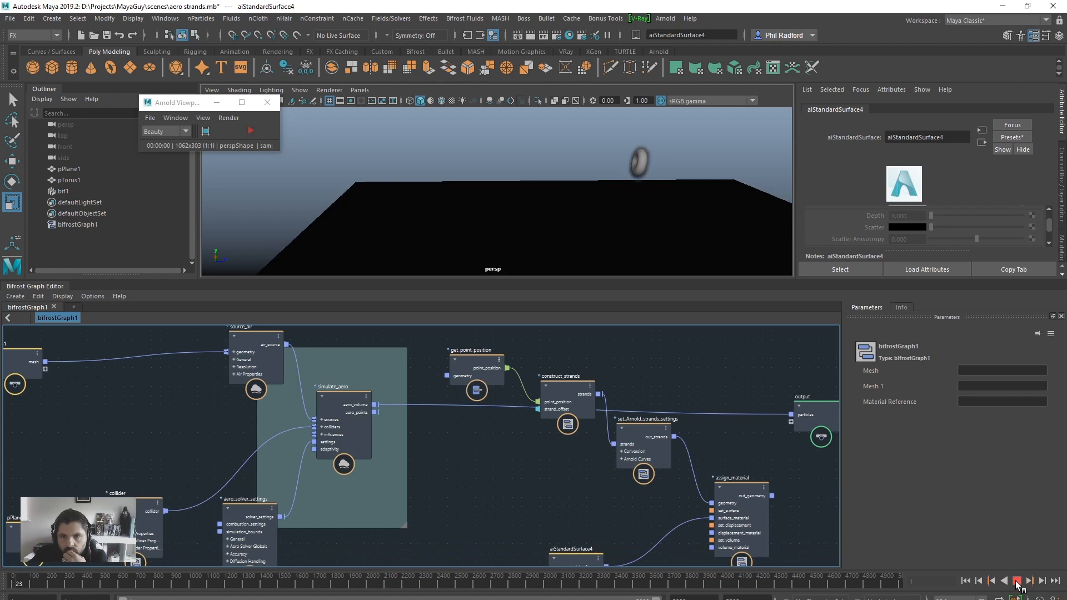
left_click(1017, 580)
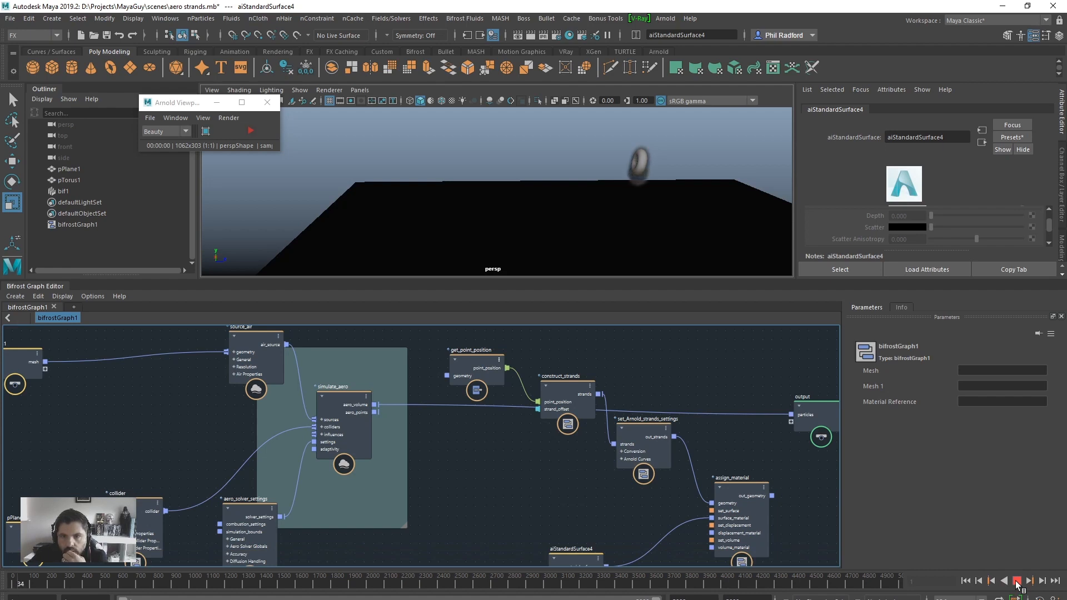
left_click(1017, 581)
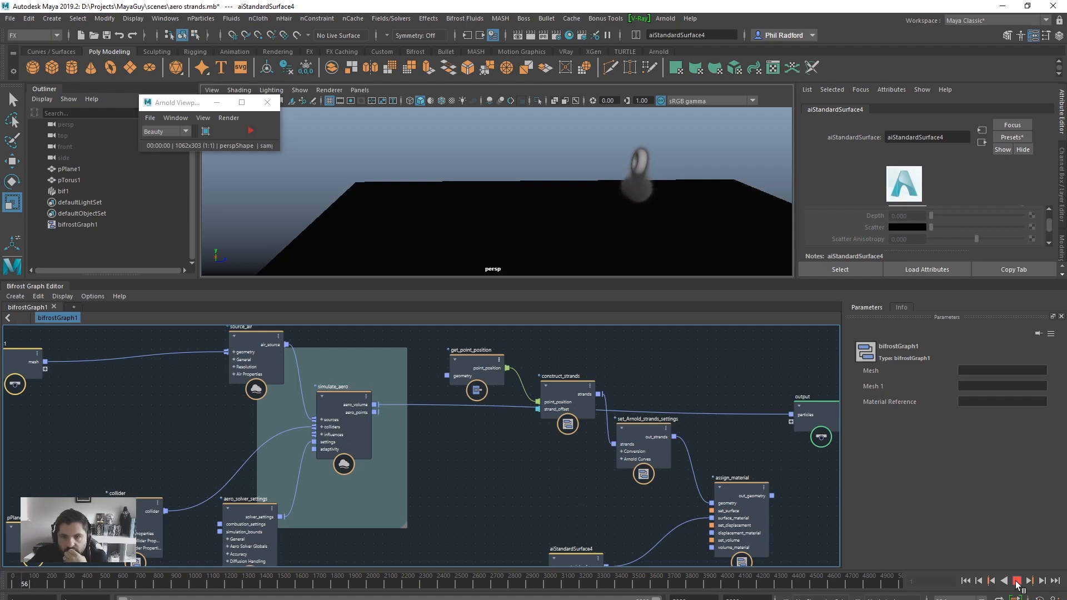
left_click(1017, 580)
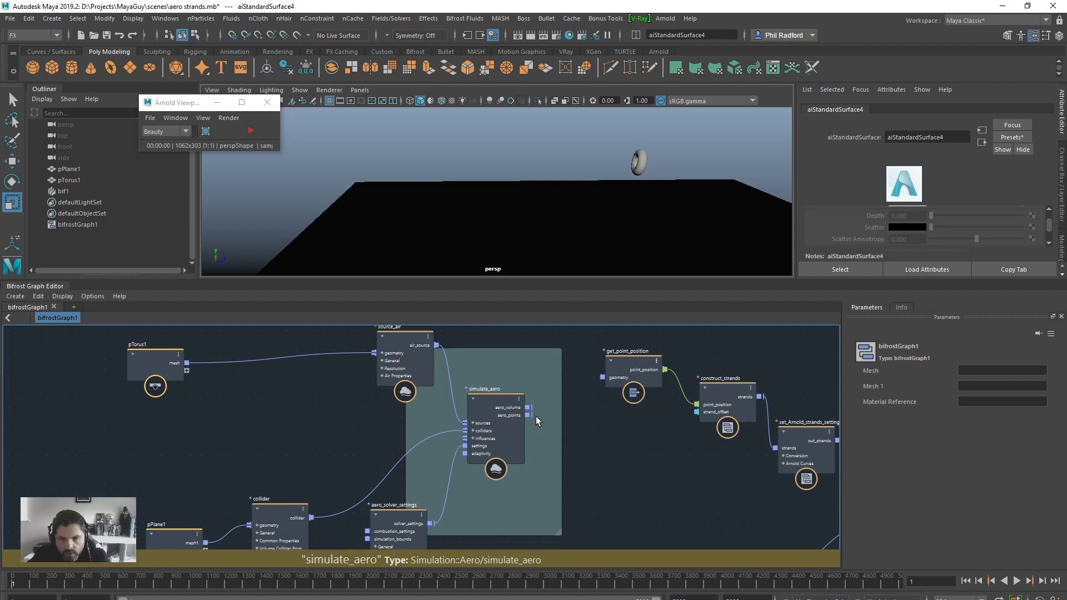
mouse_move(531, 415)
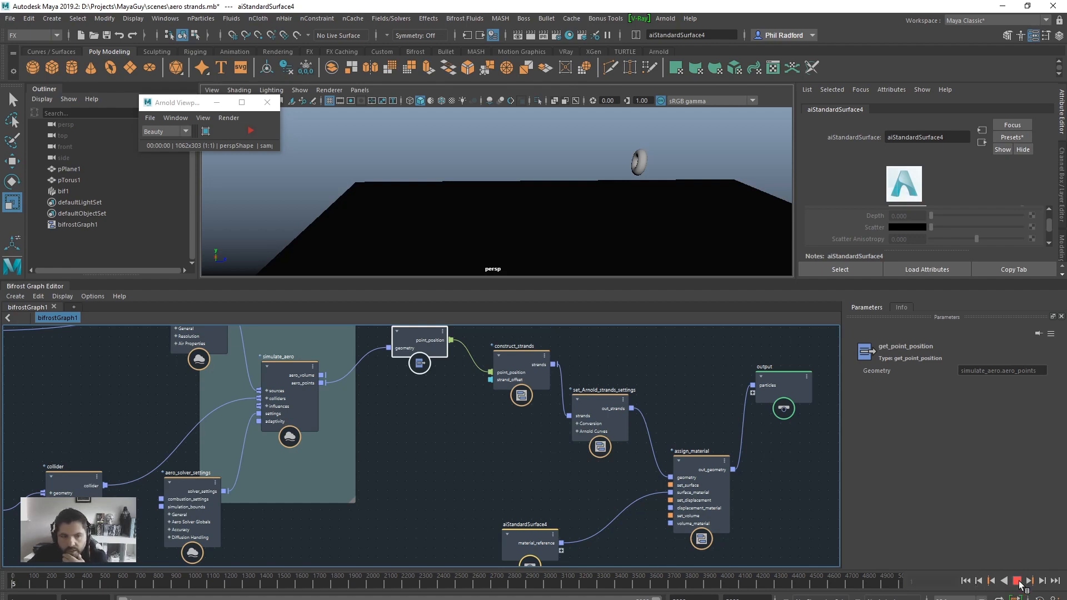
- Connect simulate_aero.aero_points to get_point_position and assign_material.out_geometry to output.particles
left_click(1021, 581)
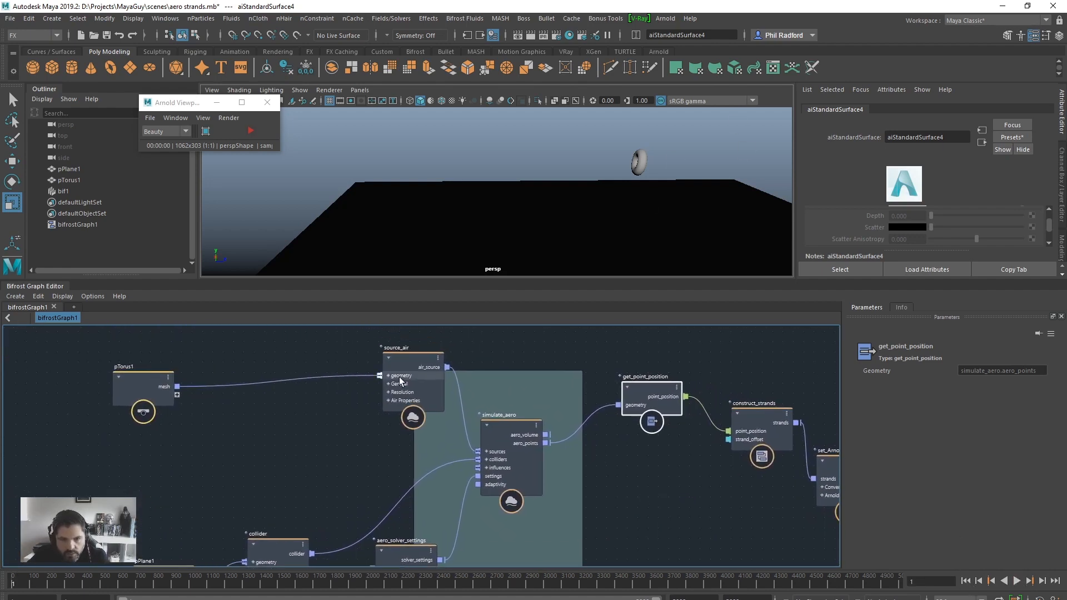
- Inspect the source_air and simulate_aero node parameters
left_click(413, 382)
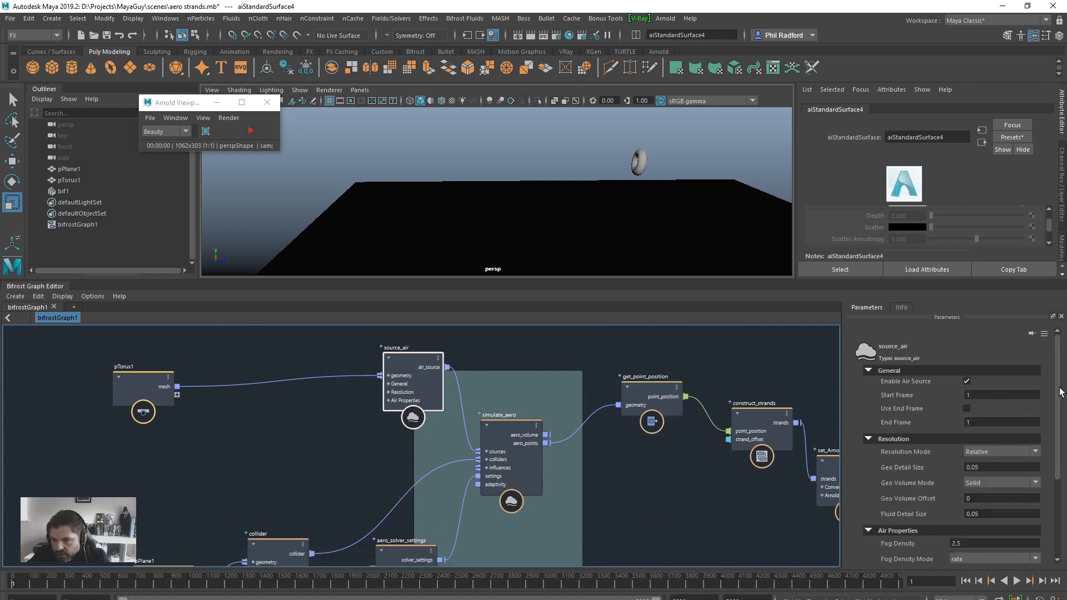
scroll("down", 3)
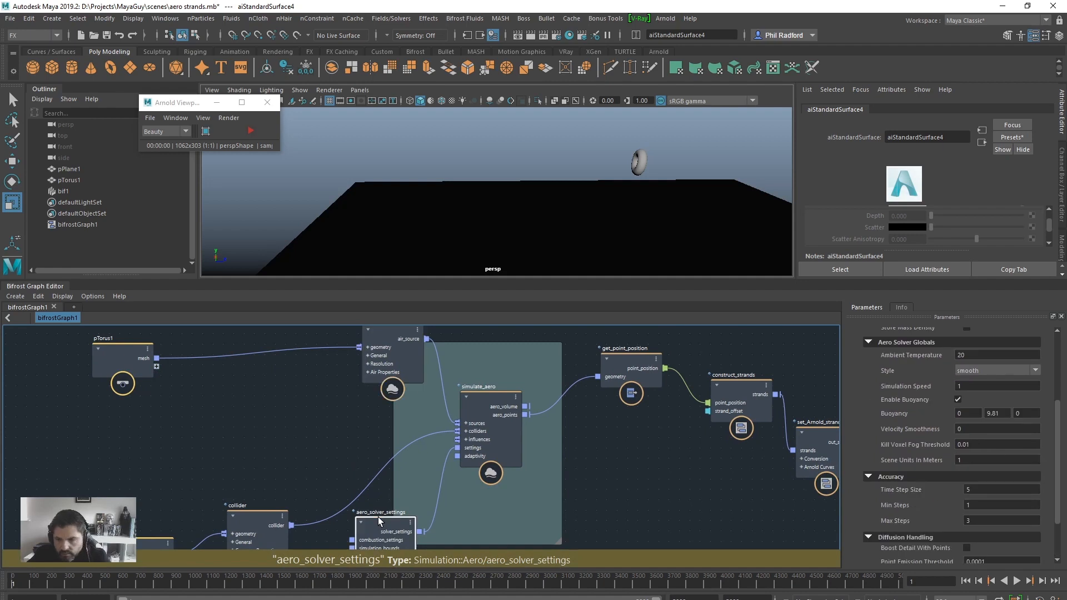
scroll("down", 3)
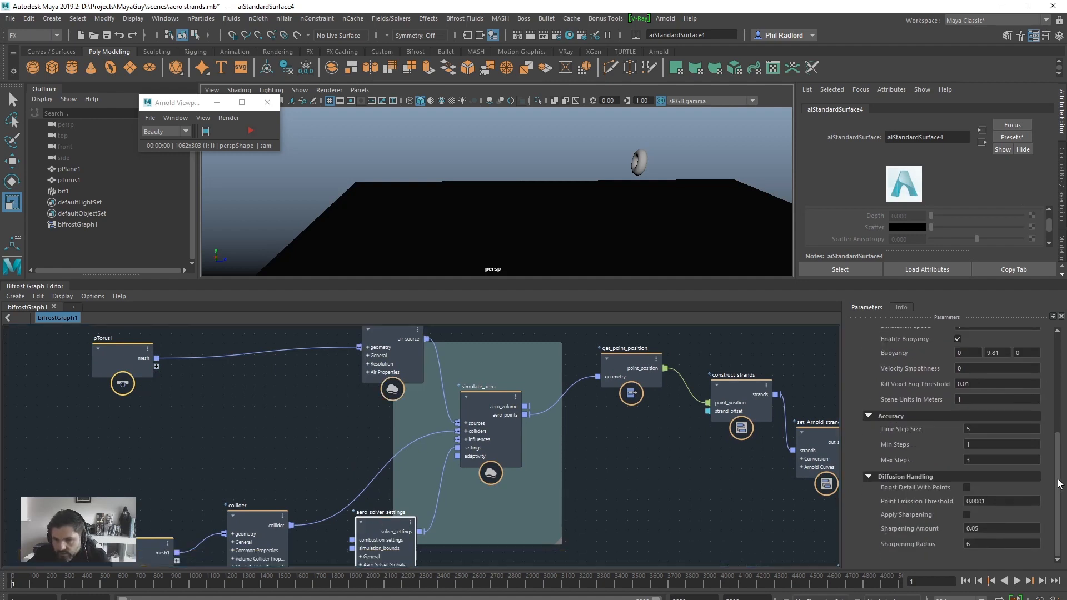
left_click(469, 409)
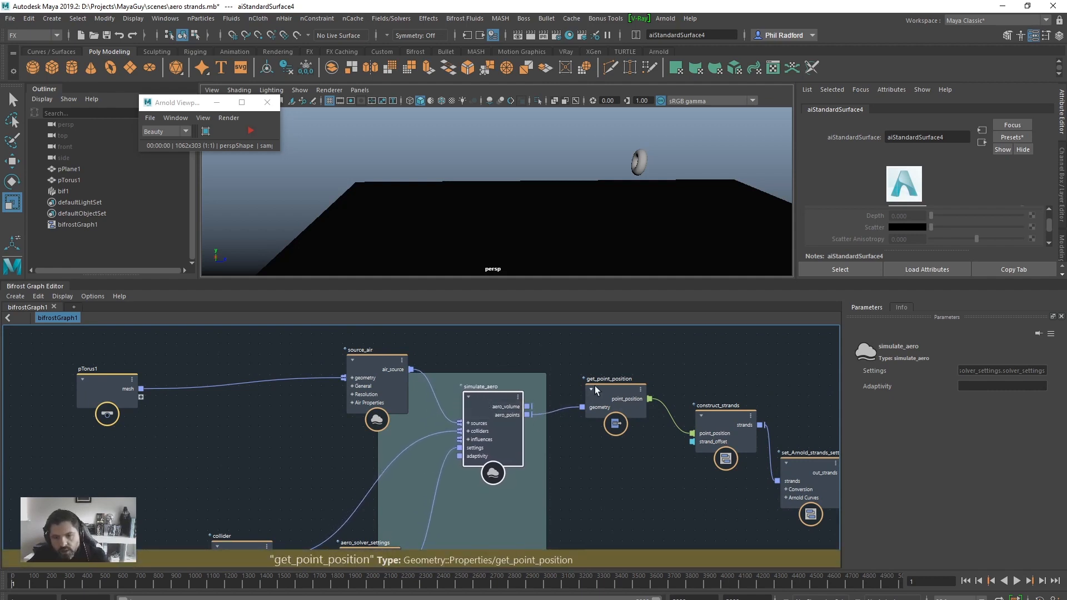
- Enable Boost Detail With Points under Diffusion Handling in aero_solver_settings
left_click(528, 415)
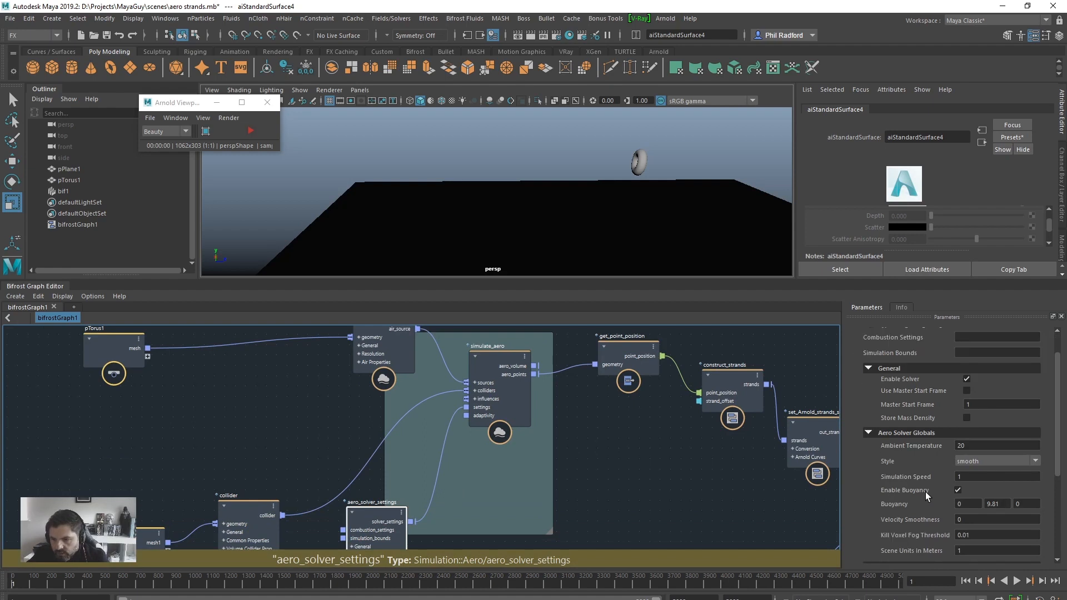
scroll("down", 3)
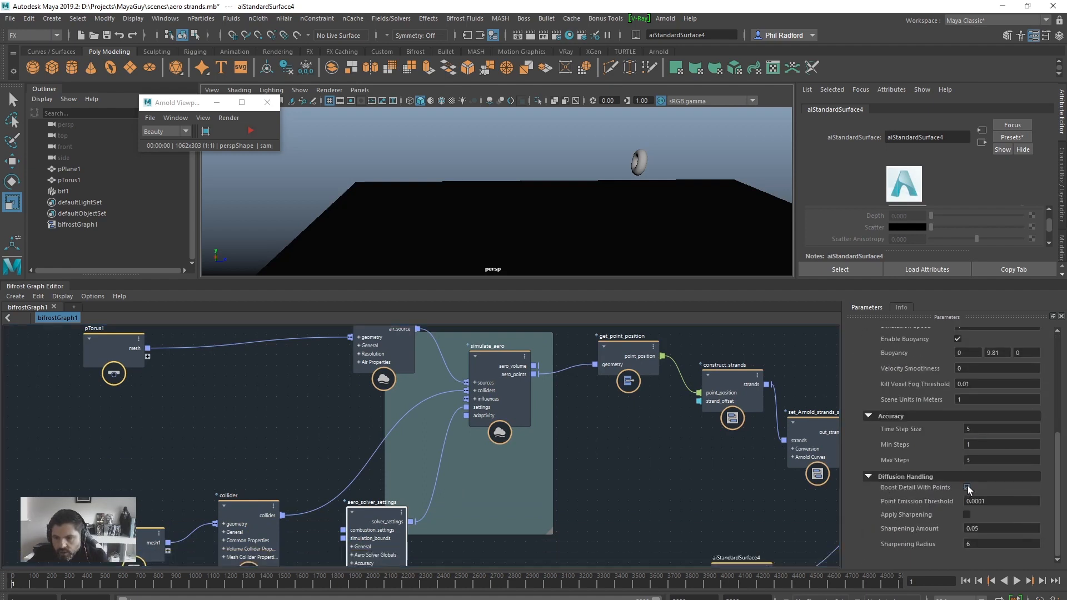
left_click(967, 487)
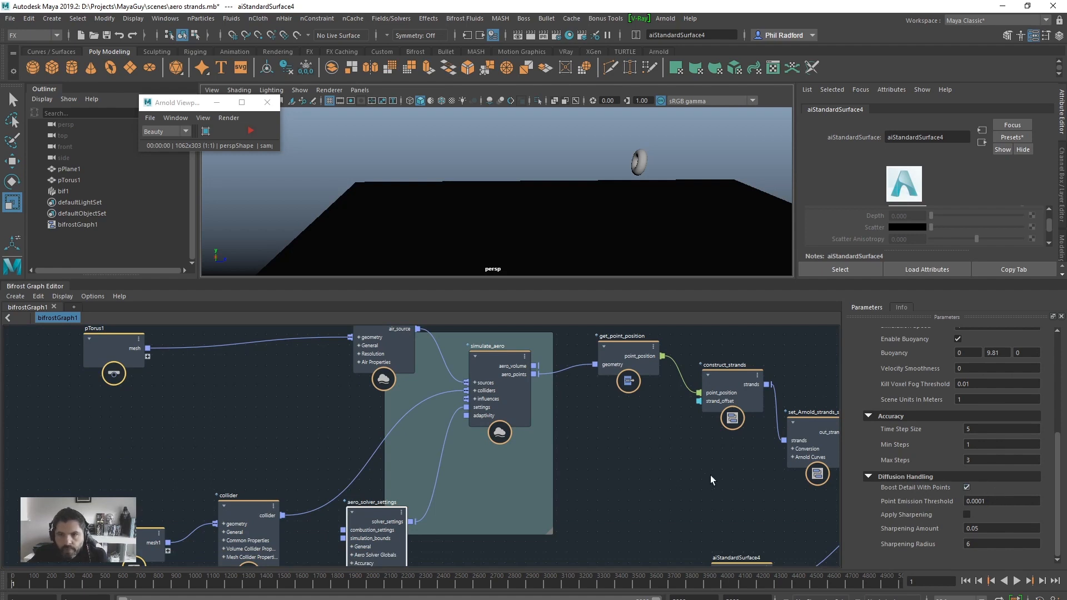
mouse_move(506, 465)
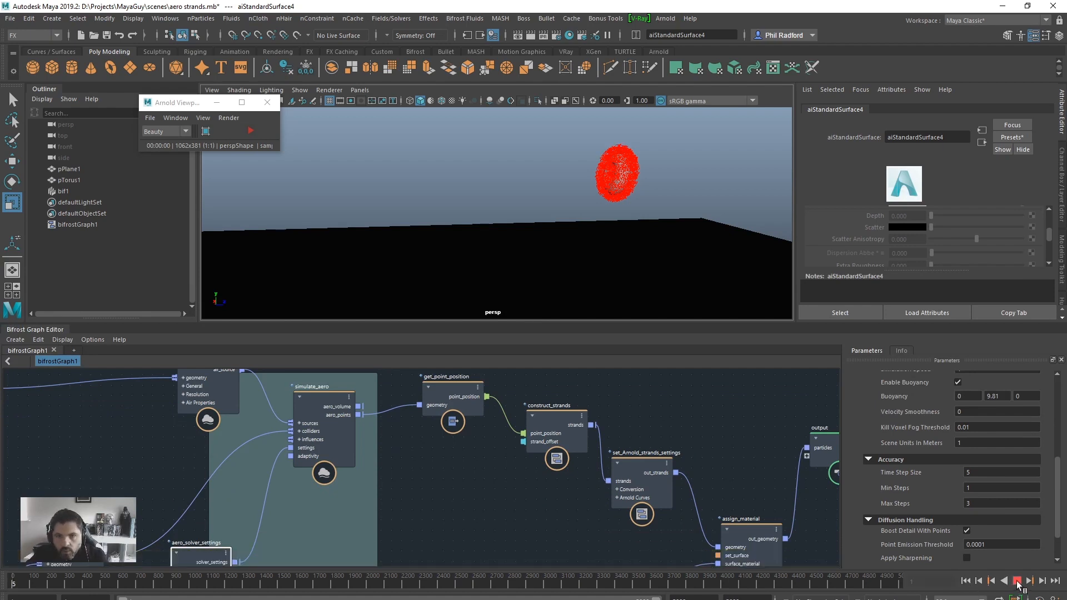
- Play the simulation forward as red strands rise from the torus
left_click(1019, 580)
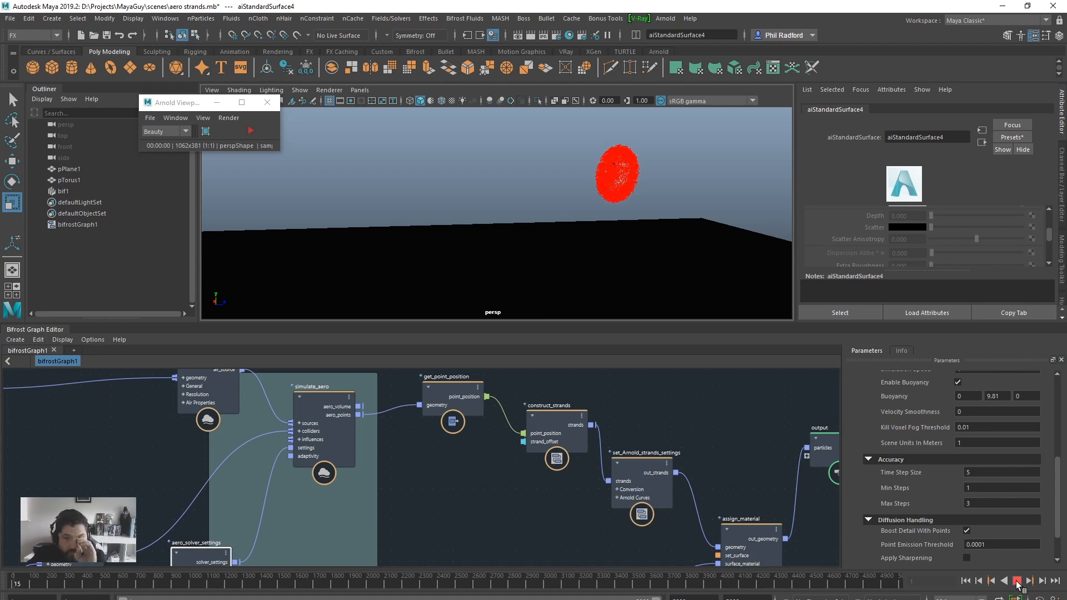
left_click(1018, 581)
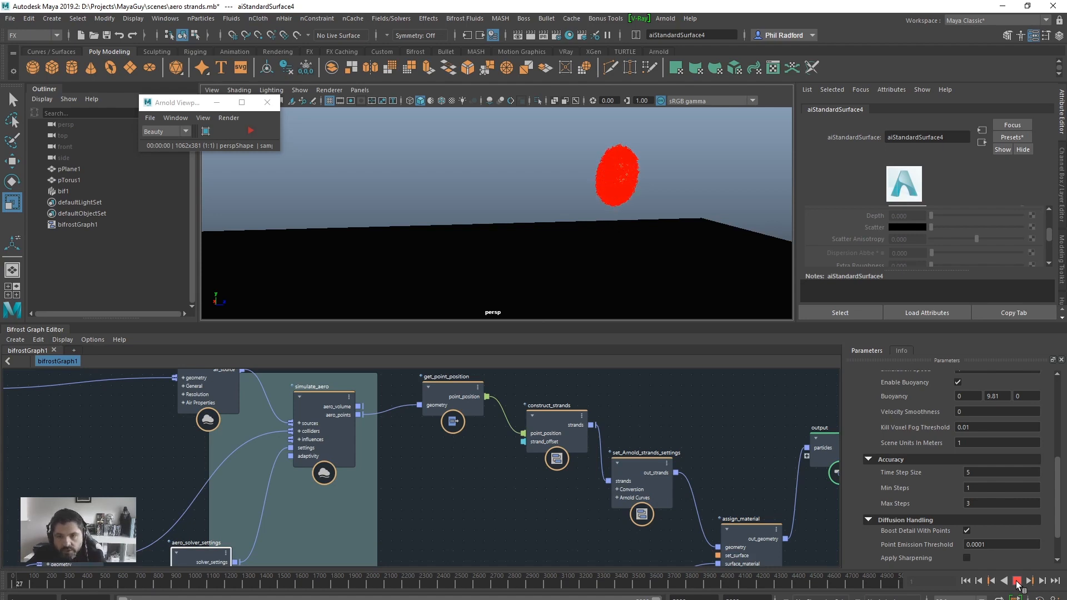
left_click(1019, 580)
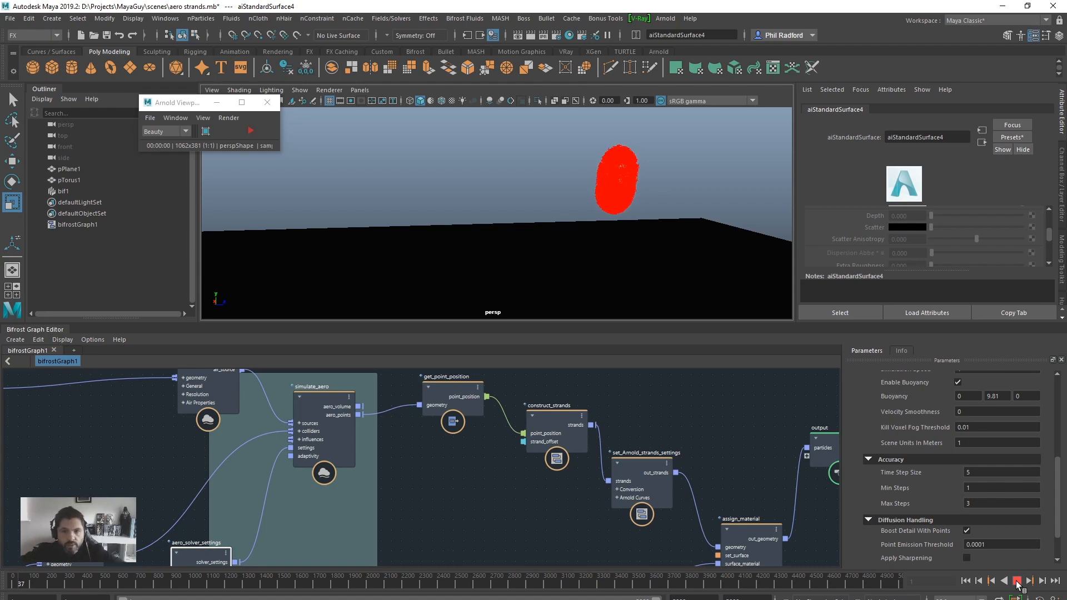
left_click(1016, 581)
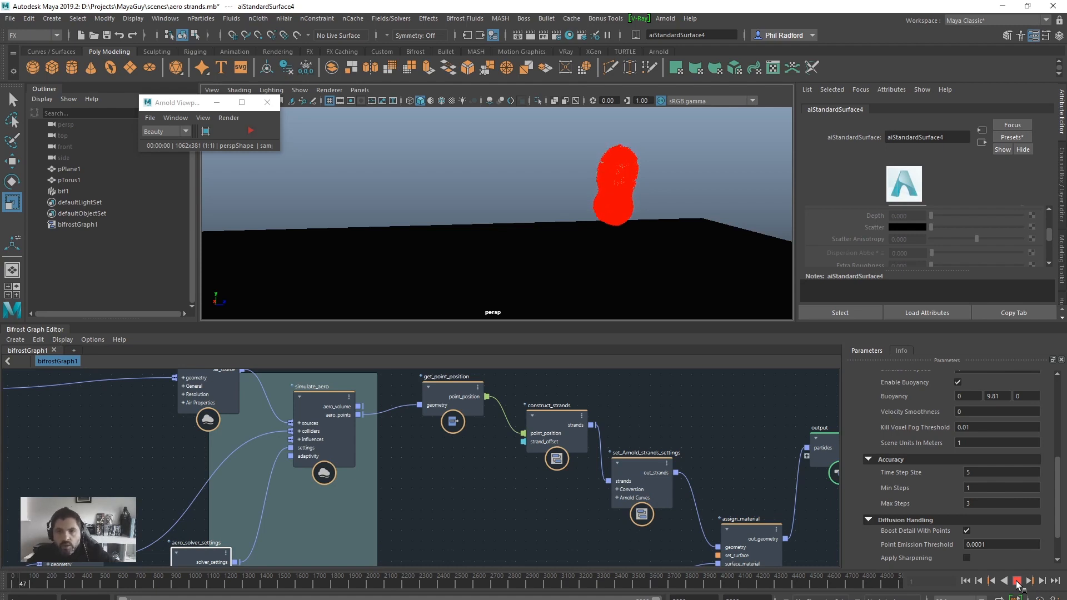
left_click(1018, 581)
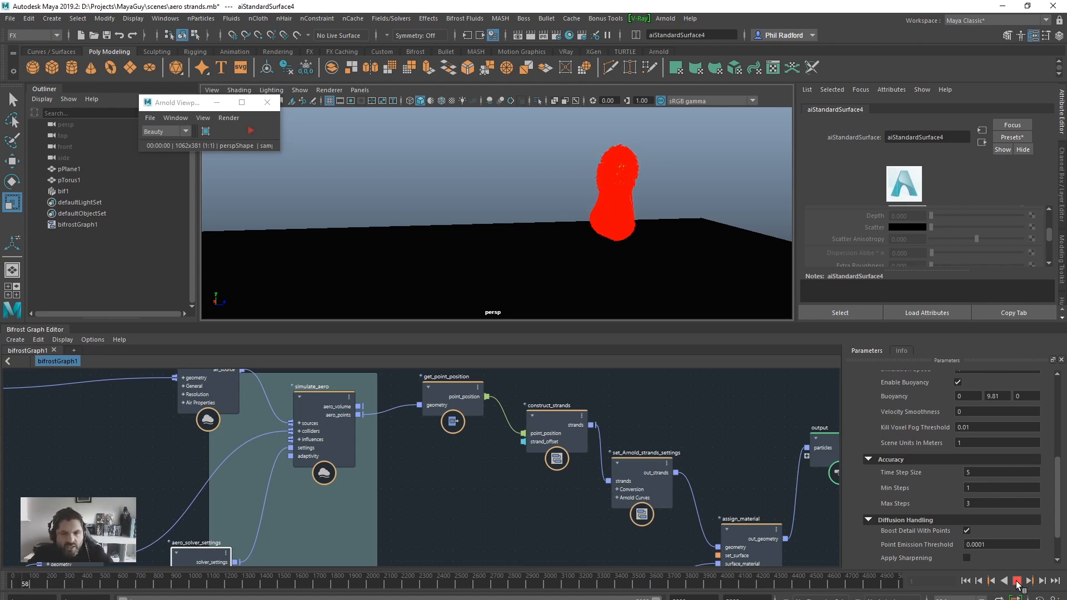
left_click(1018, 580)
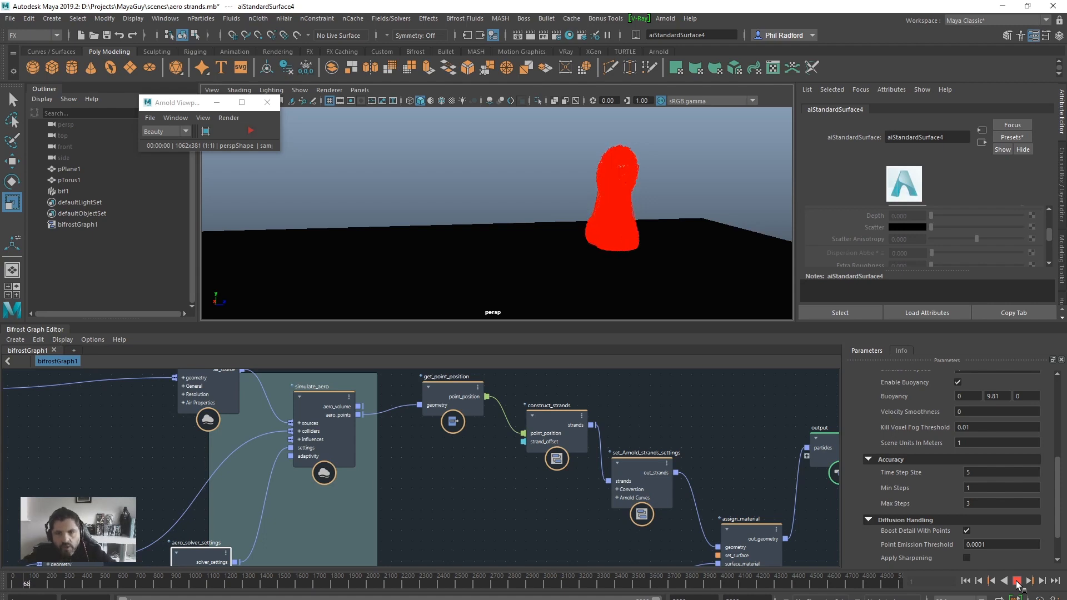
left_click(1018, 580)
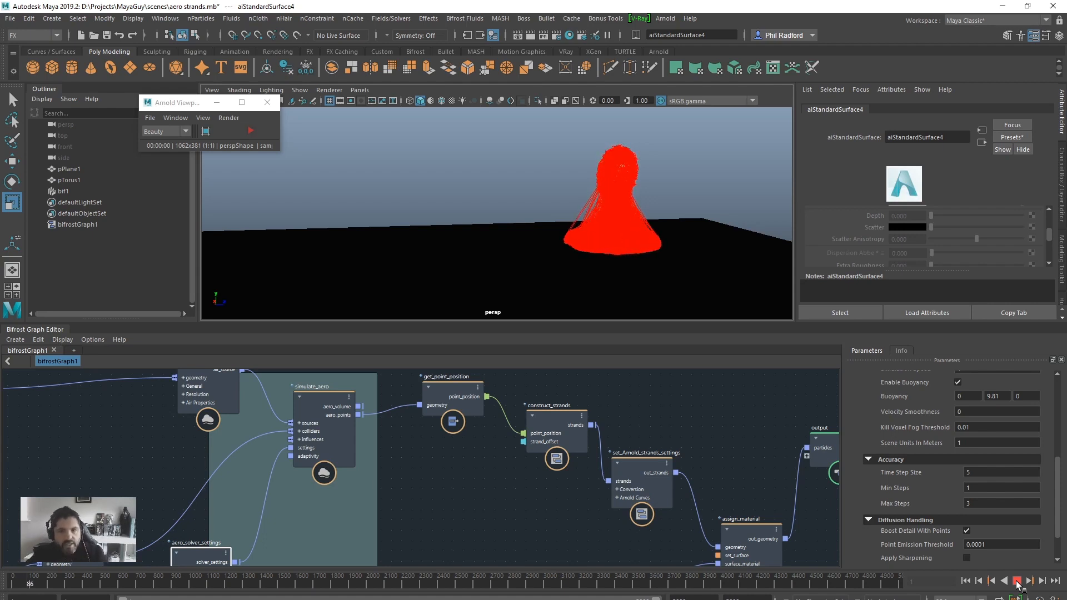
- Continue playback until strands spread over the ground, then start and stop an Arnold render
left_click(1016, 580)
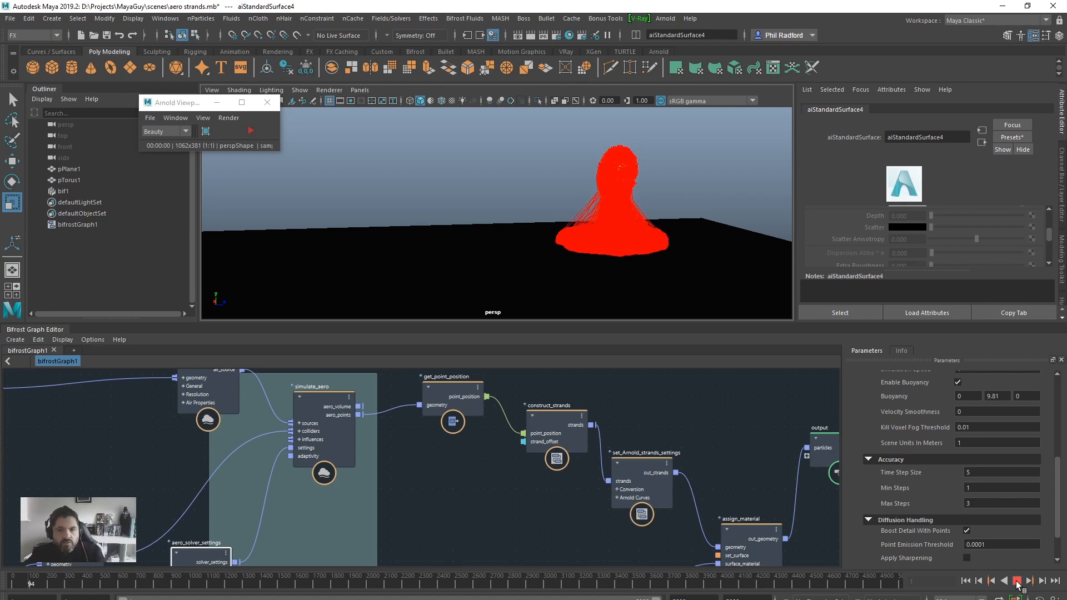
left_click(1016, 580)
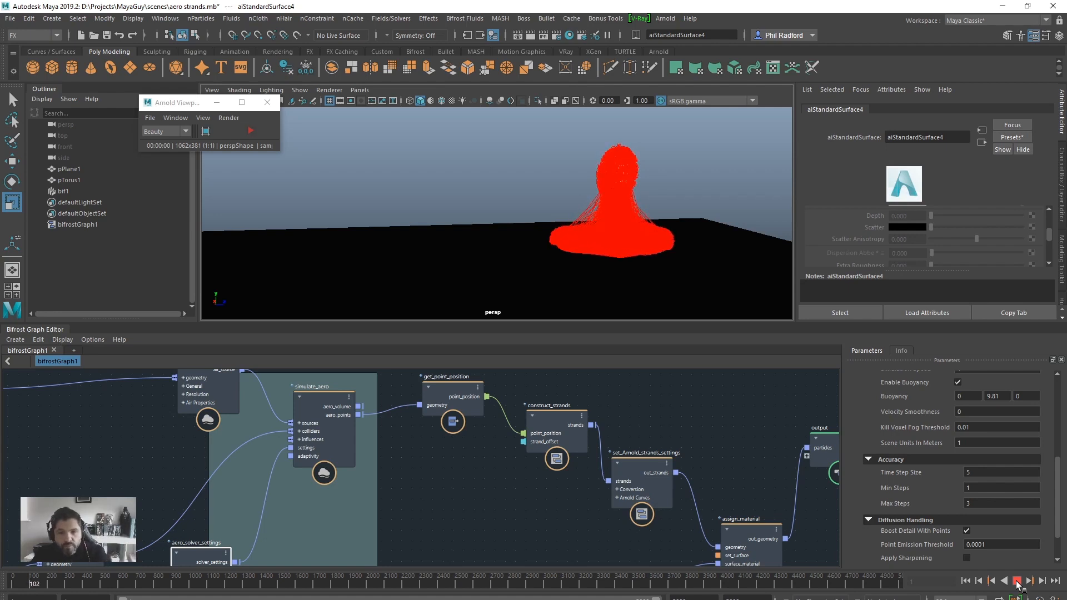
left_click(1018, 581)
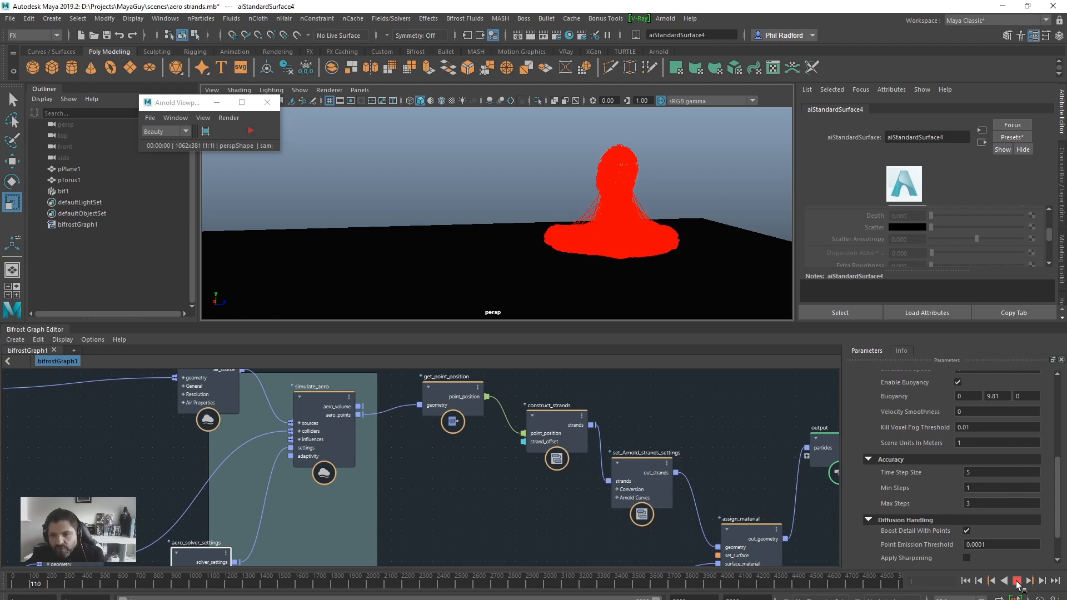
left_click(1018, 580)
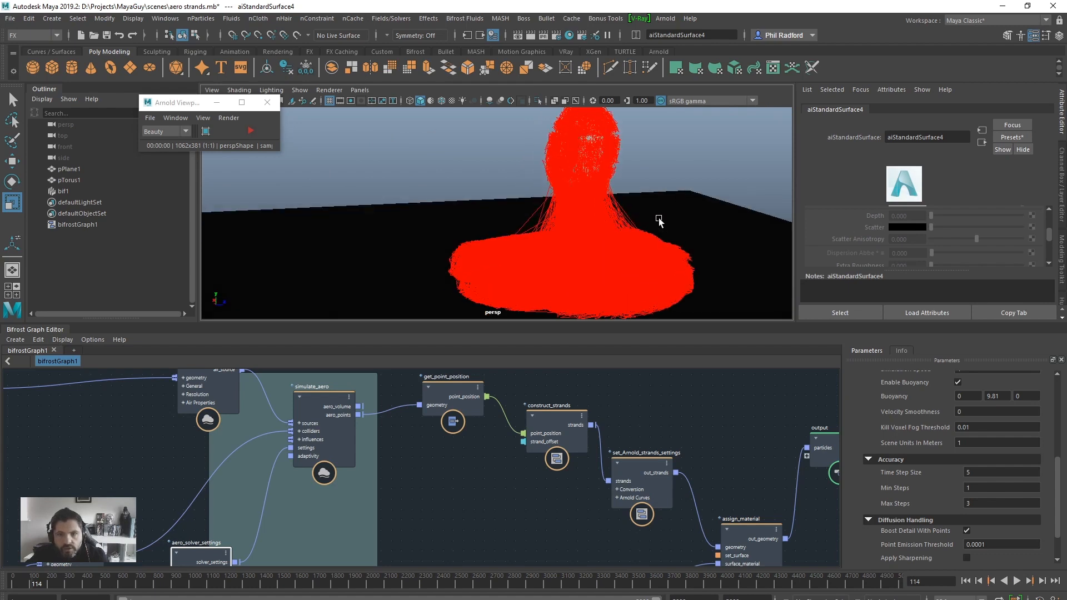
left_click(250, 130)
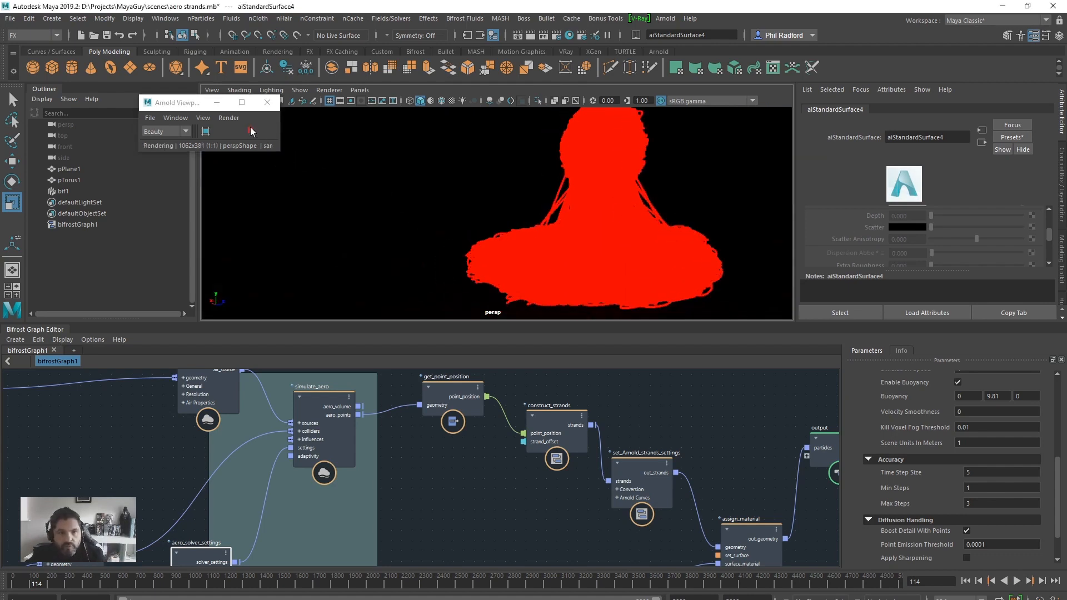
left_click(250, 130)
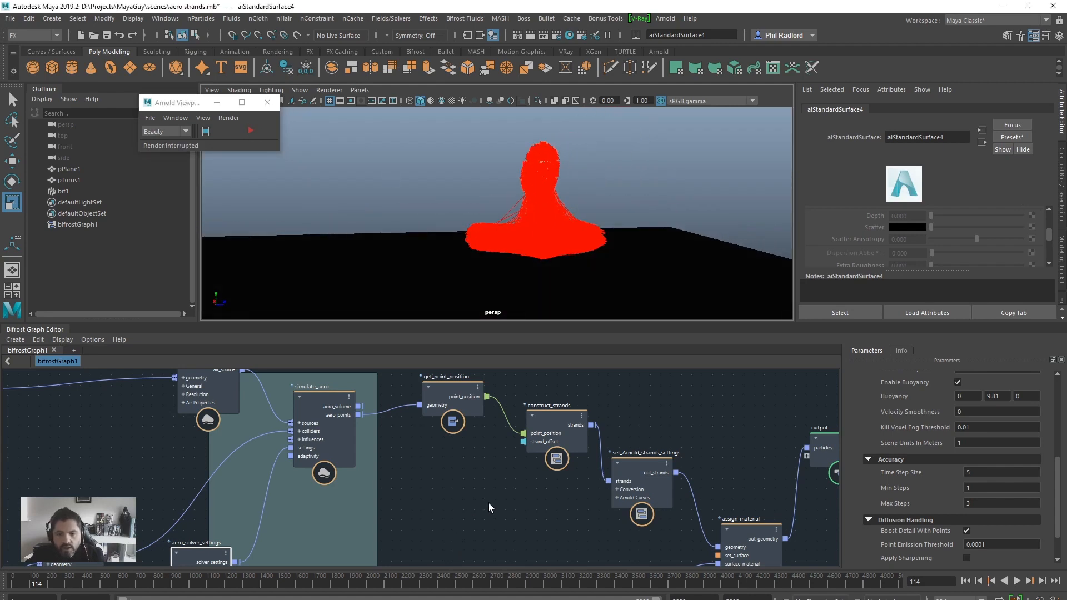